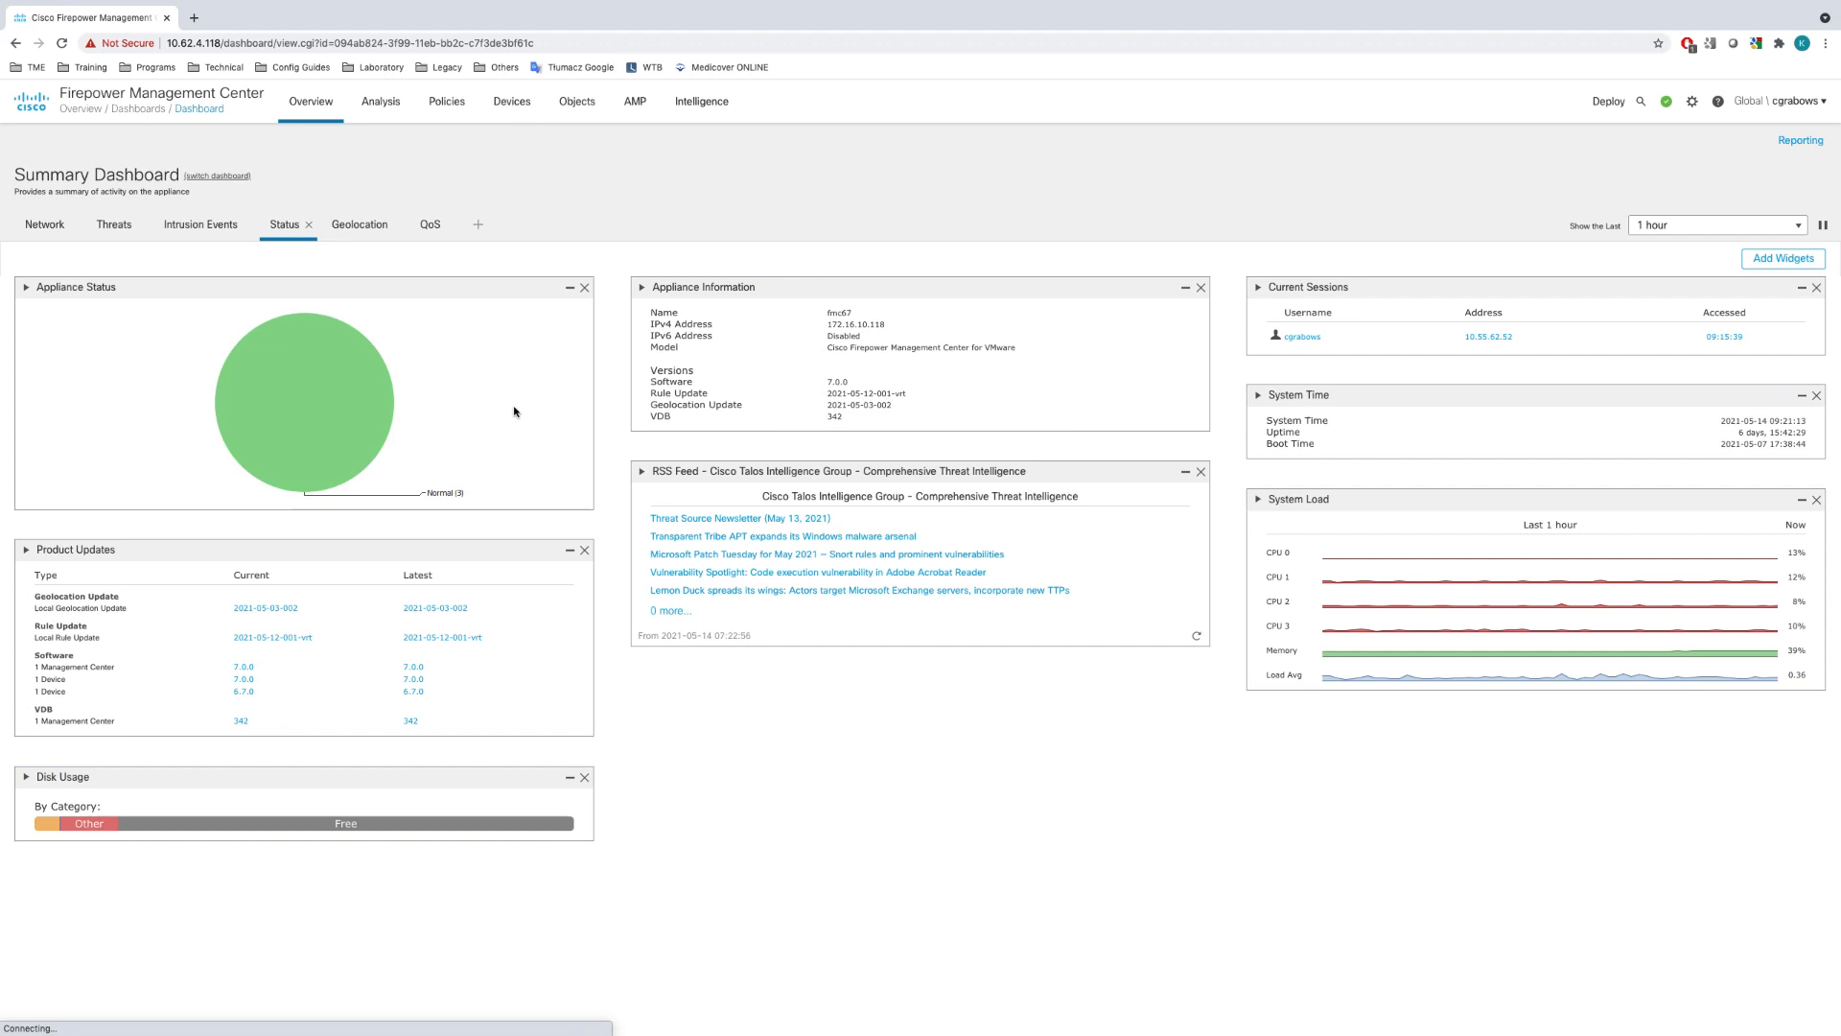
pyautogui.moveTo(1526, 150)
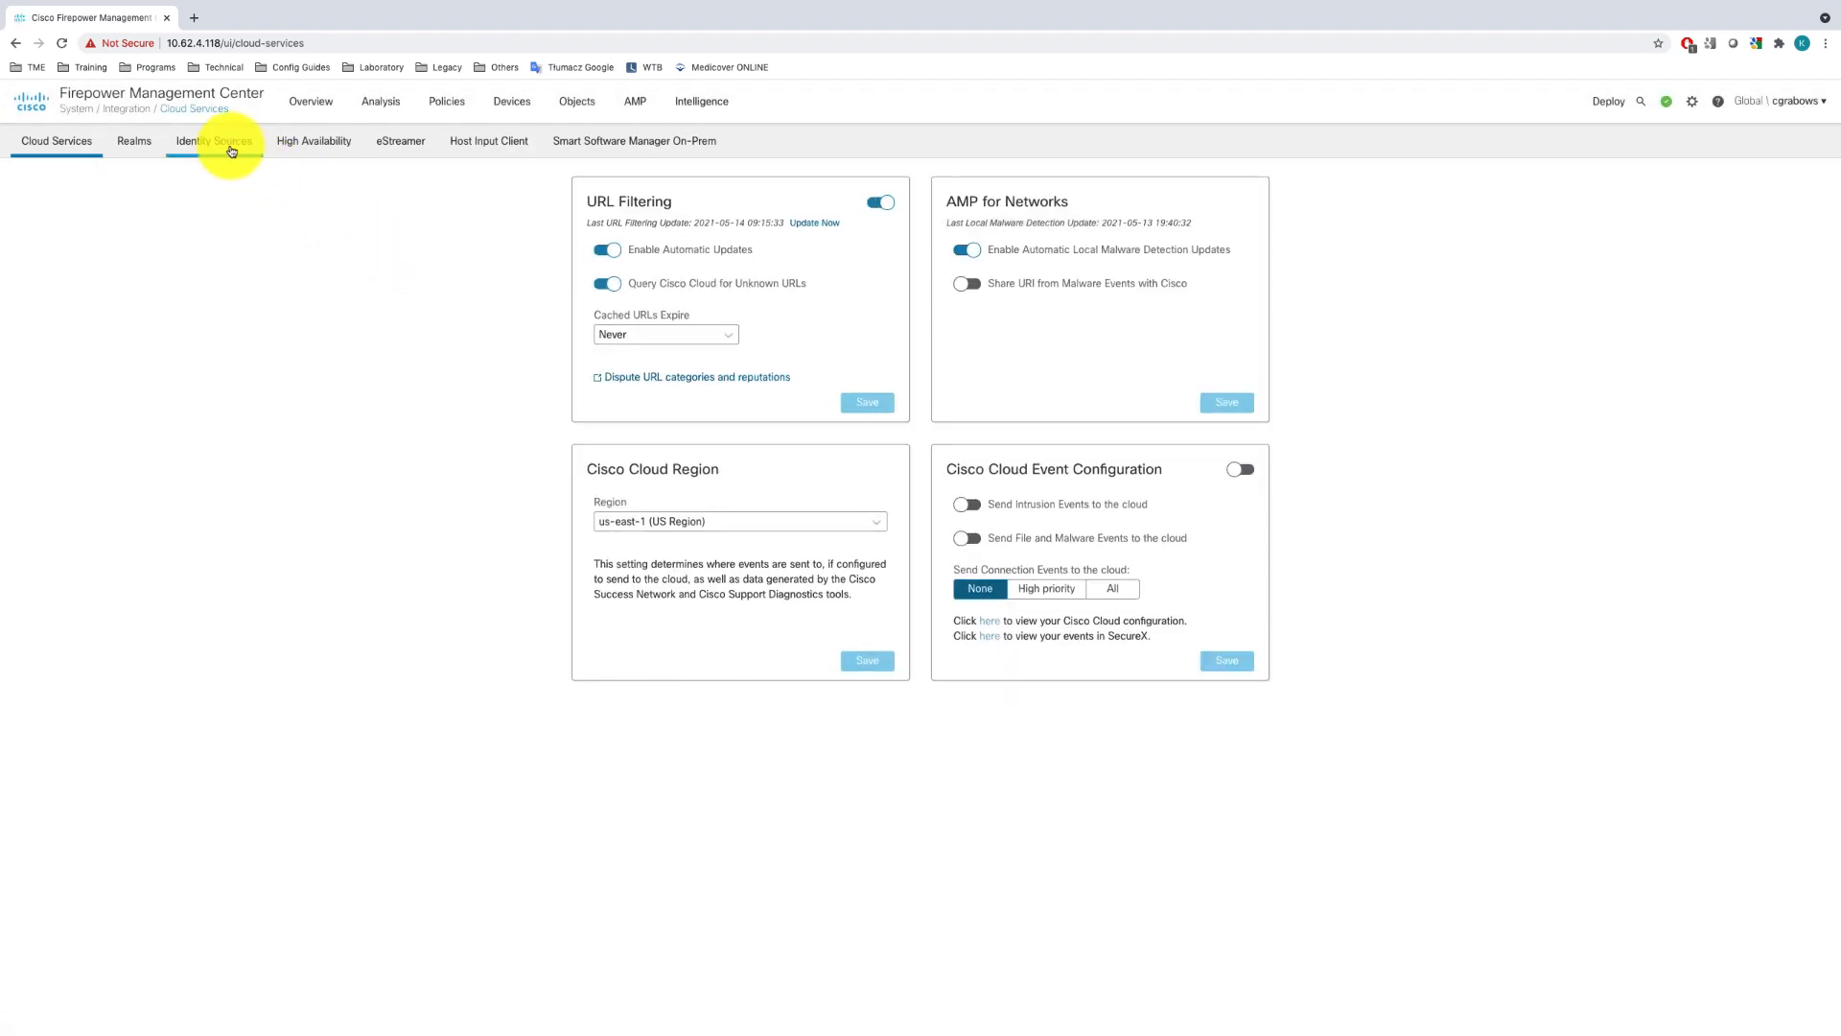
# Step: Review the Identity Sources settings showing ISE at 172.16.10.100 with SXP Topic subscribed and no network filter
pyautogui.click(214, 141)
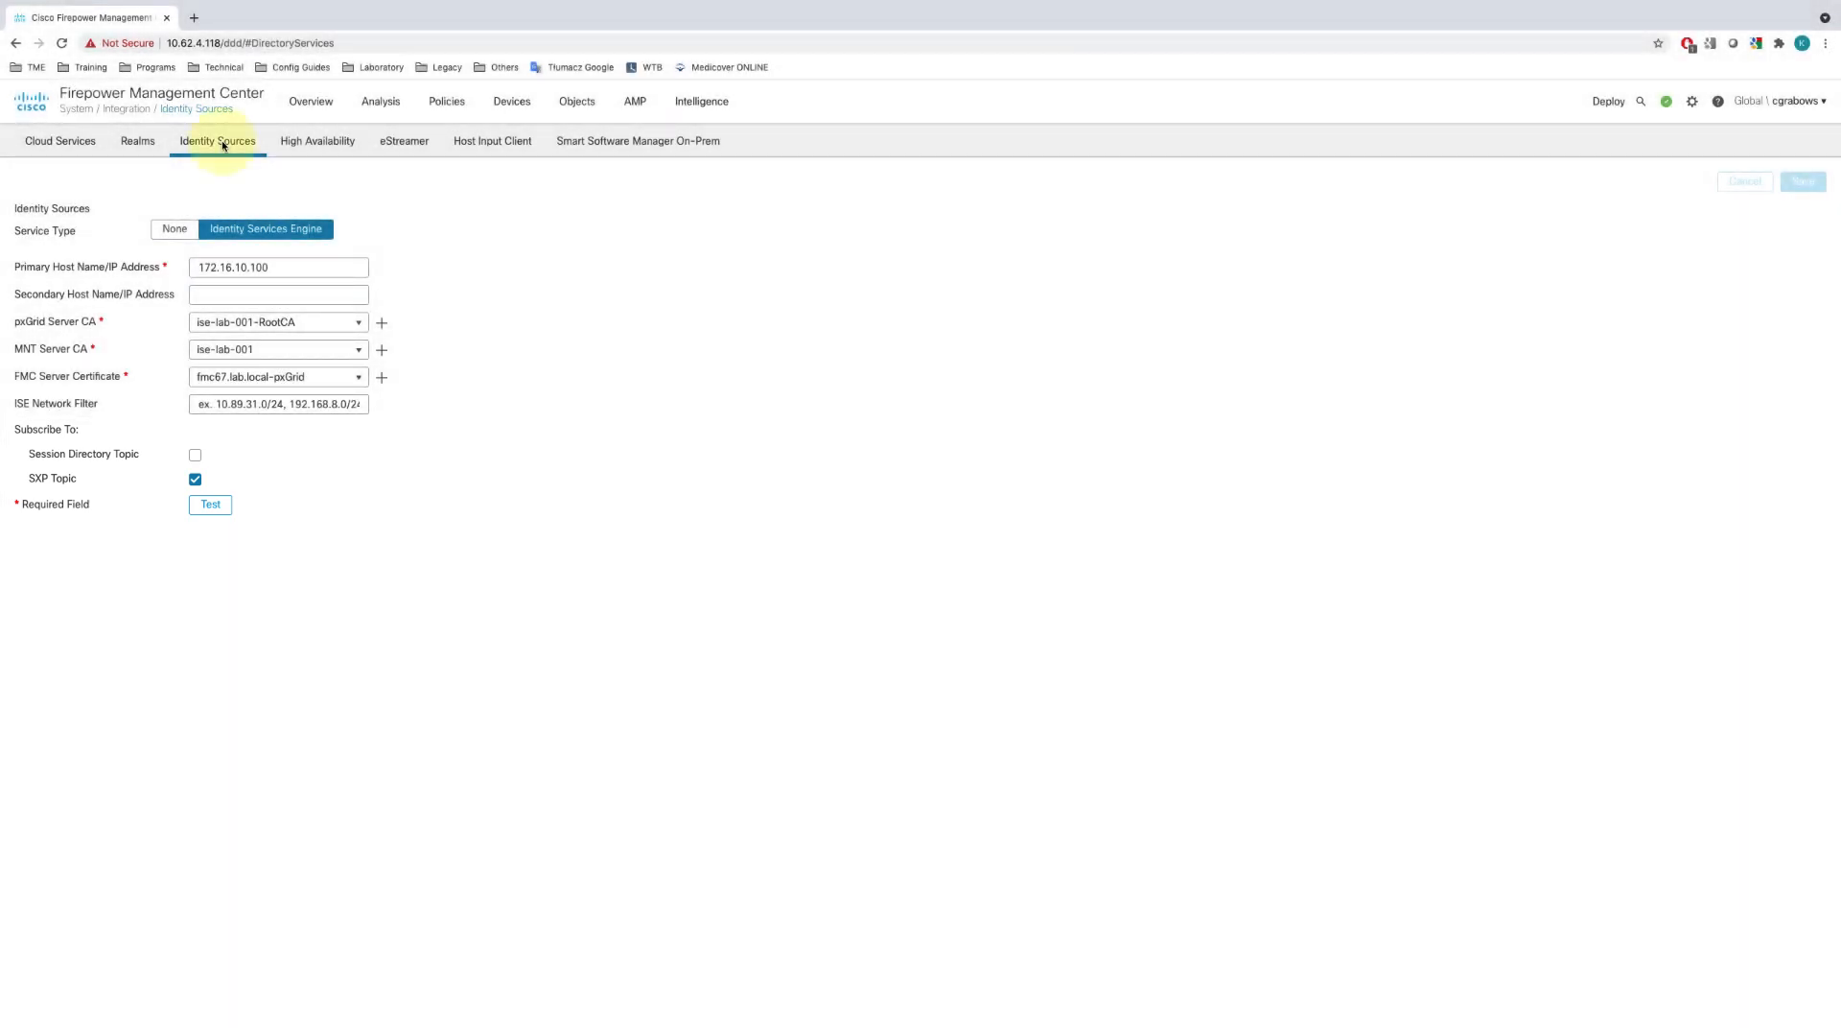
pyautogui.click(209, 505)
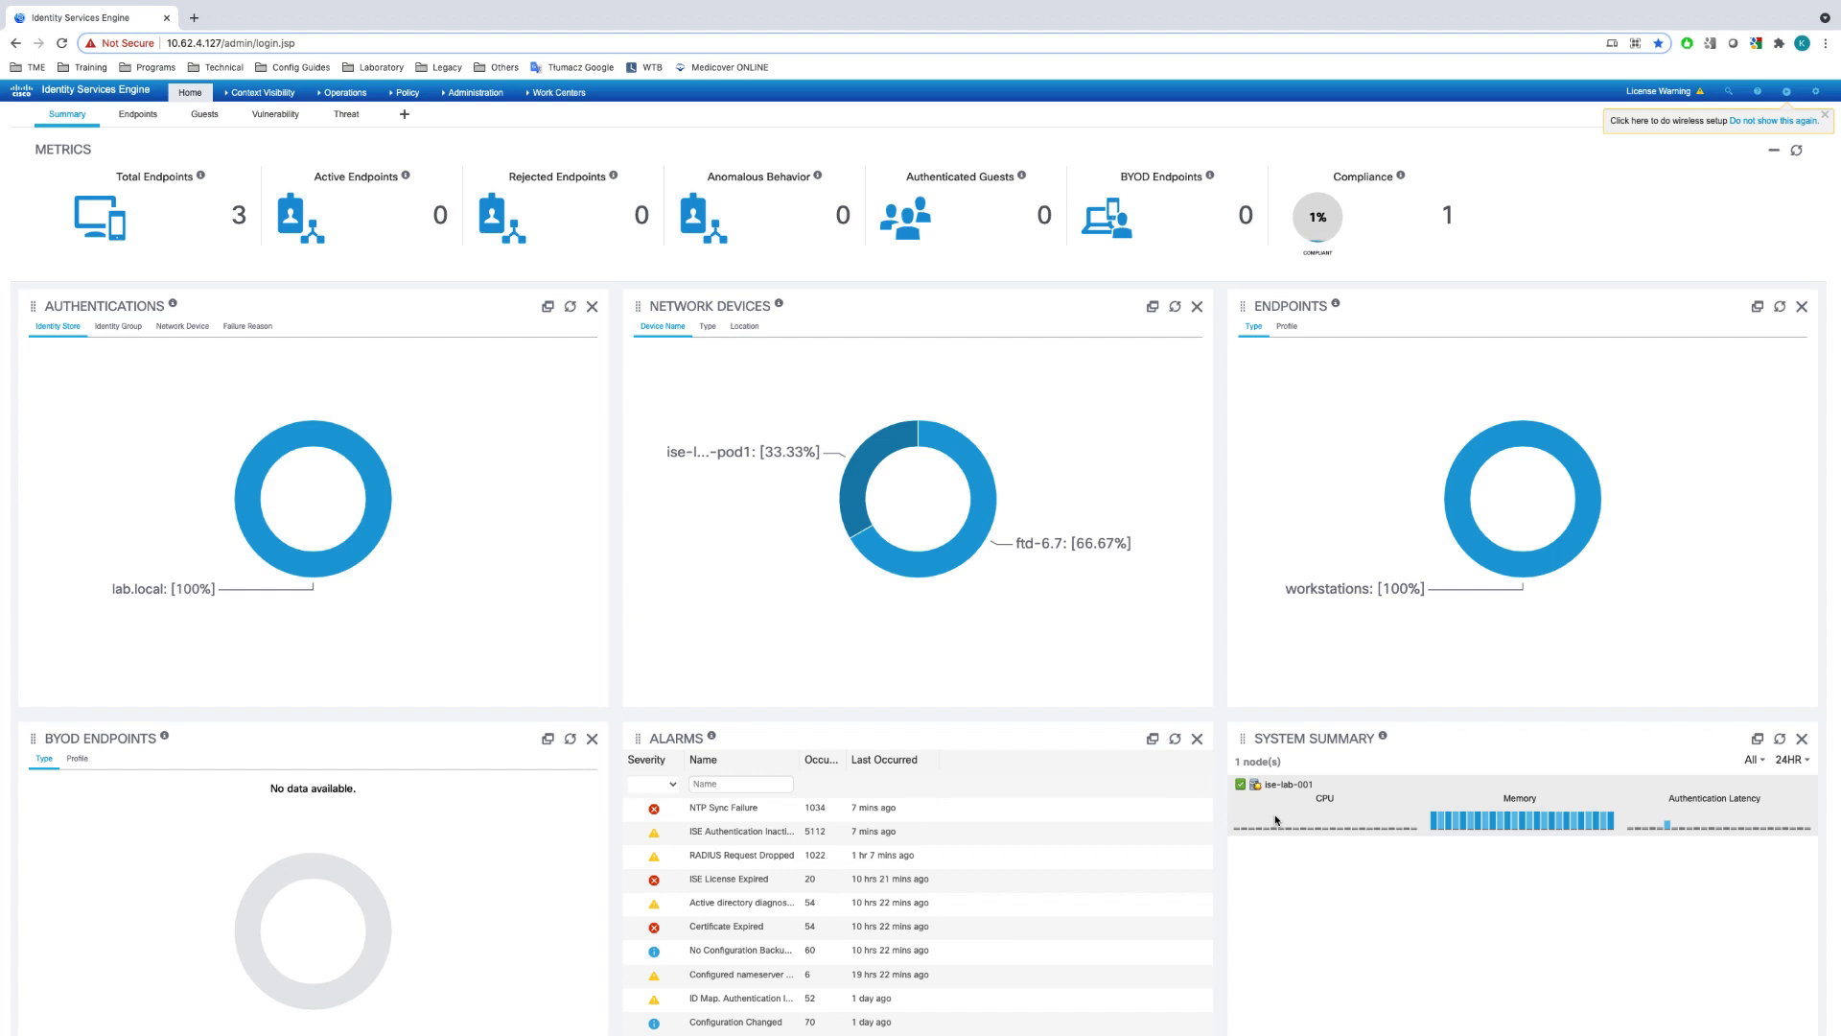
# Step: Navigate to Work Centers > TrustSec > Components and view the IP SGT Static Mapping list
pyautogui.click(556, 93)
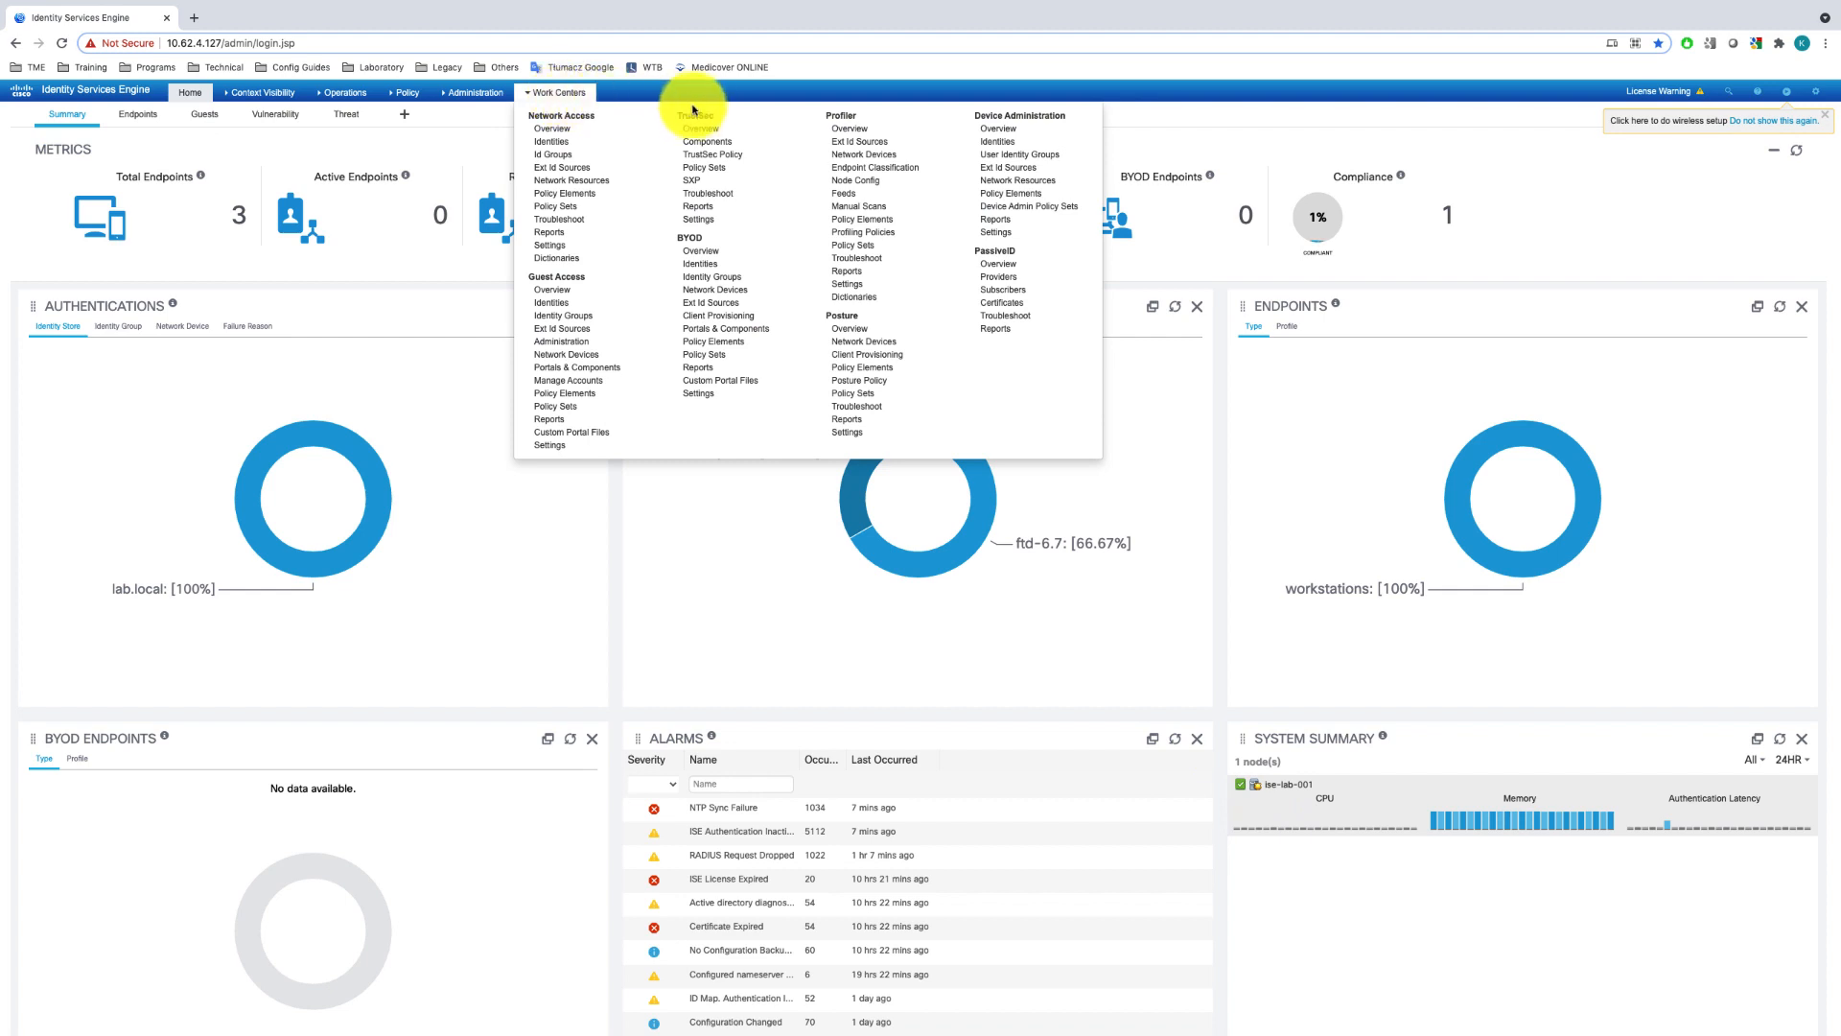
pyautogui.click(706, 141)
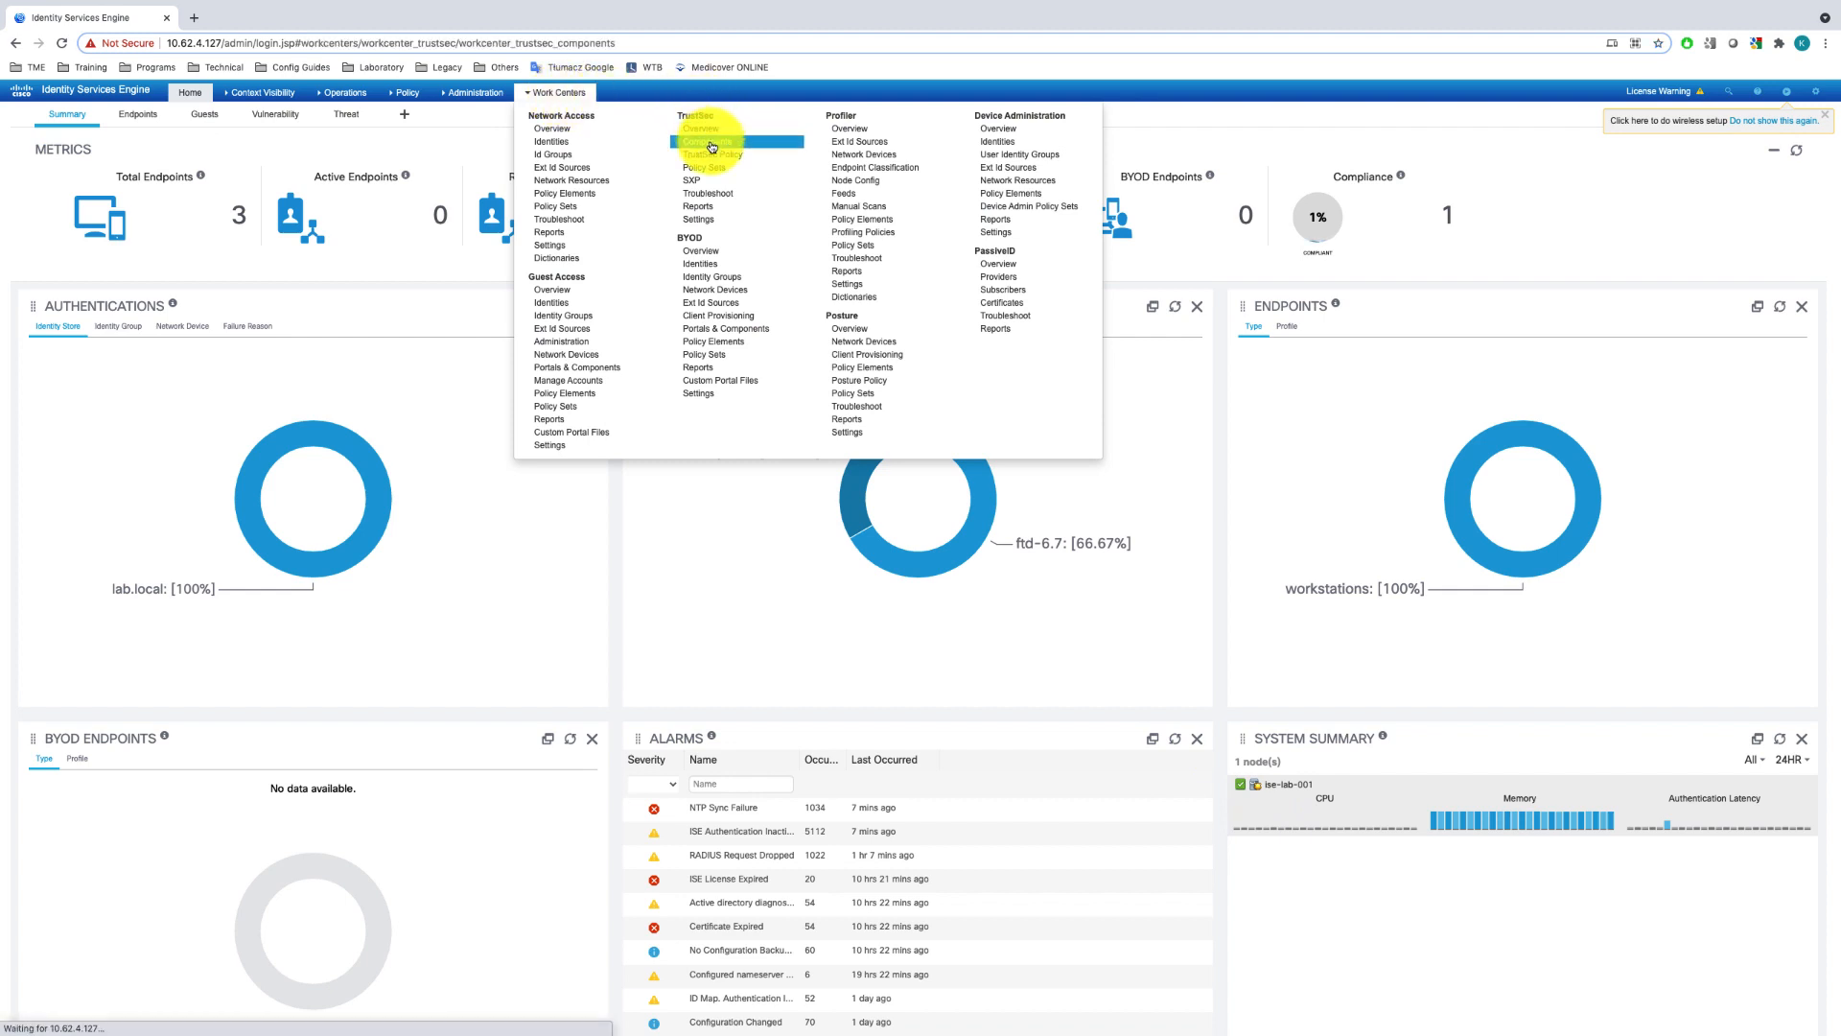
pyautogui.click(705, 141)
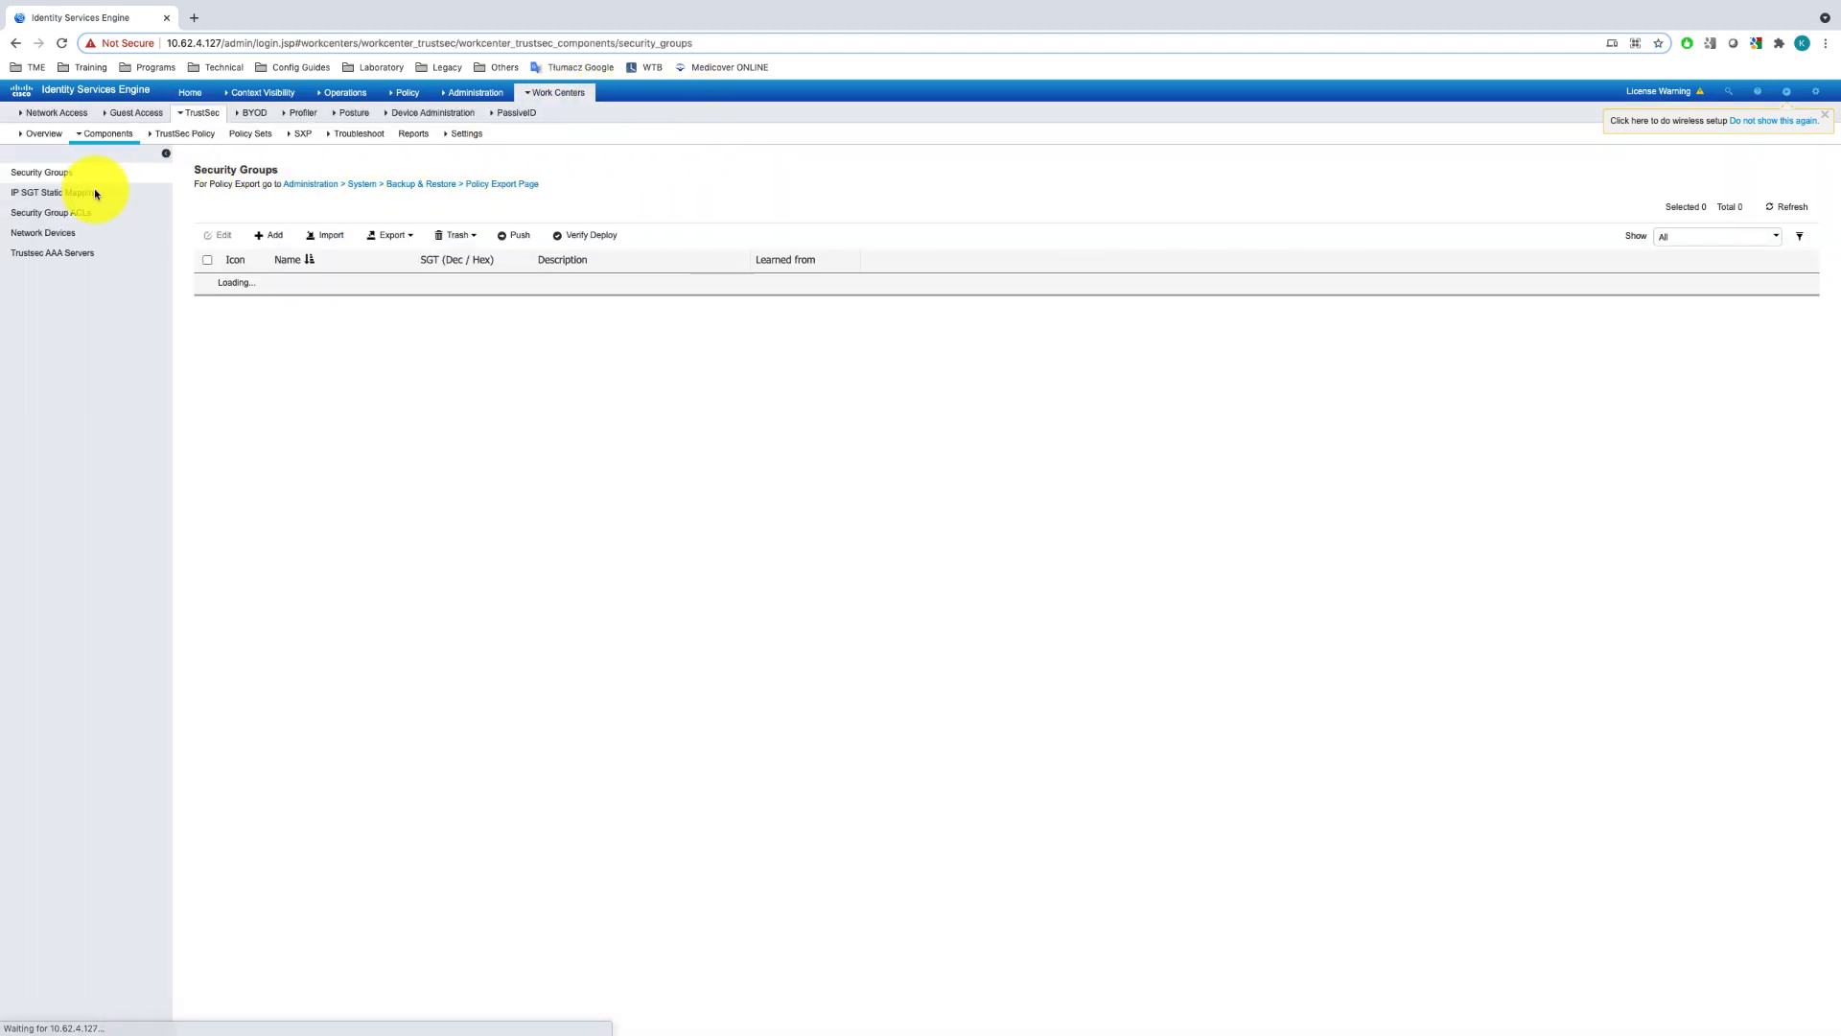
pyautogui.click(45, 193)
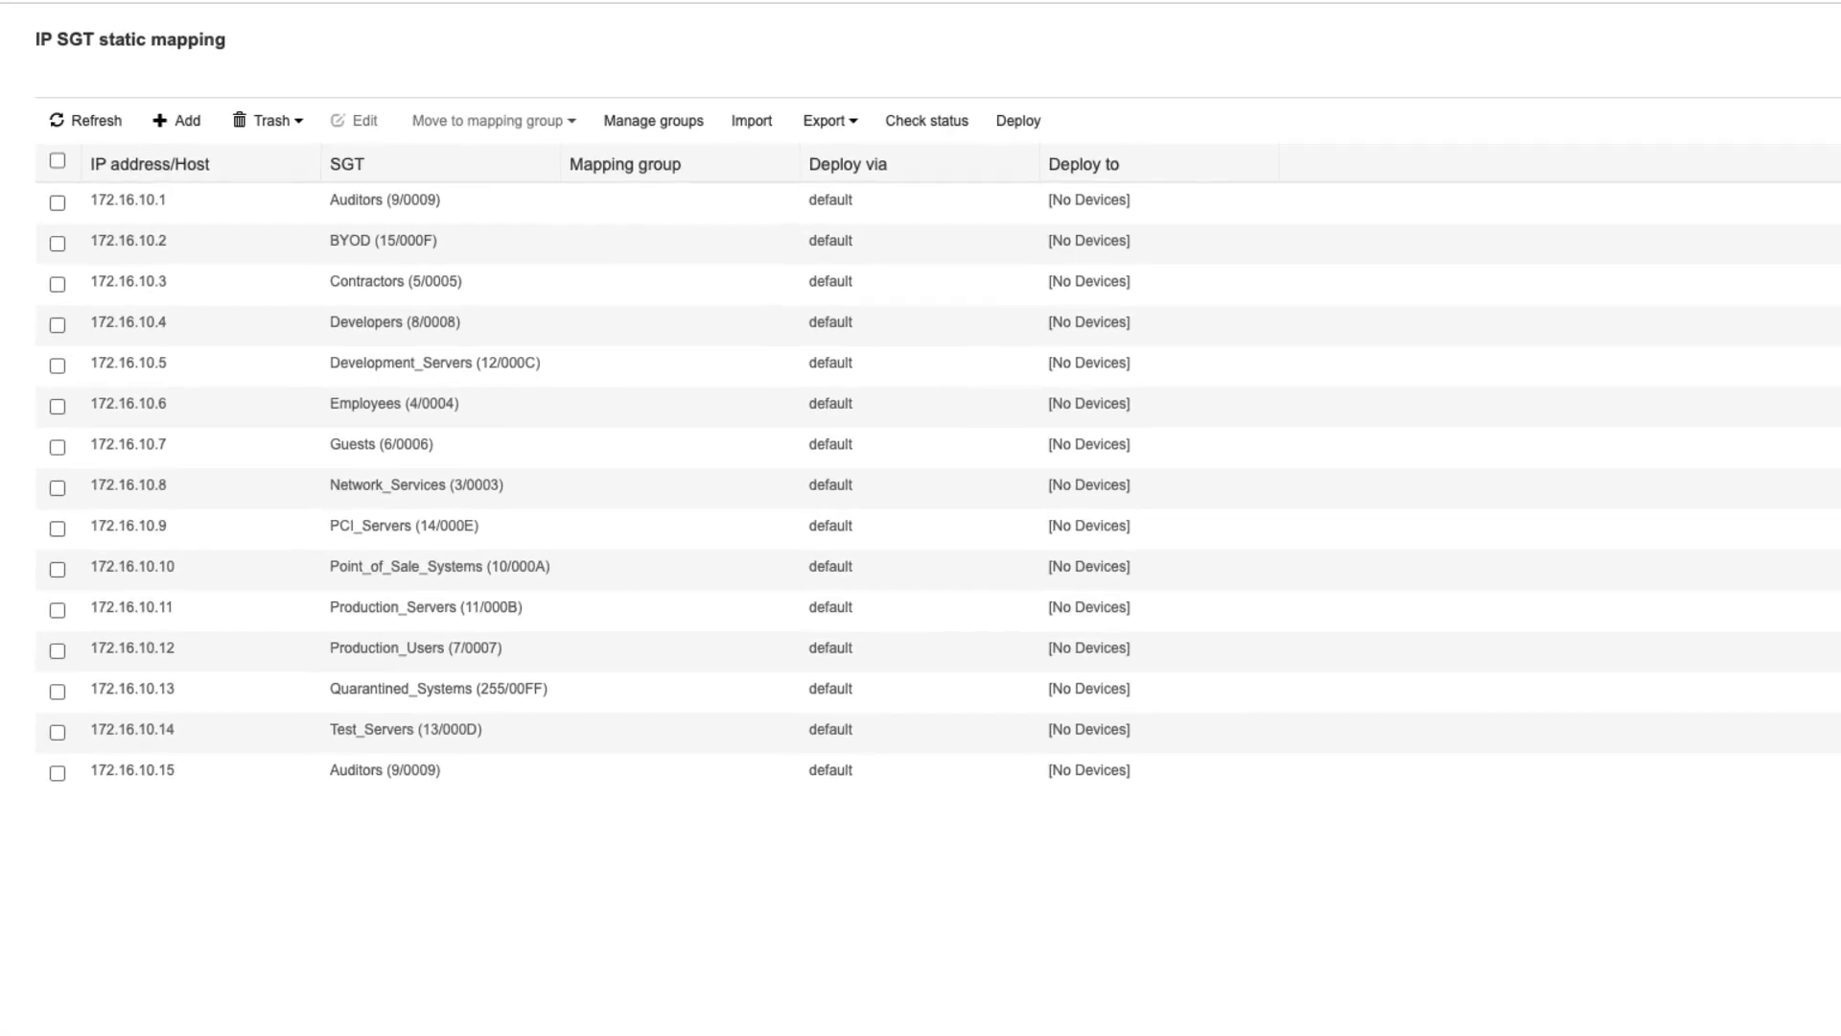
# Step: Sort the mappings by SGT and review the Test_Servers entries for 172.16.12 and 172.16.13 hosts
pyautogui.click(345, 163)
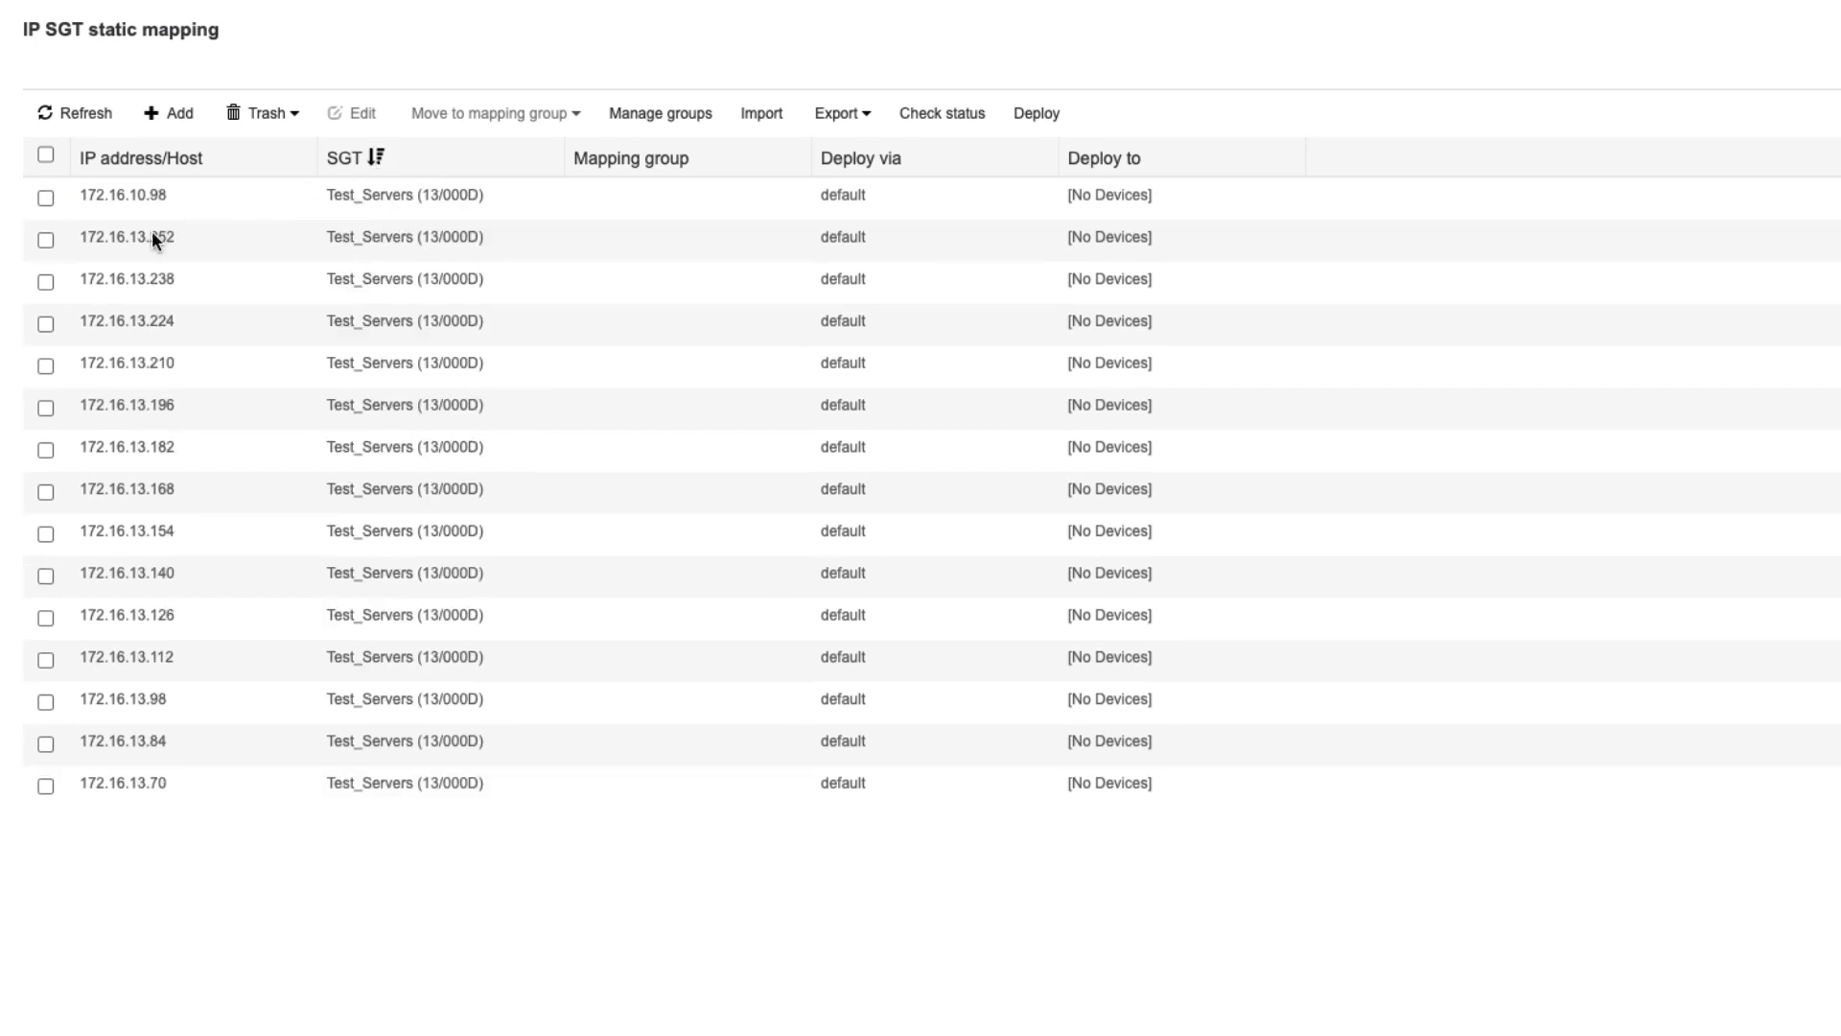
pyautogui.scroll(-3)
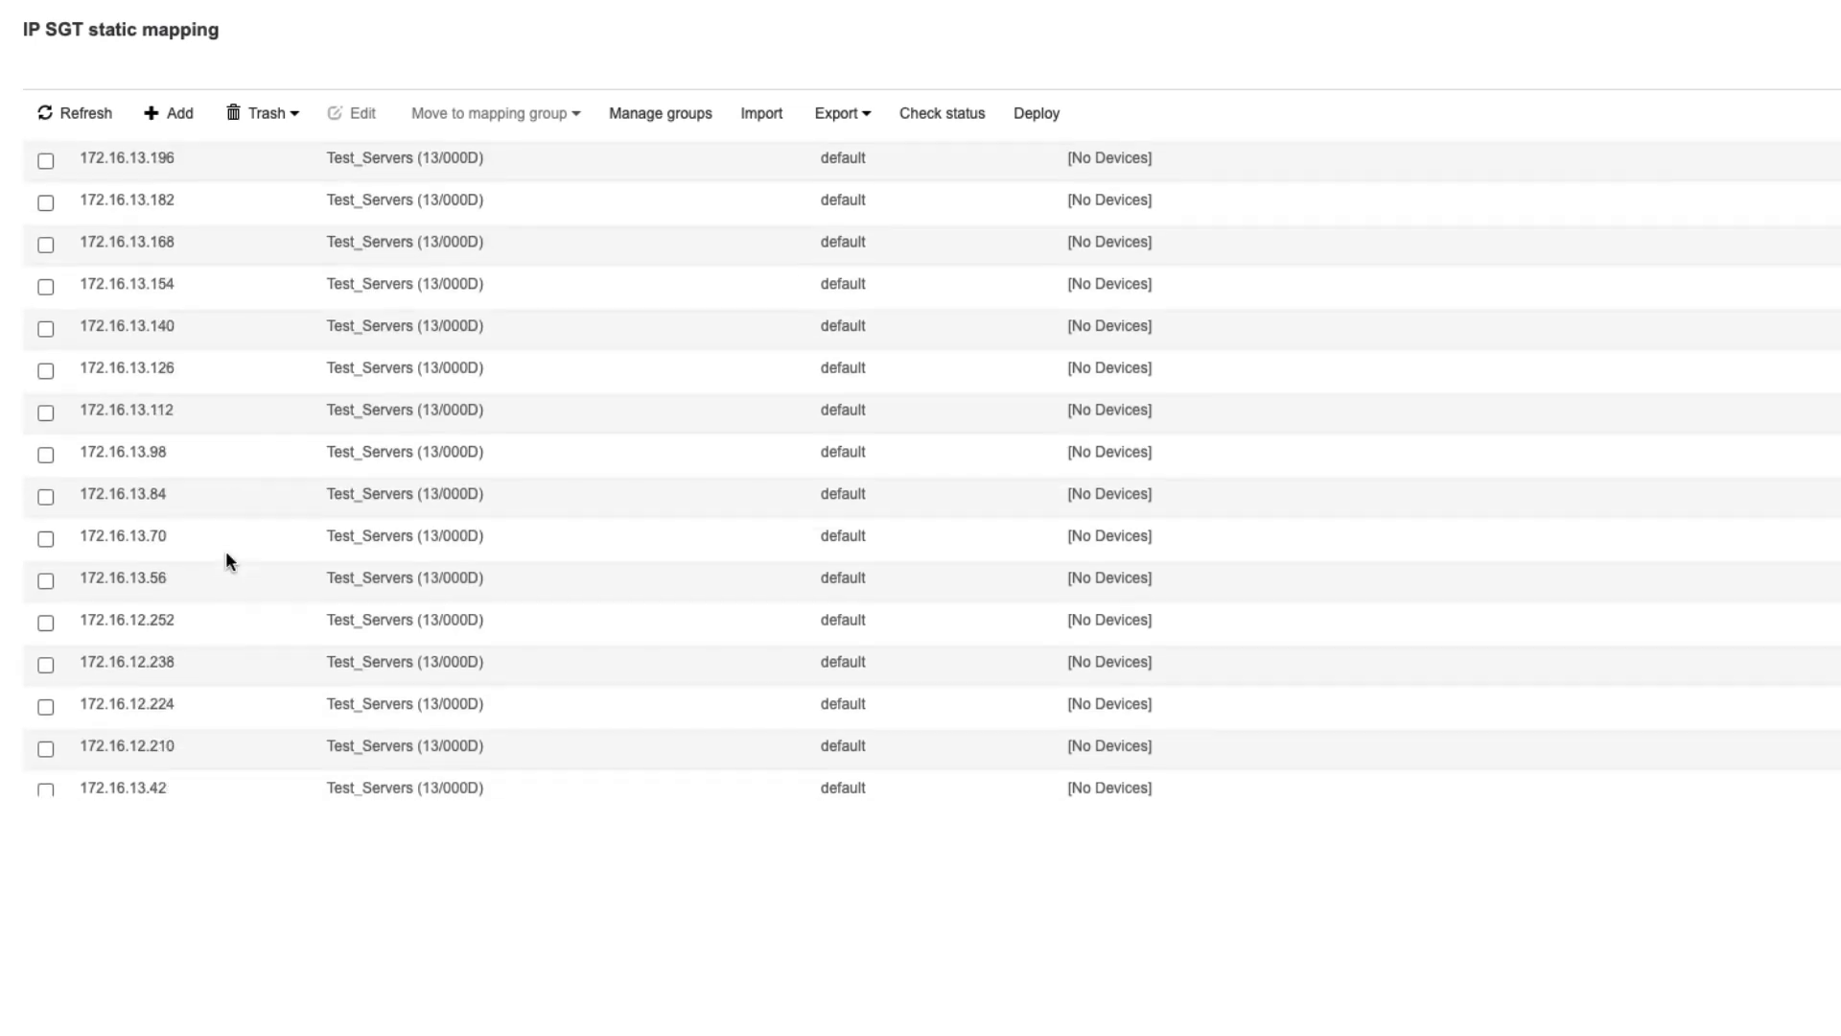
pyautogui.scroll(-3)
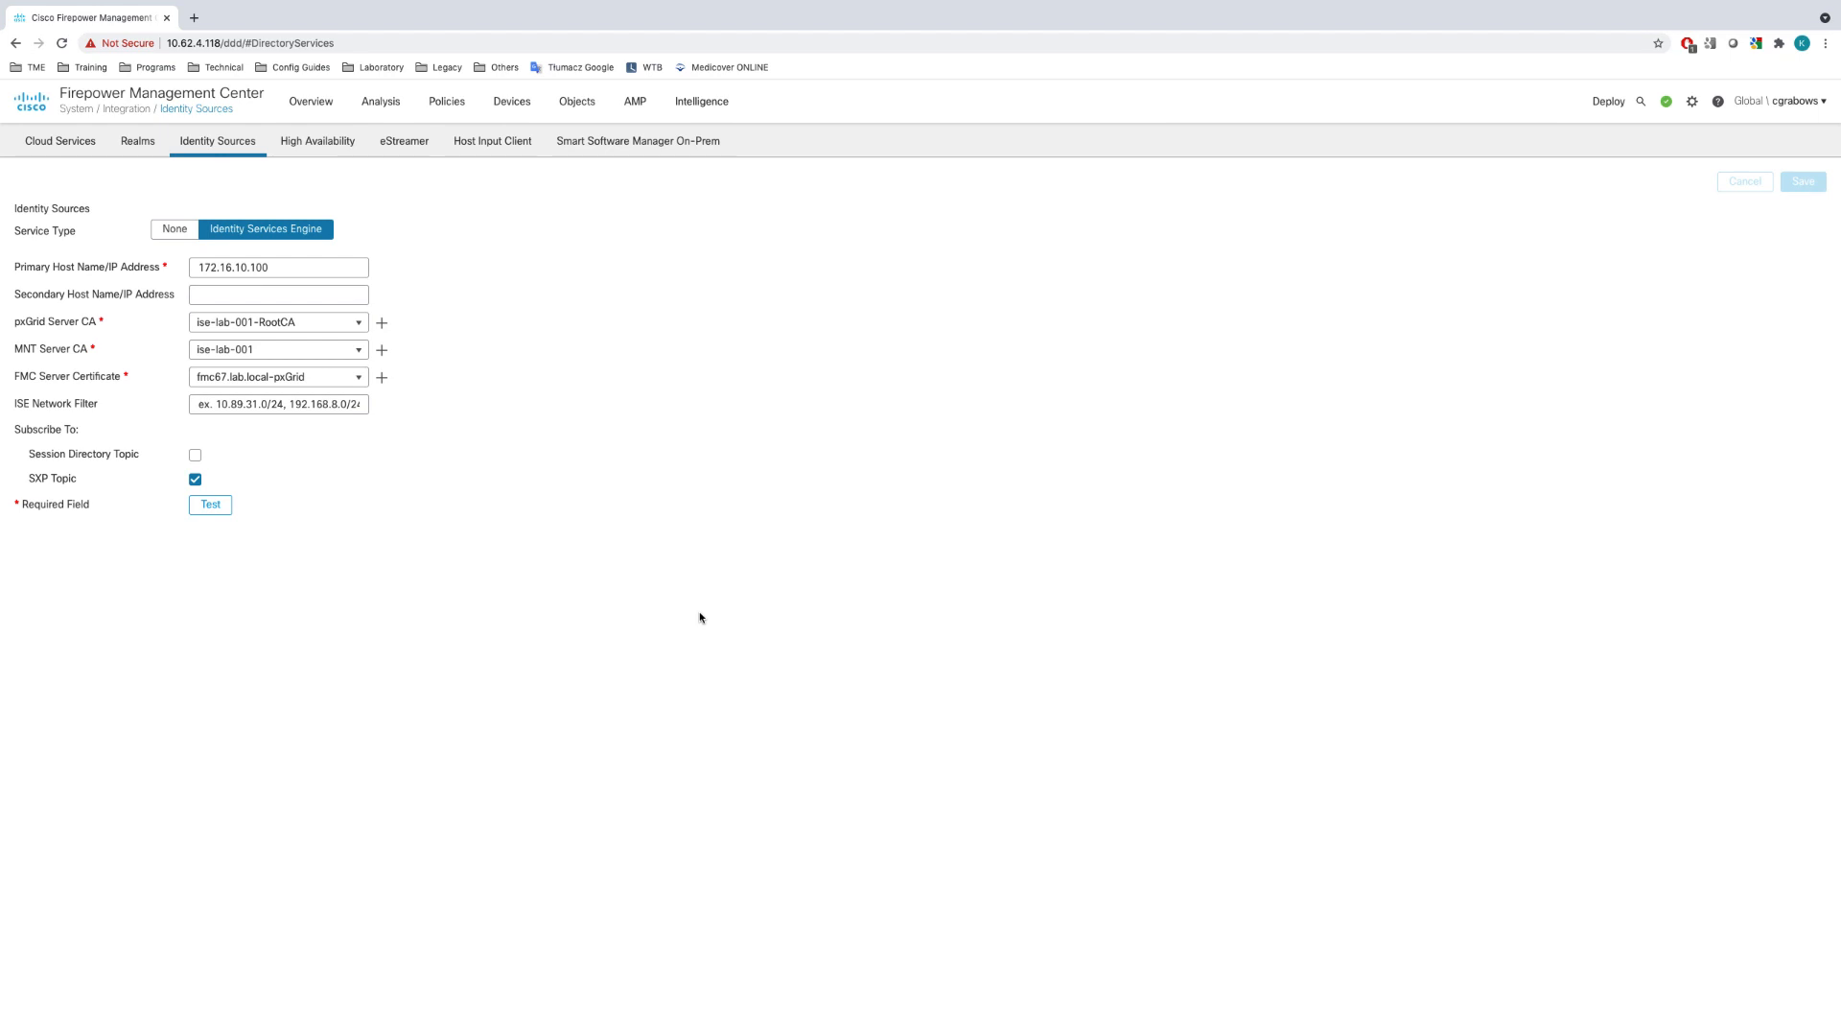
pyautogui.moveTo(1207, 472)
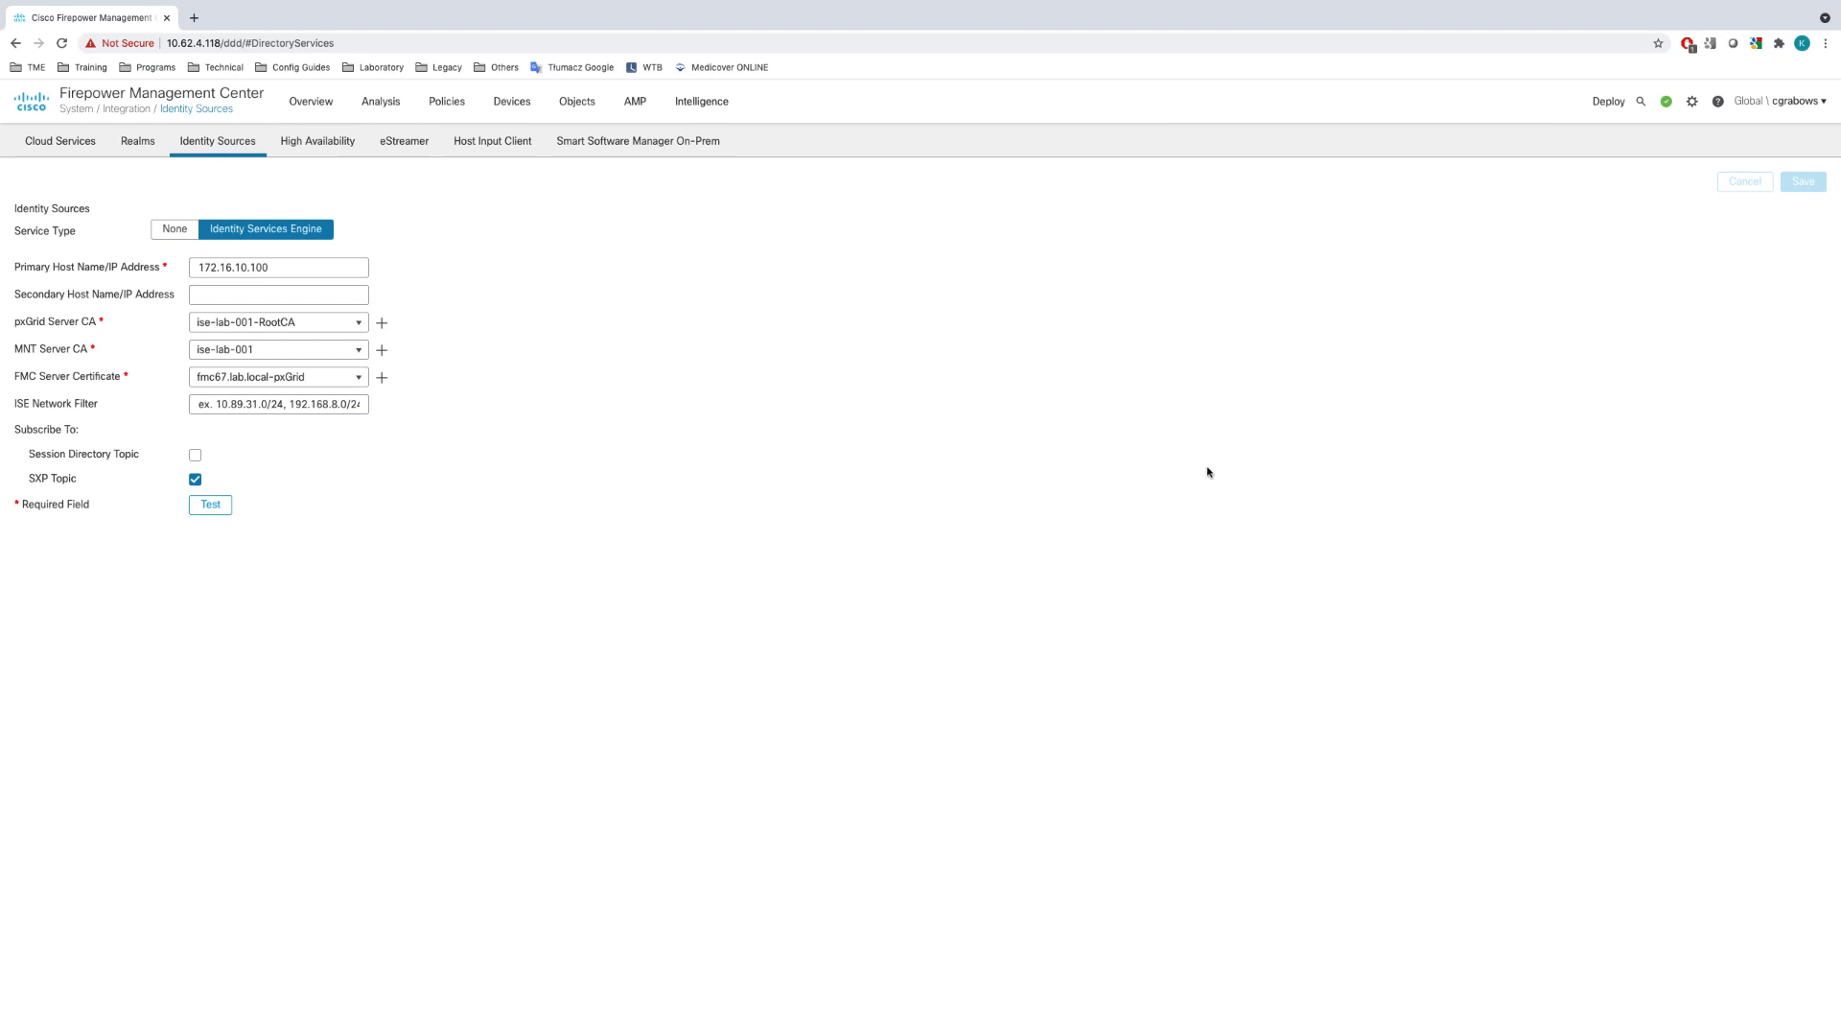
# Step: Check Health > Monitor for FTD 6.7, confirming all its health checks report normal
pyautogui.click(1692, 100)
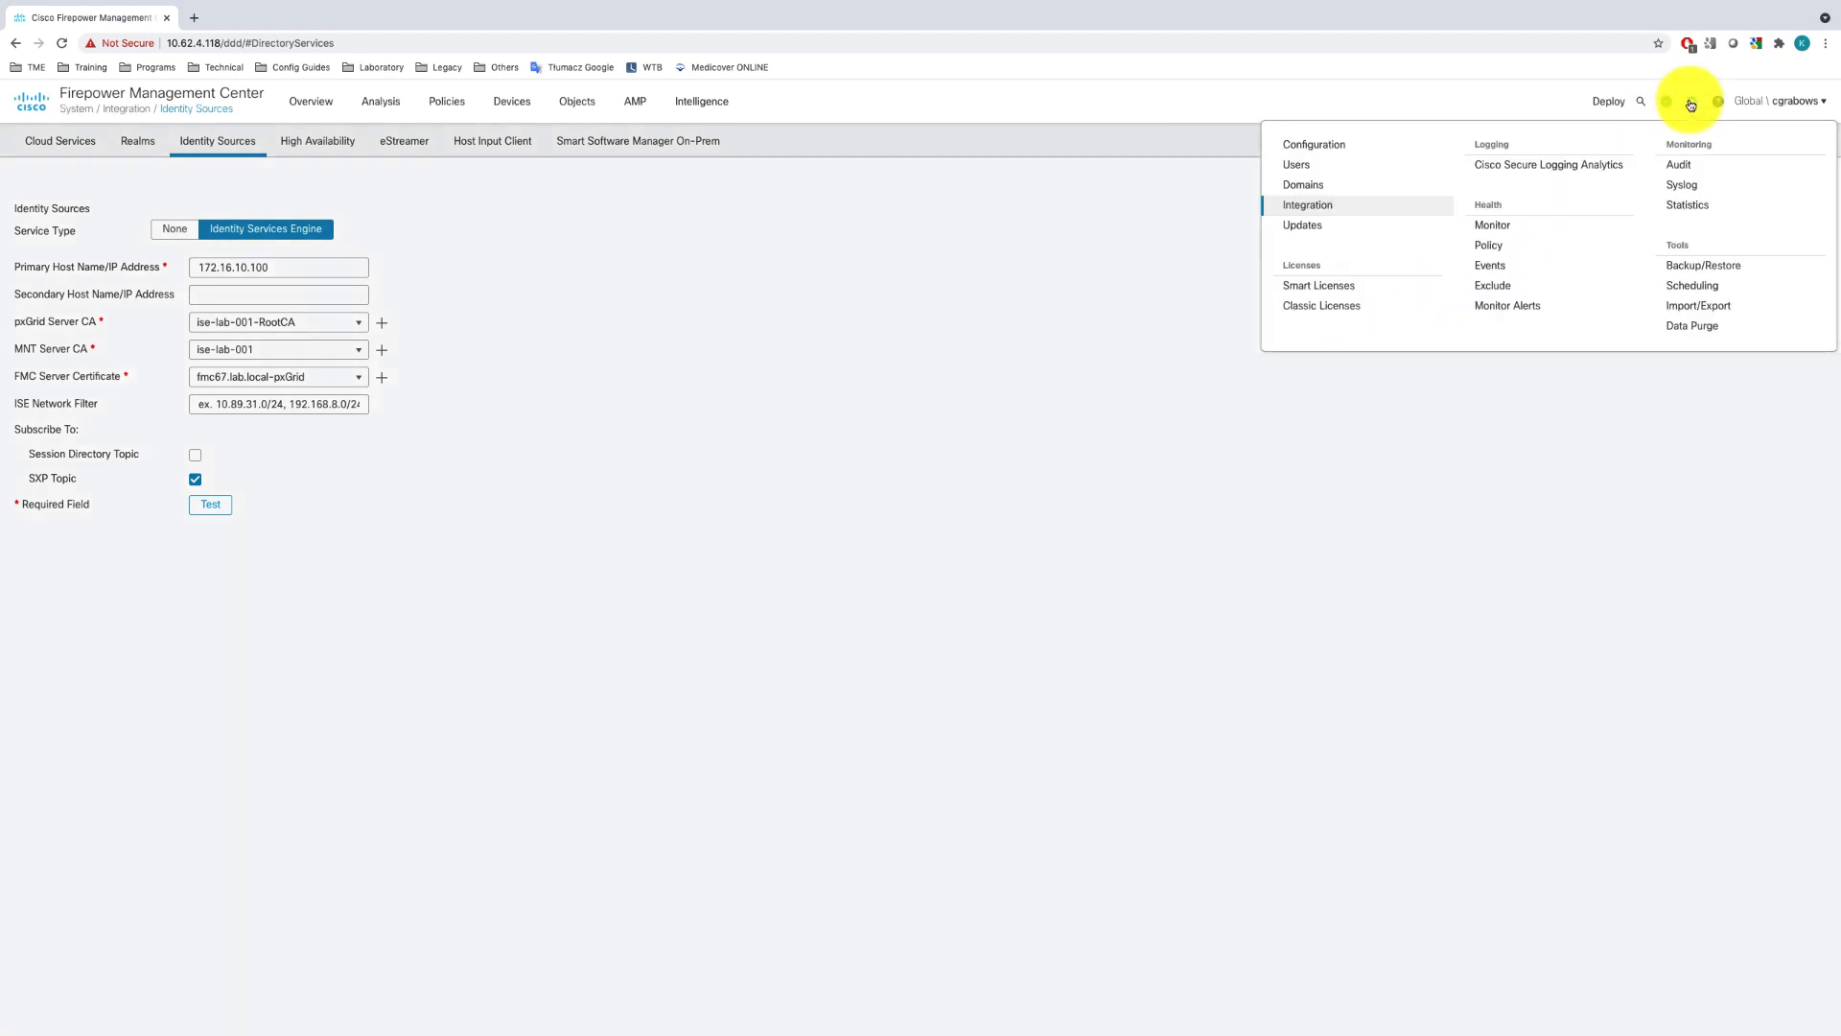
pyautogui.click(1492, 224)
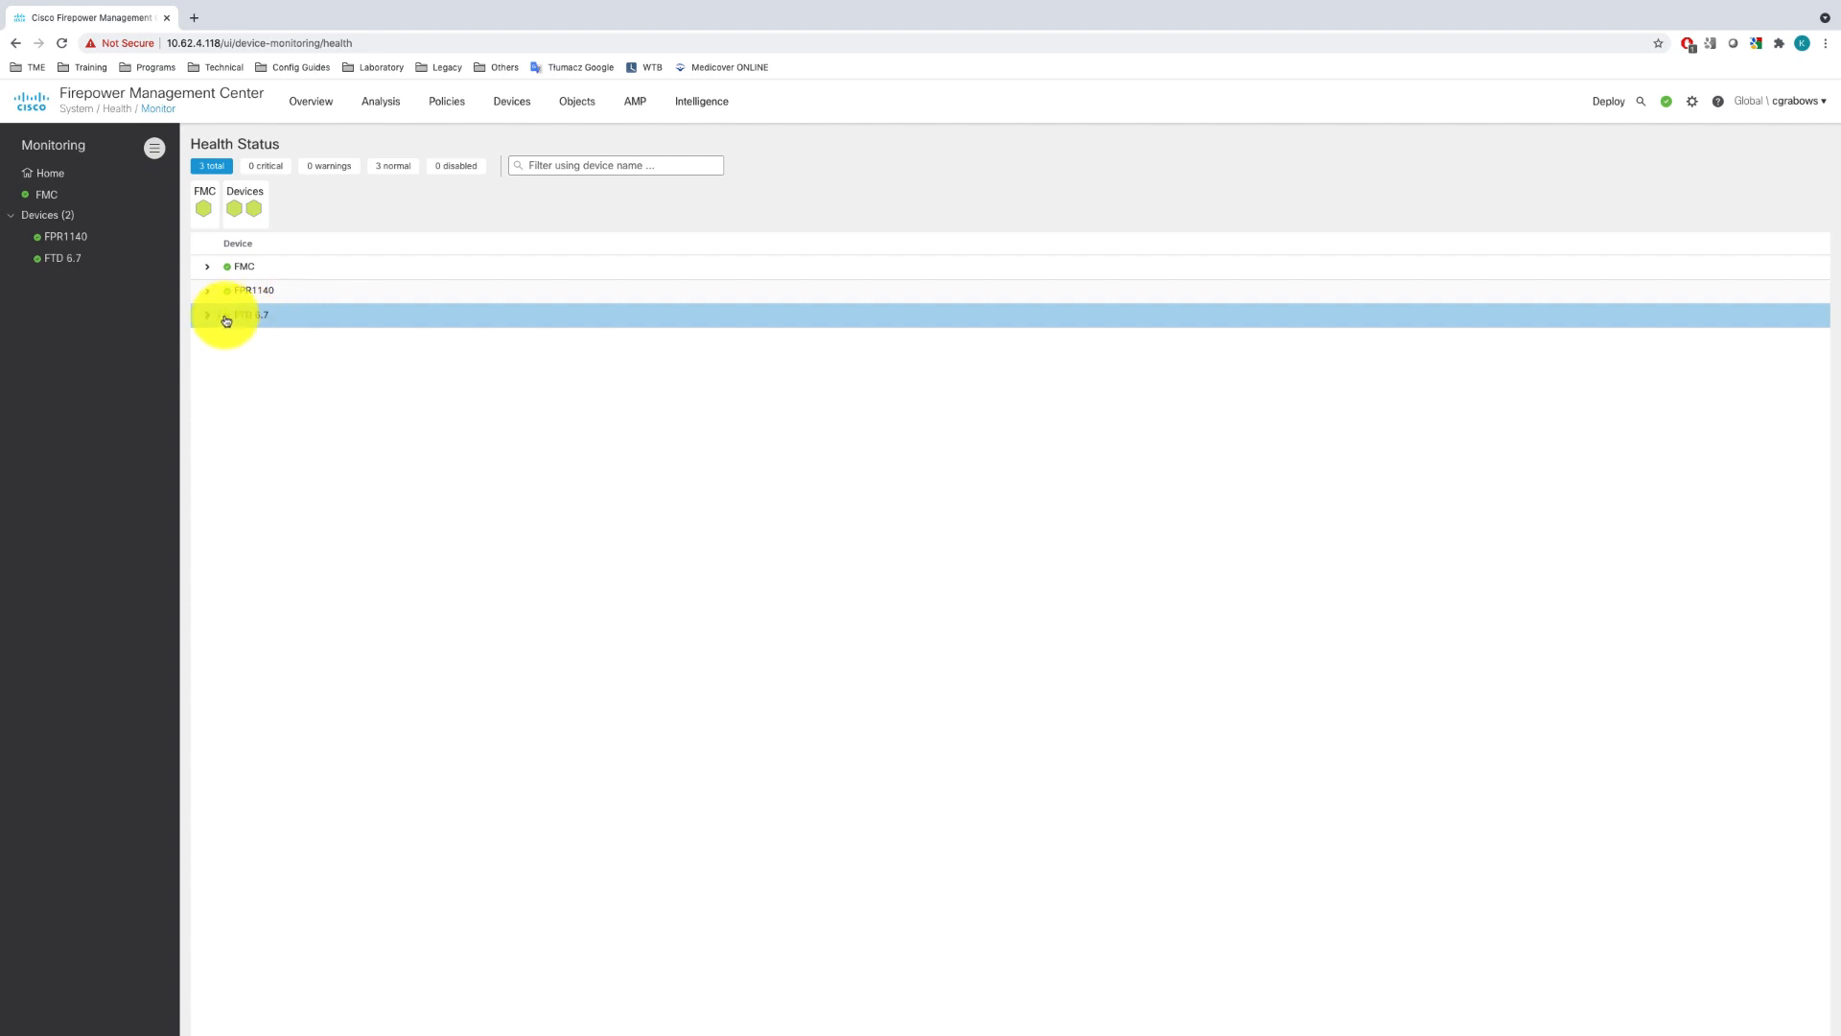
pyautogui.click(208, 314)
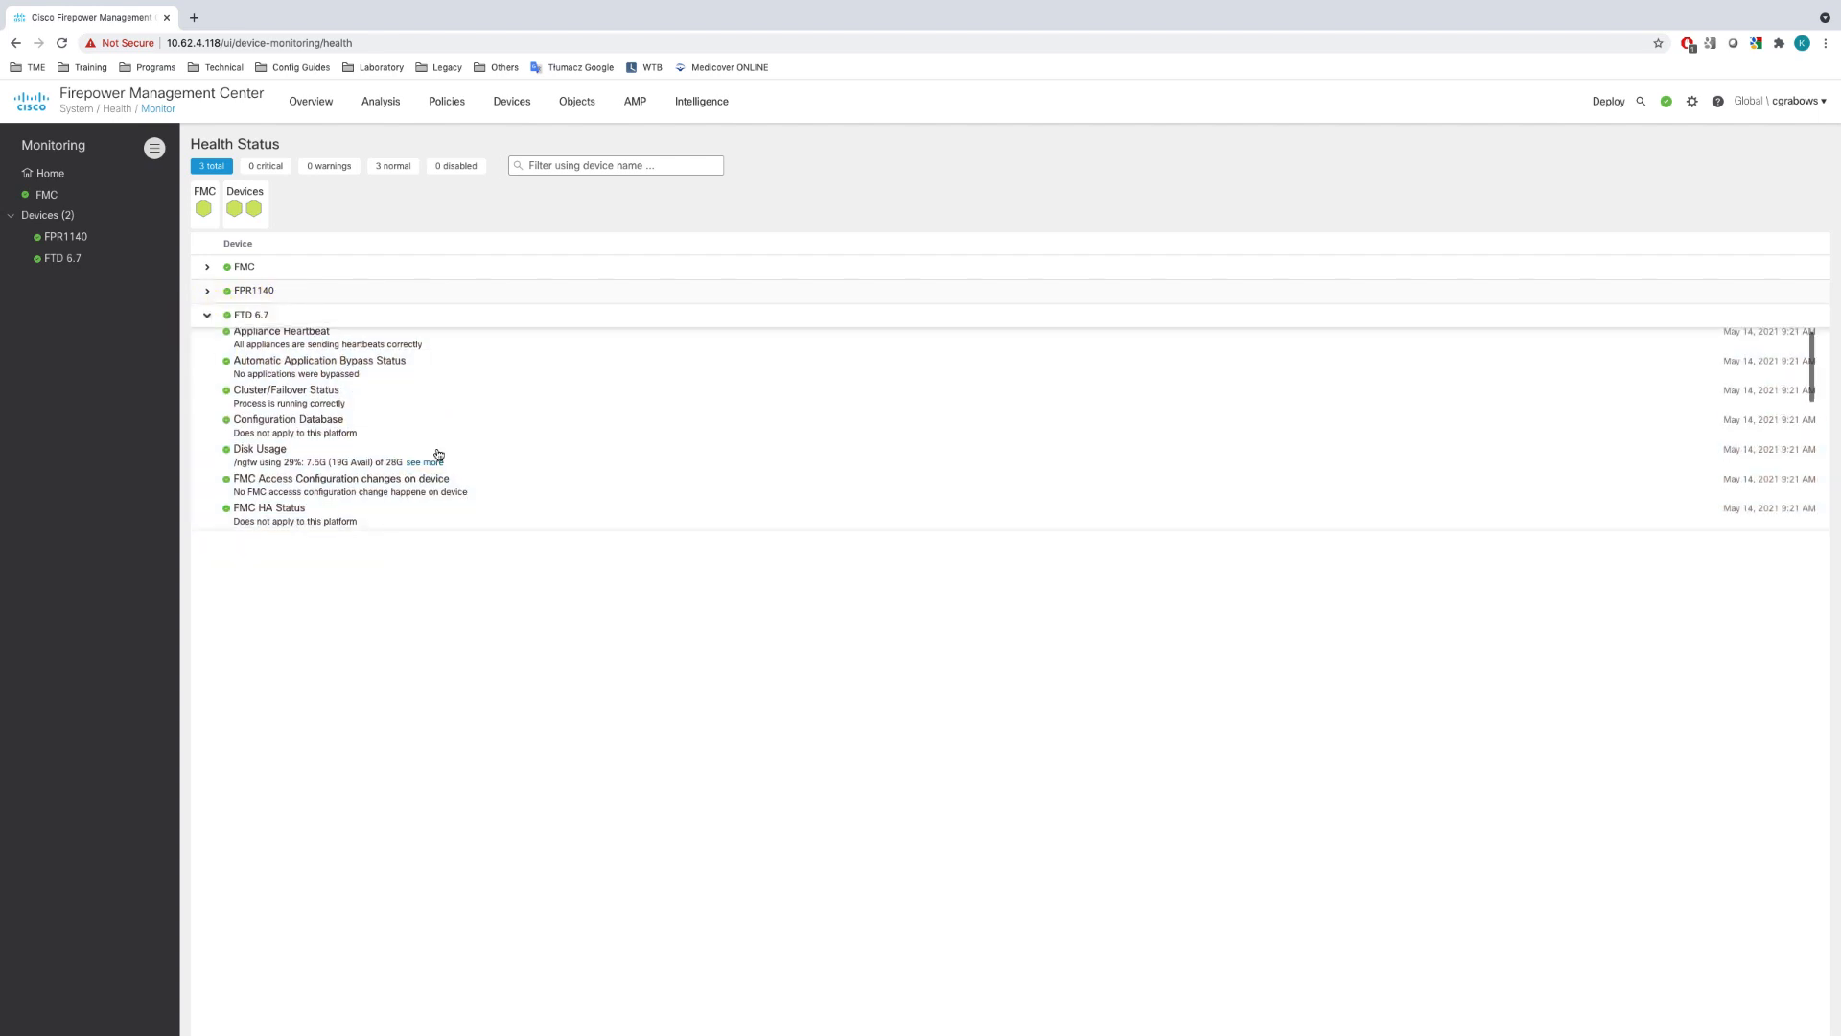
pyautogui.scroll(-3)
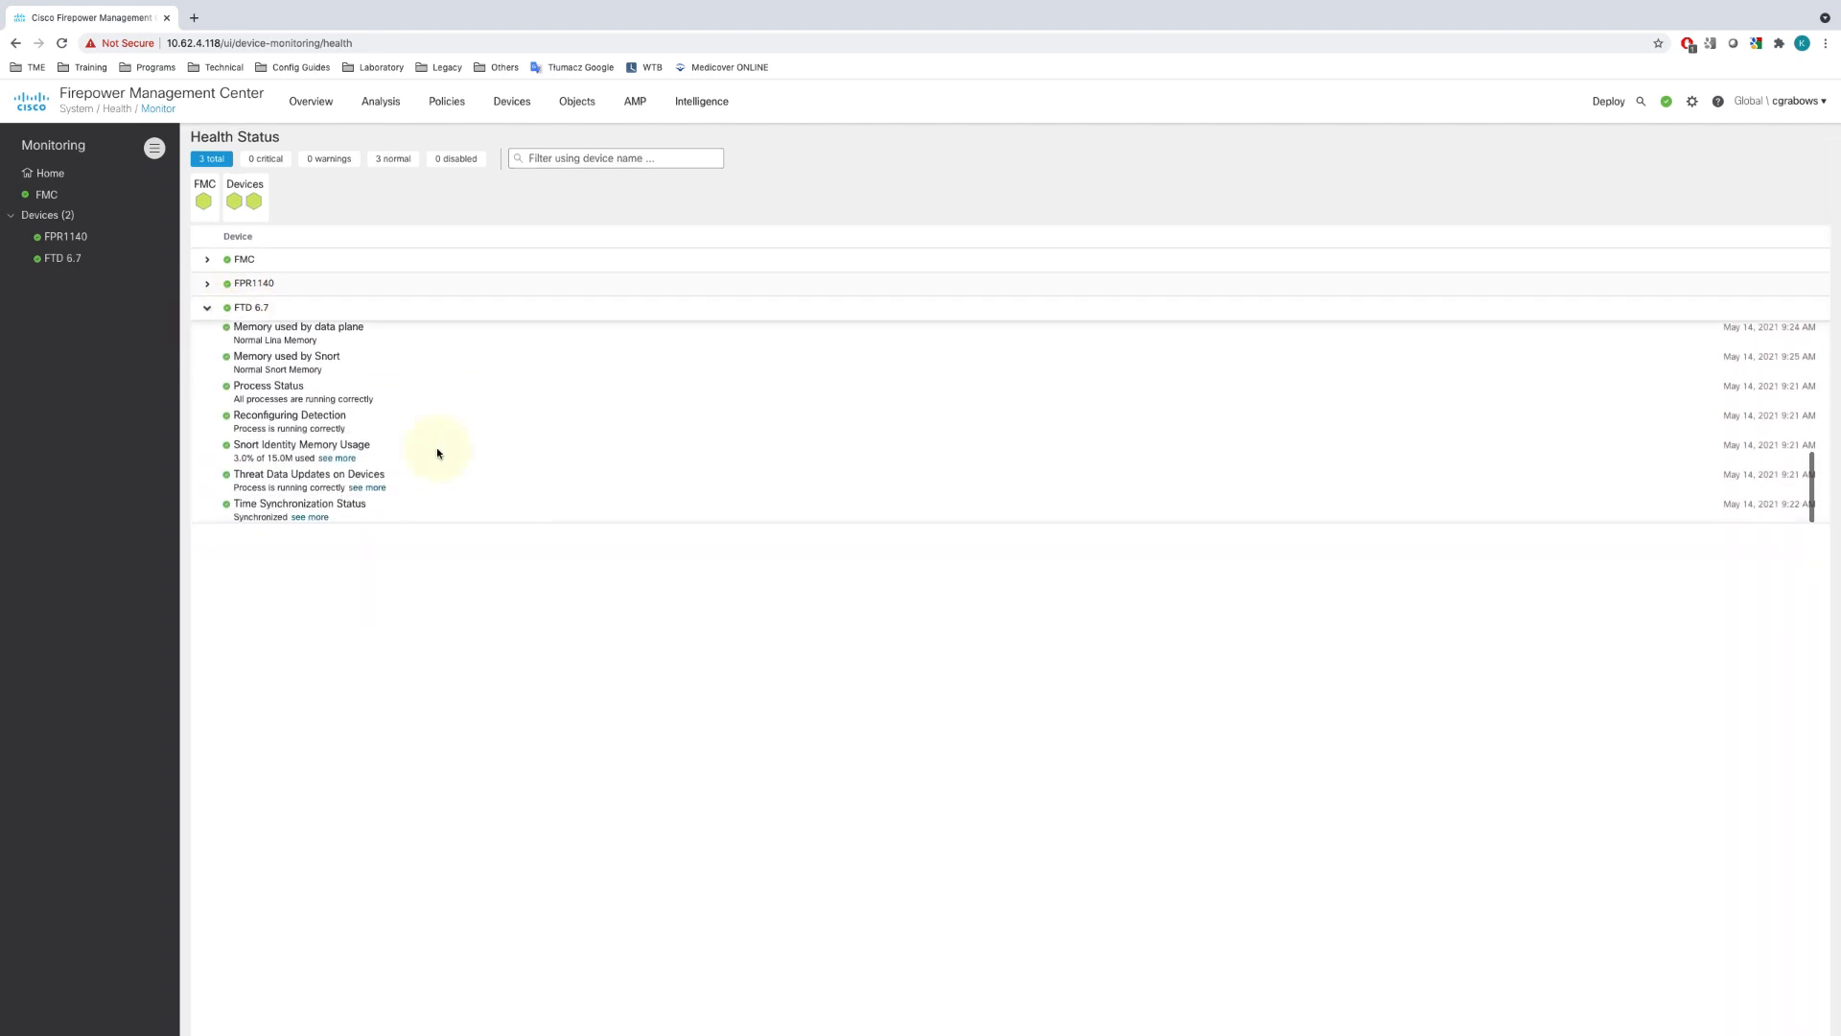
pyautogui.click(336, 459)
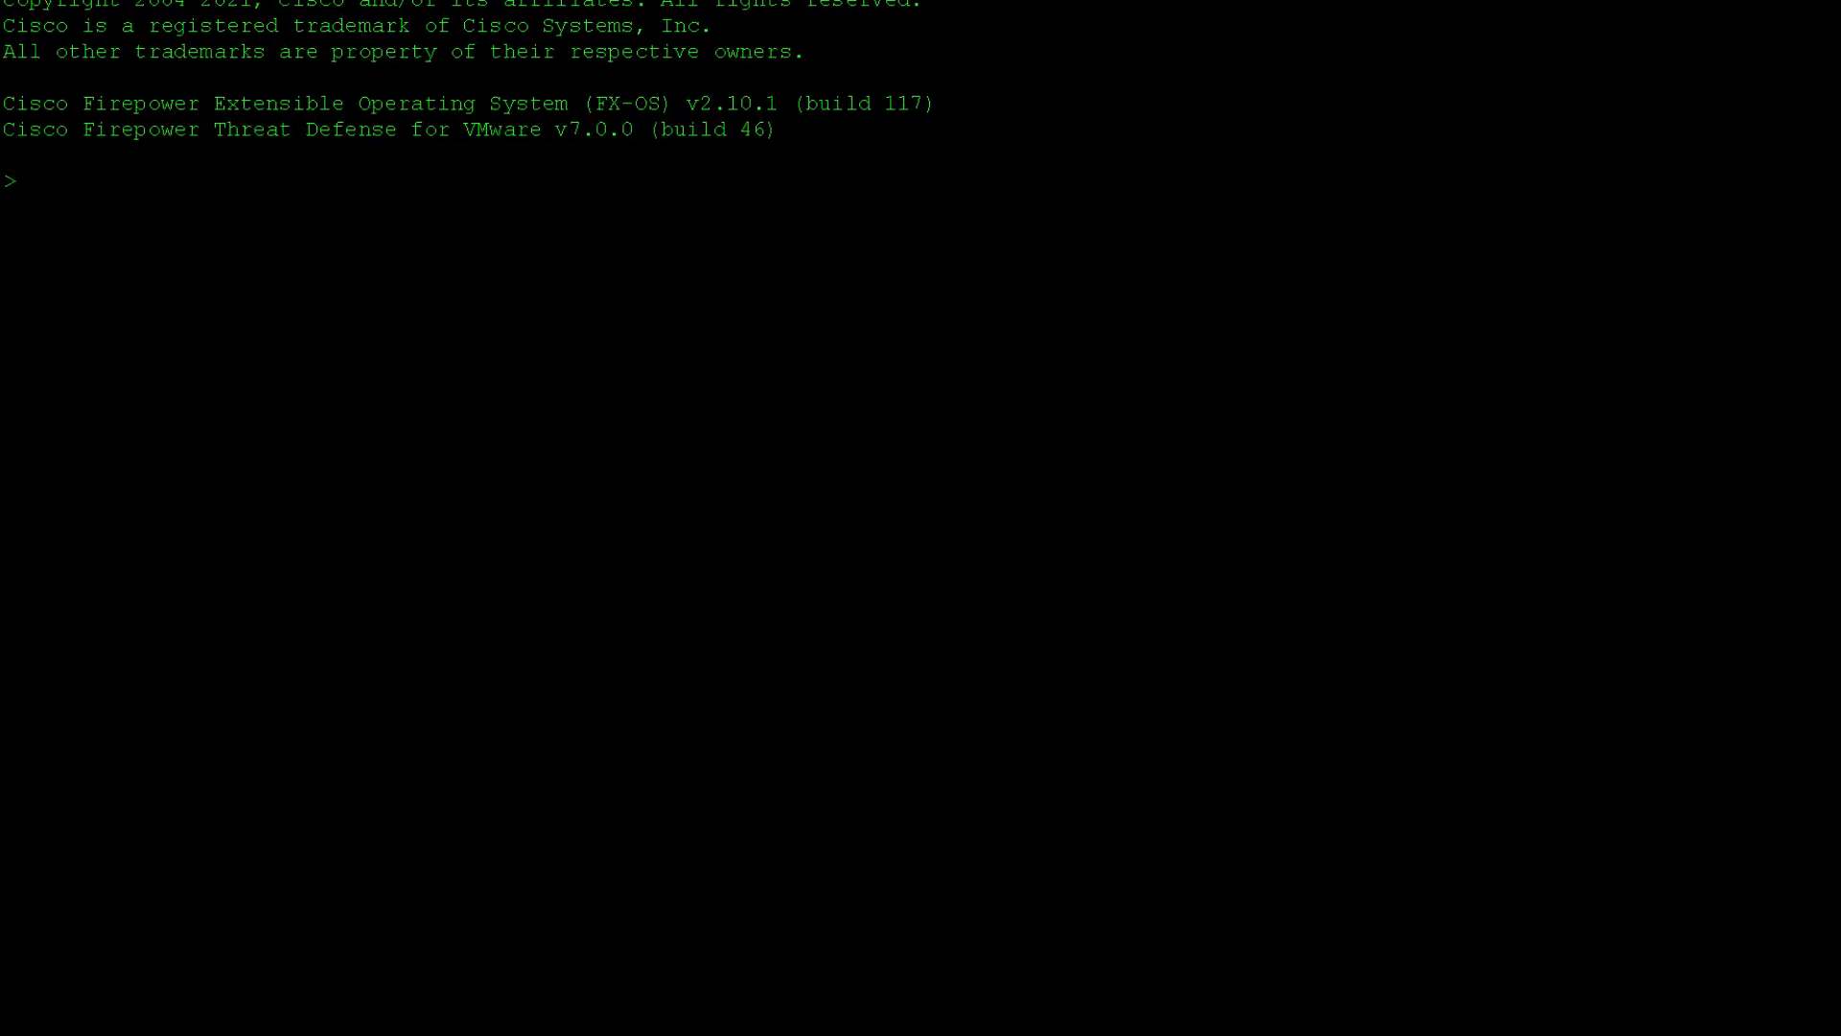
# Step: Run system support firewall-engine-dump-user-identity-data to dump identity data to Snort
pyautogui.write('system support firewall-engine-dump-user-identity-data')
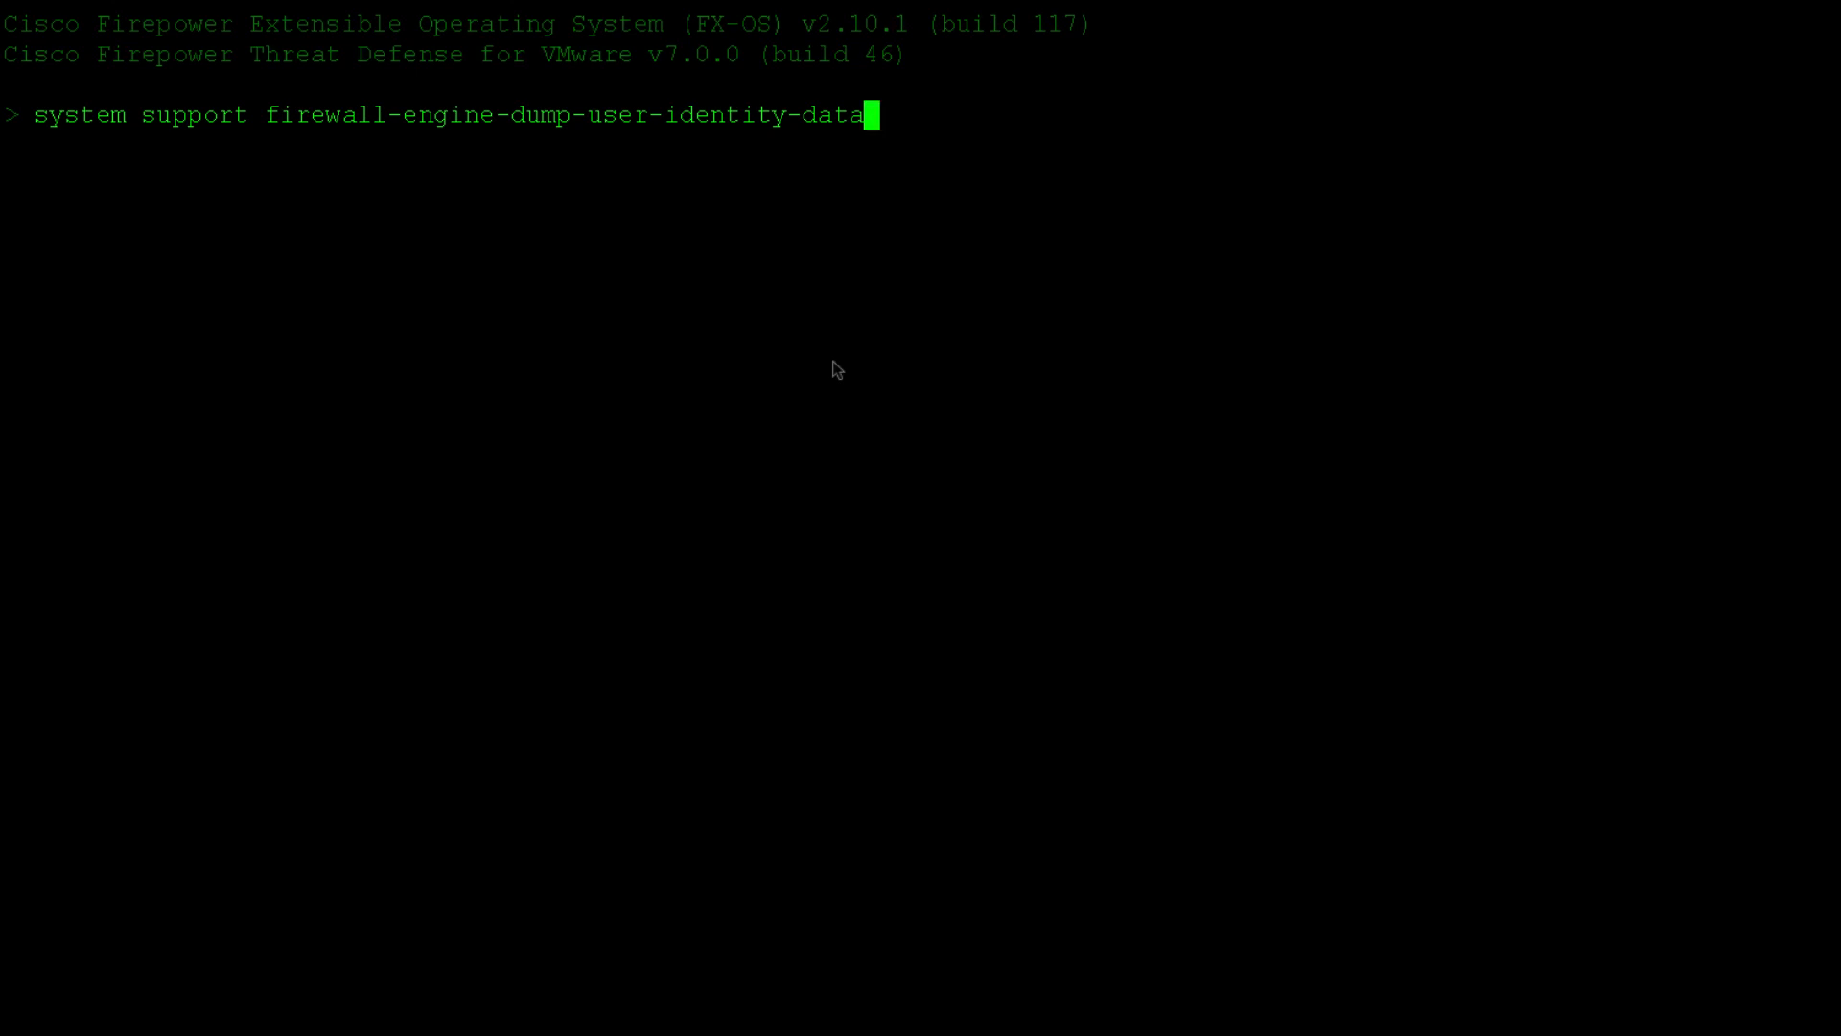
pyautogui.press('Return')
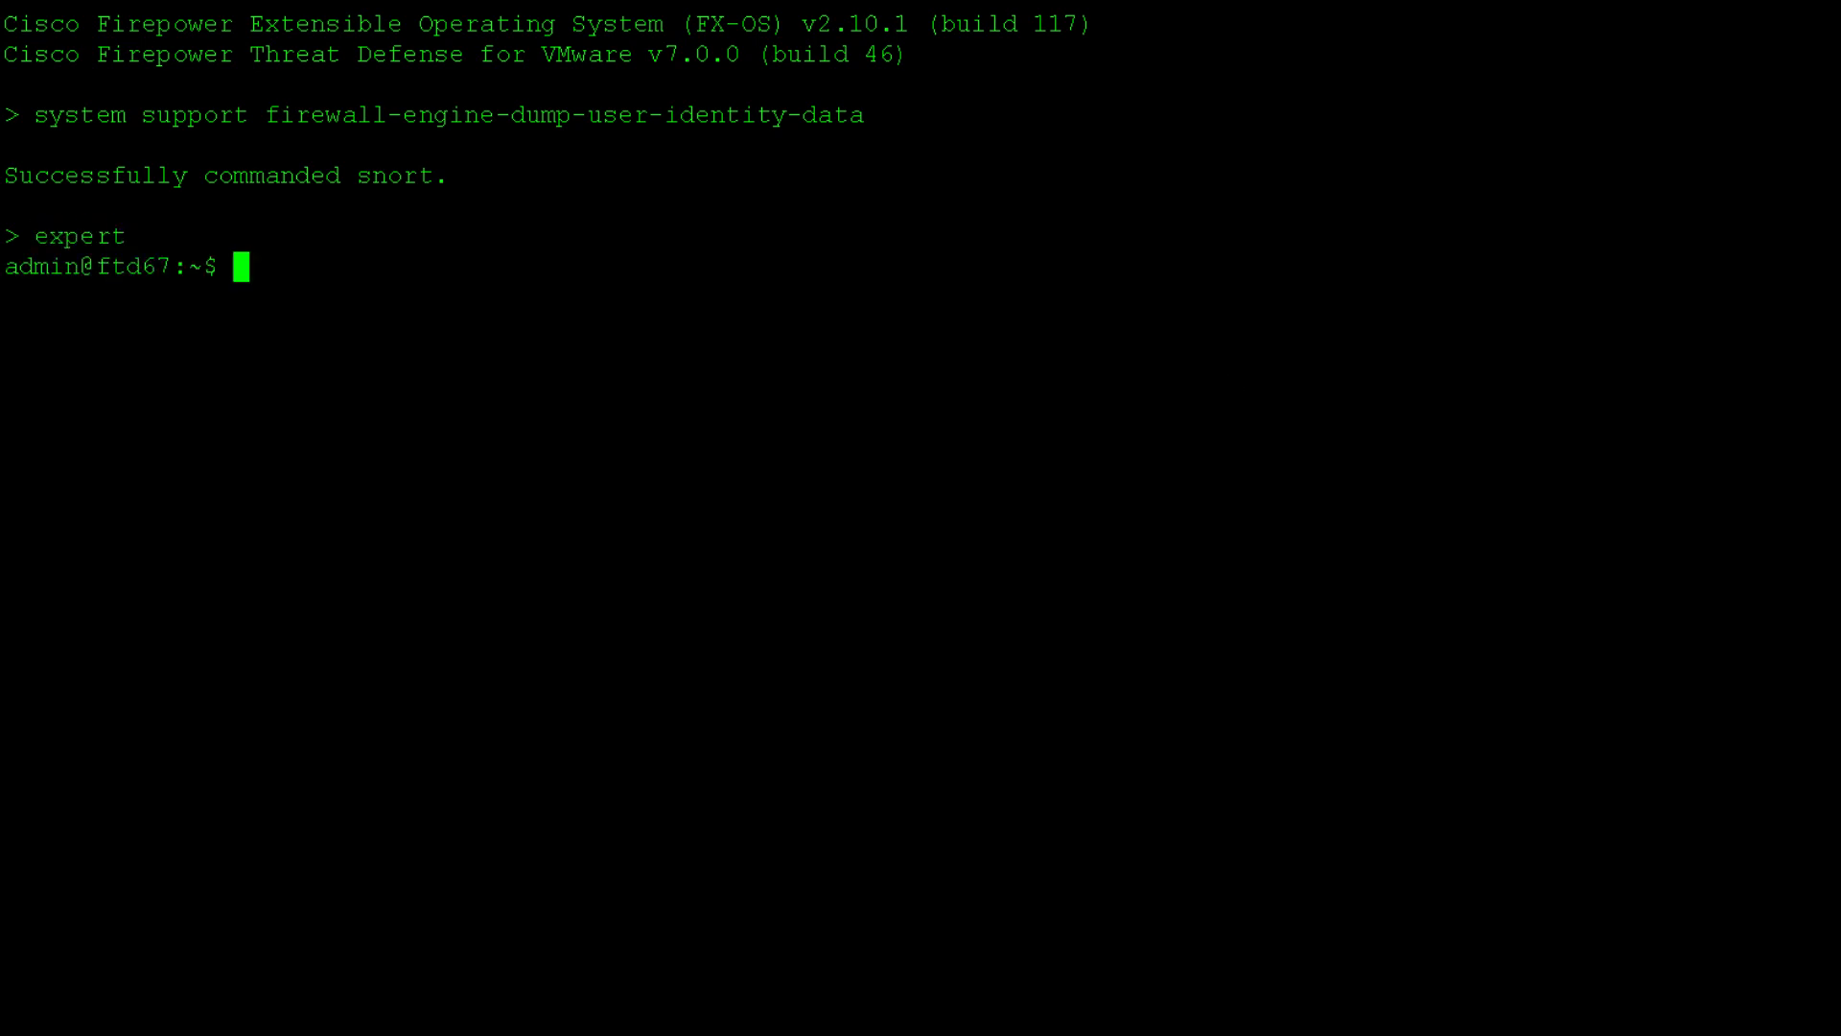
# Step: Become root via sudo su - and enter the cd path to the detection engine instance-1 folder
pyautogui.write('sudo su -')
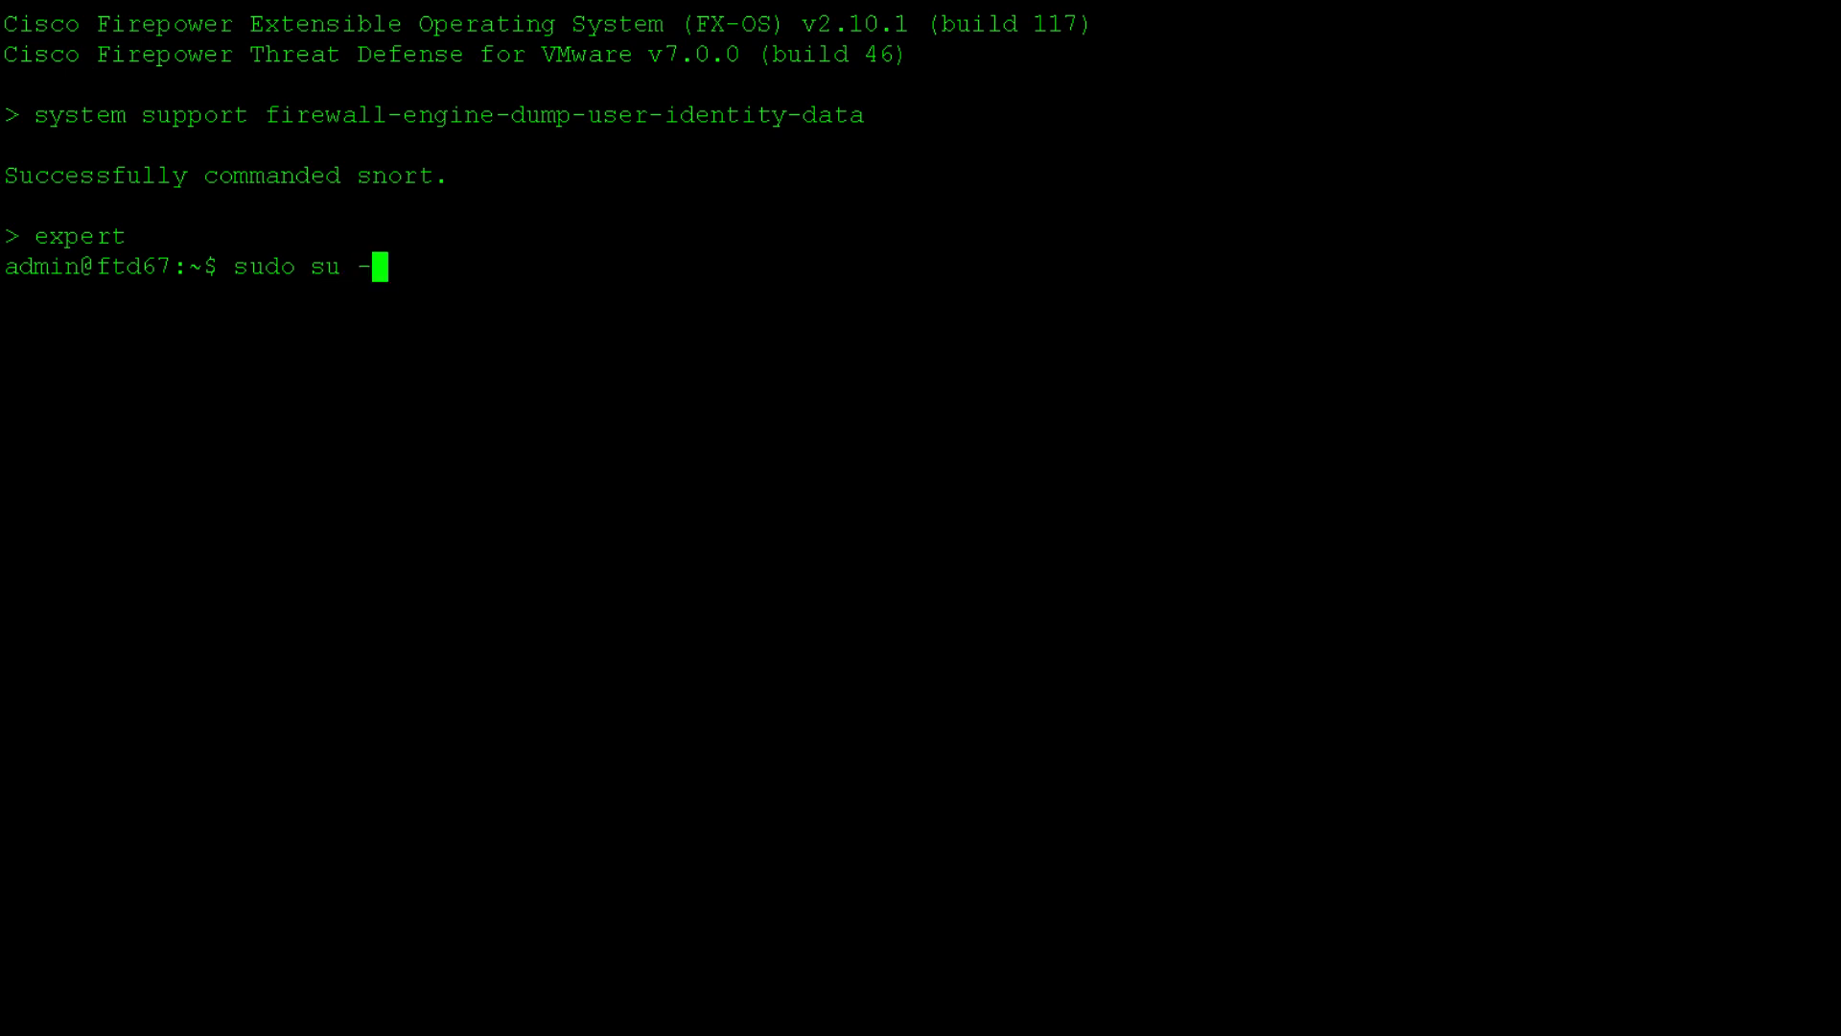
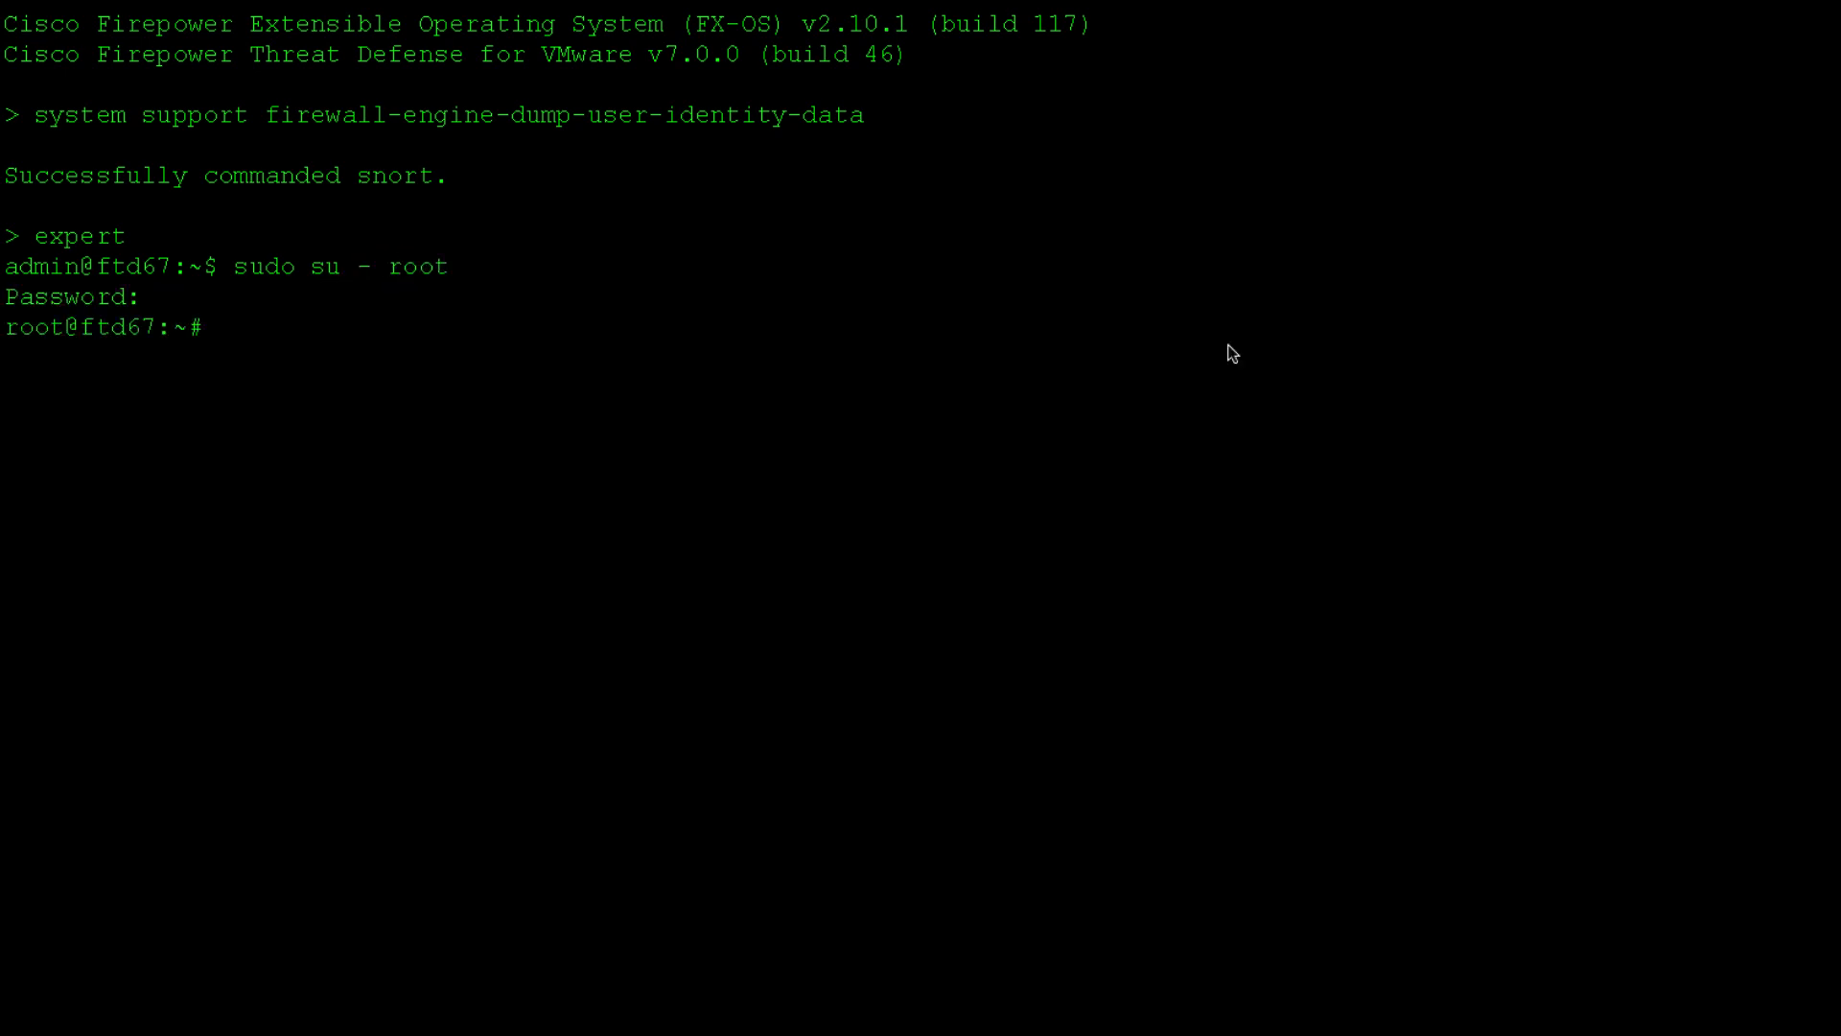
pyautogui.write('cd /ngfw/var/sf/detection_engines/07a23714-3f98-11eb-8844-164201f6f6ff/instance-1/')
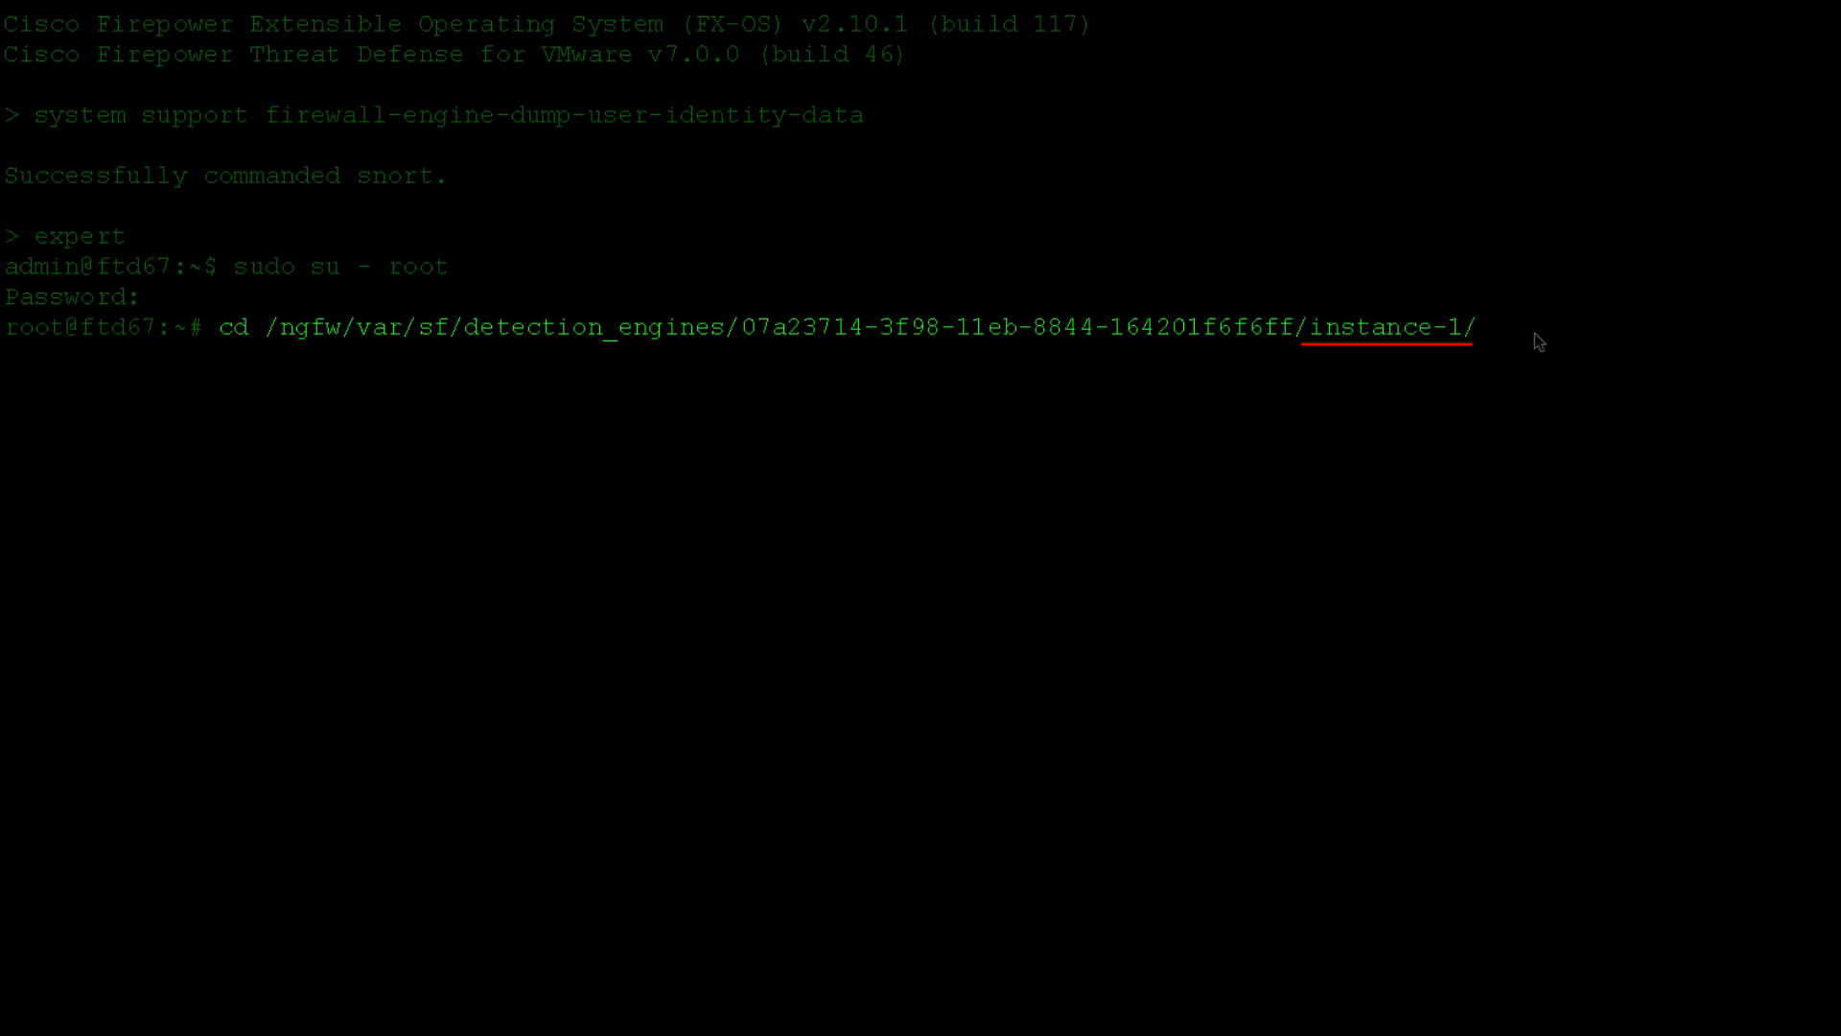
# Step: Run cat user_identity.dump | grep sgt and review the many 172.16.11.x SXP sgt bindings
pyautogui.press('Return')
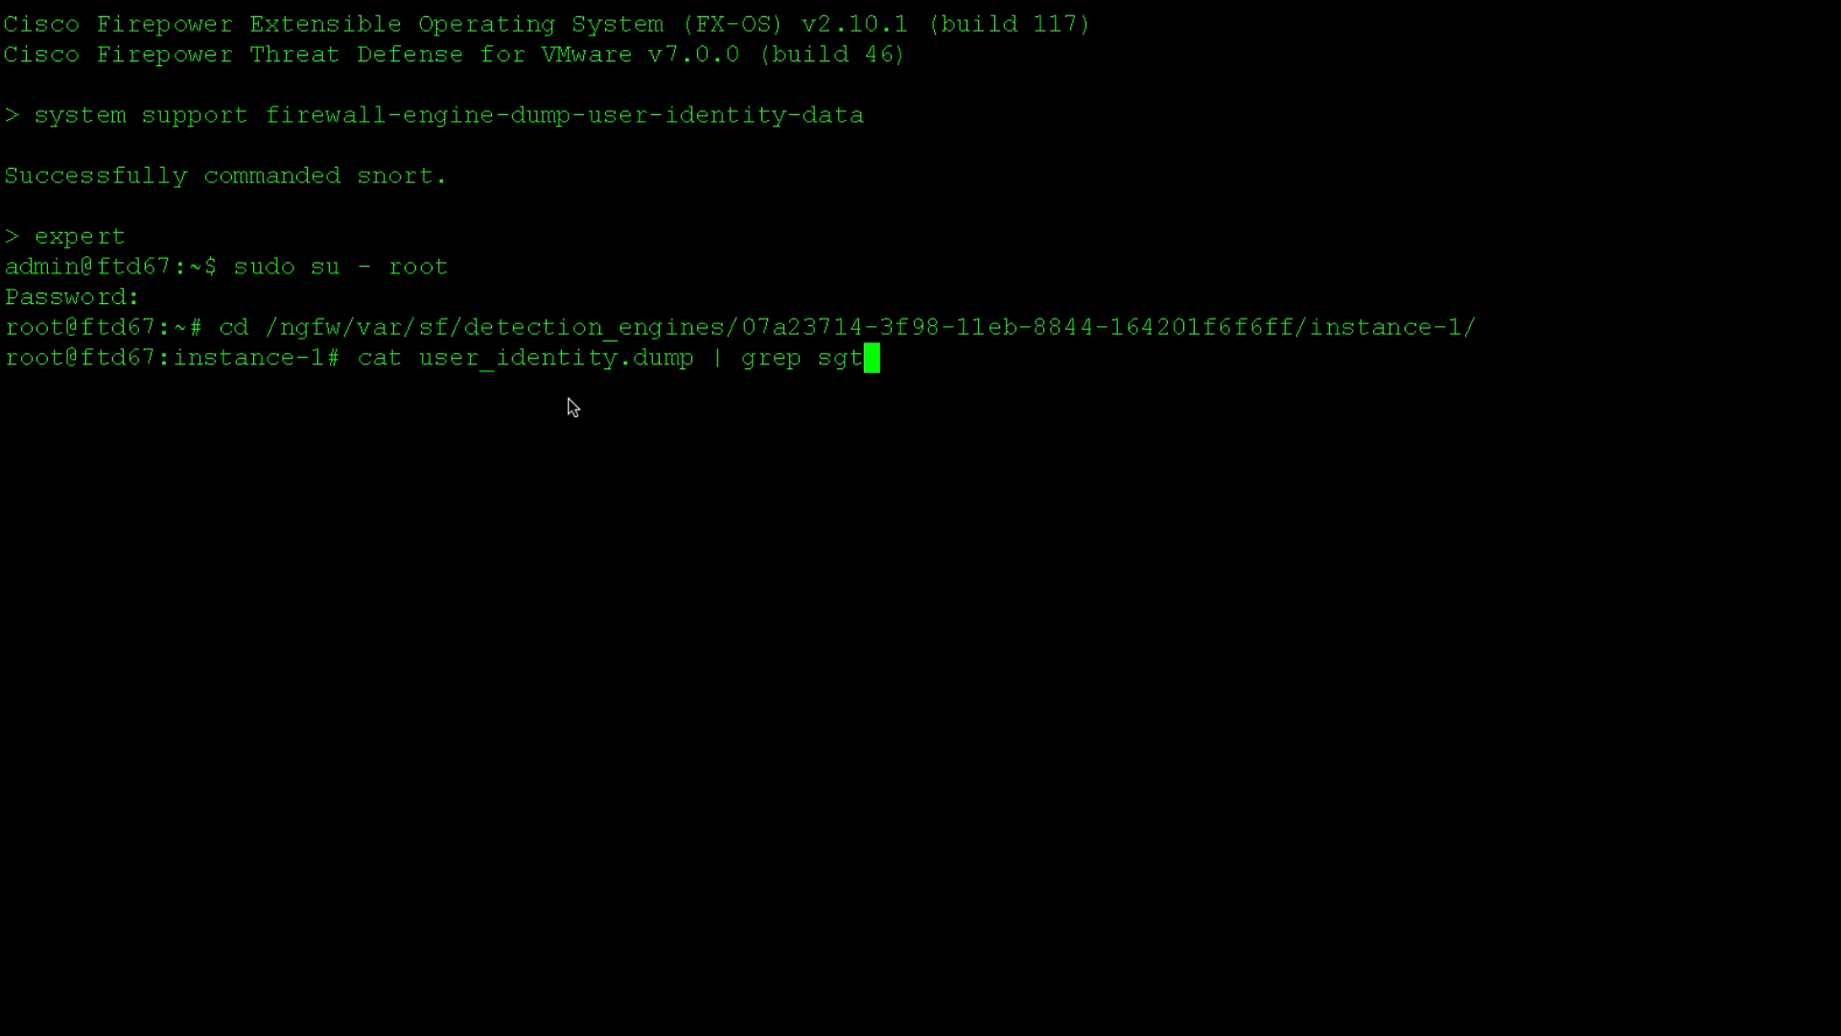
pyautogui.press('Return')
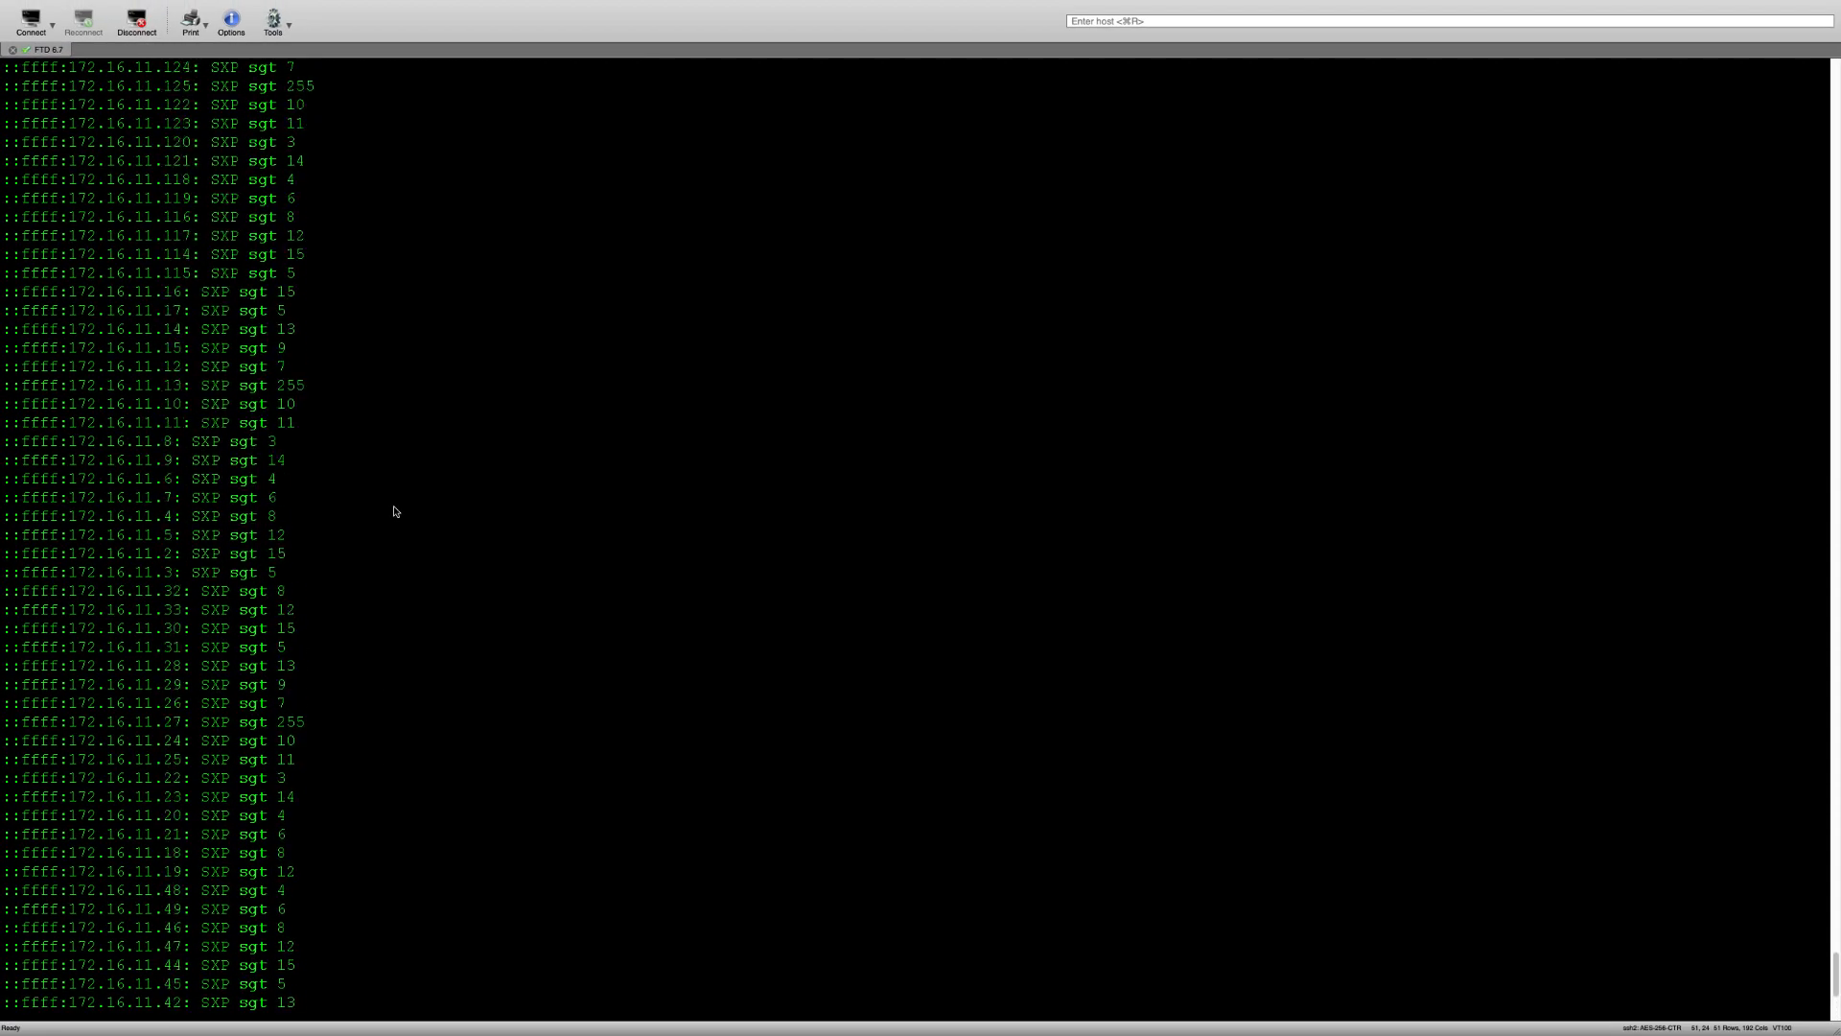
pyautogui.scroll(-3)
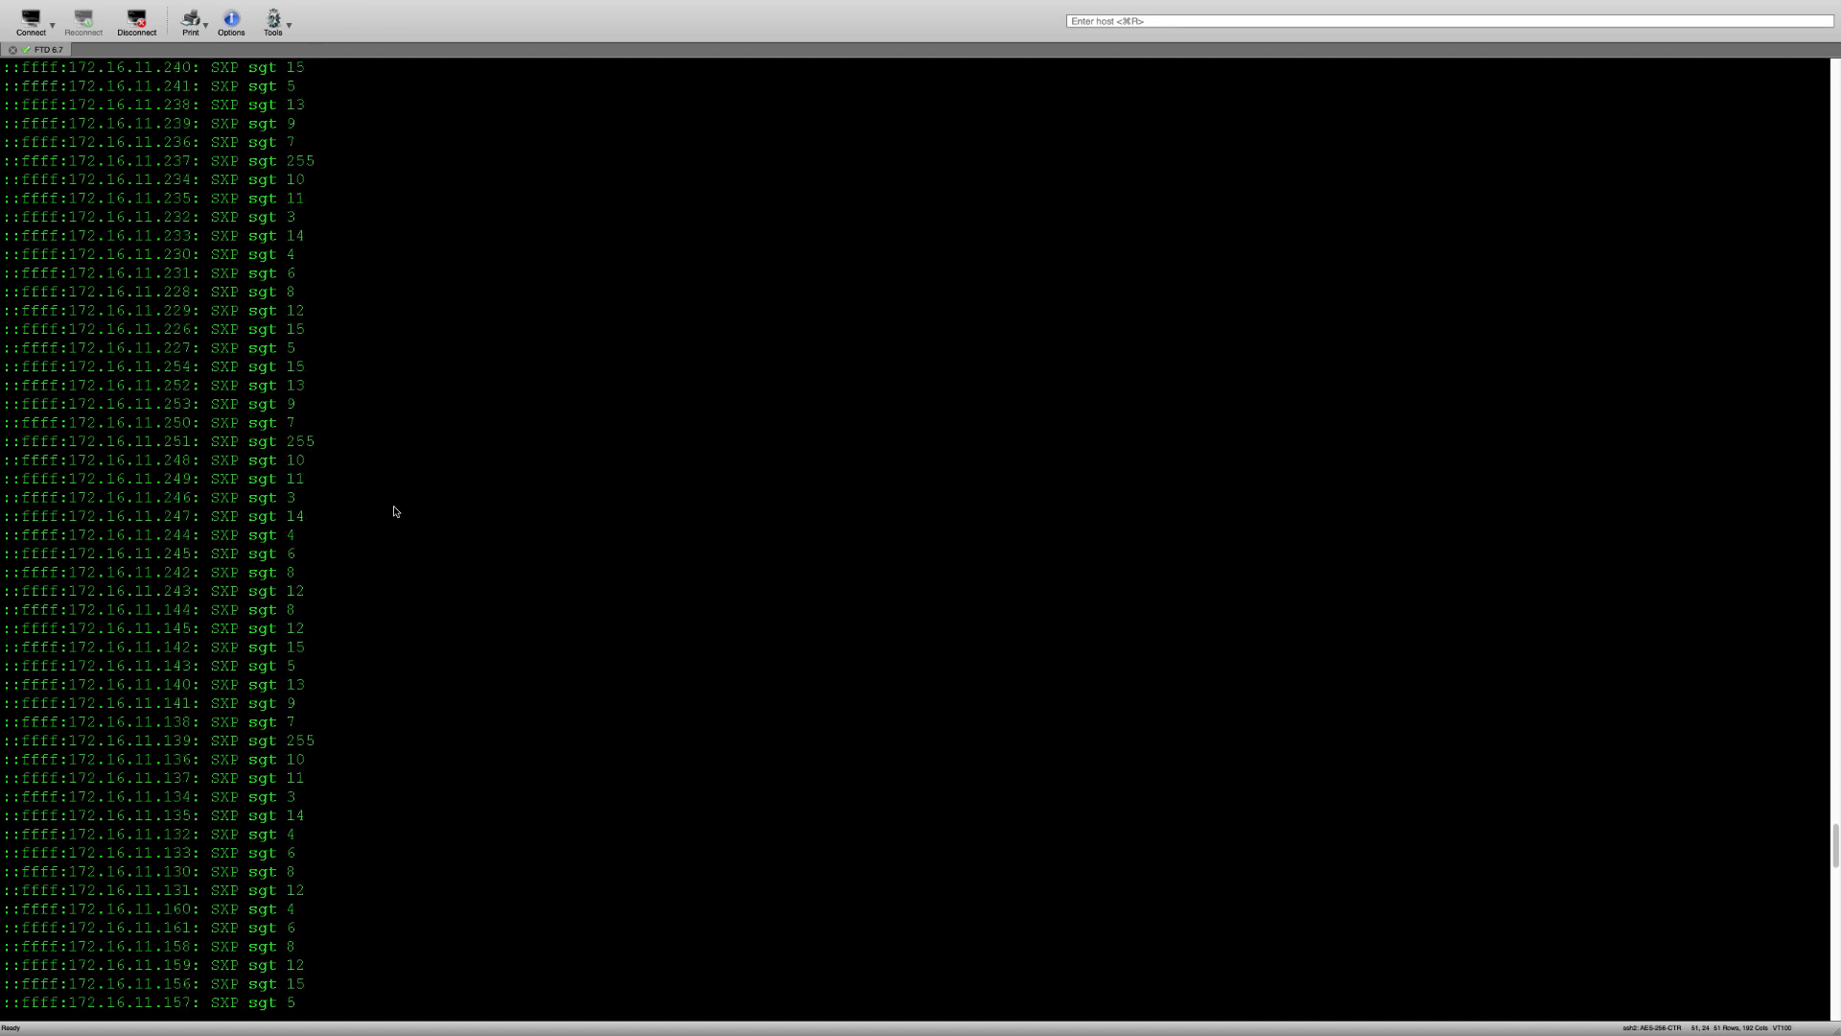
pyautogui.scroll(-3)
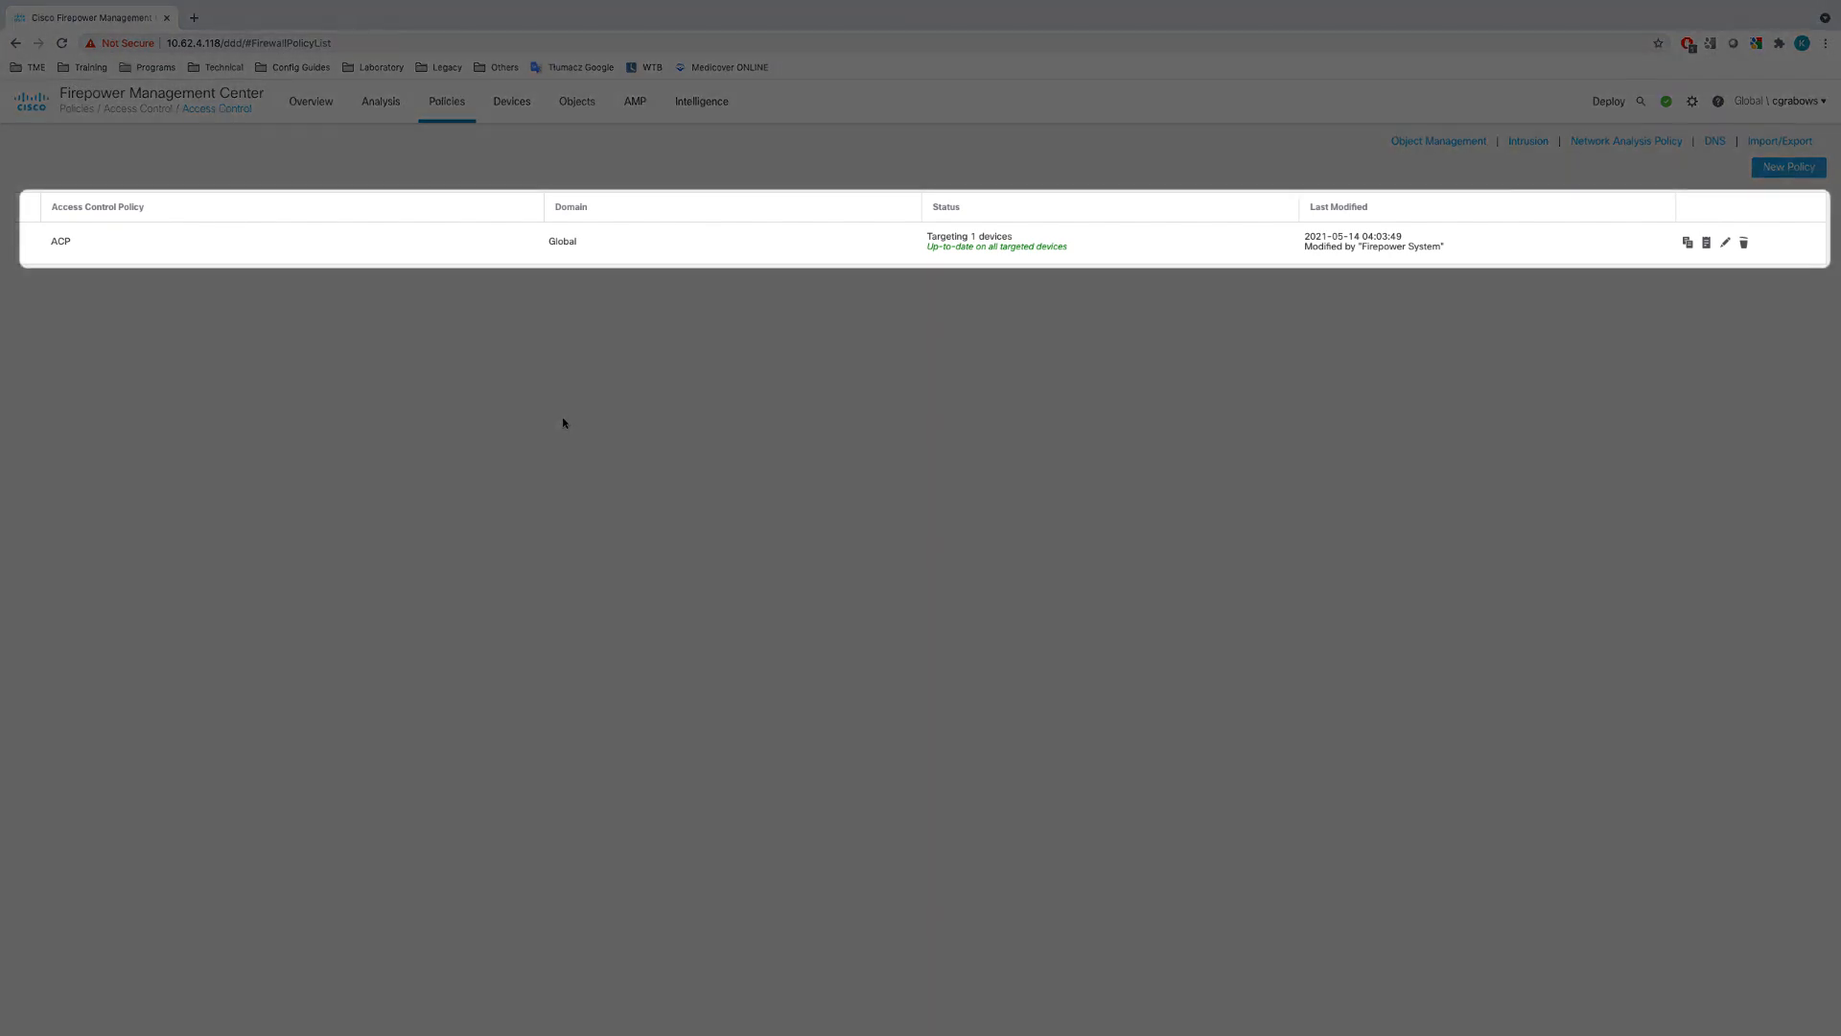
pyautogui.moveTo(1041, 283)
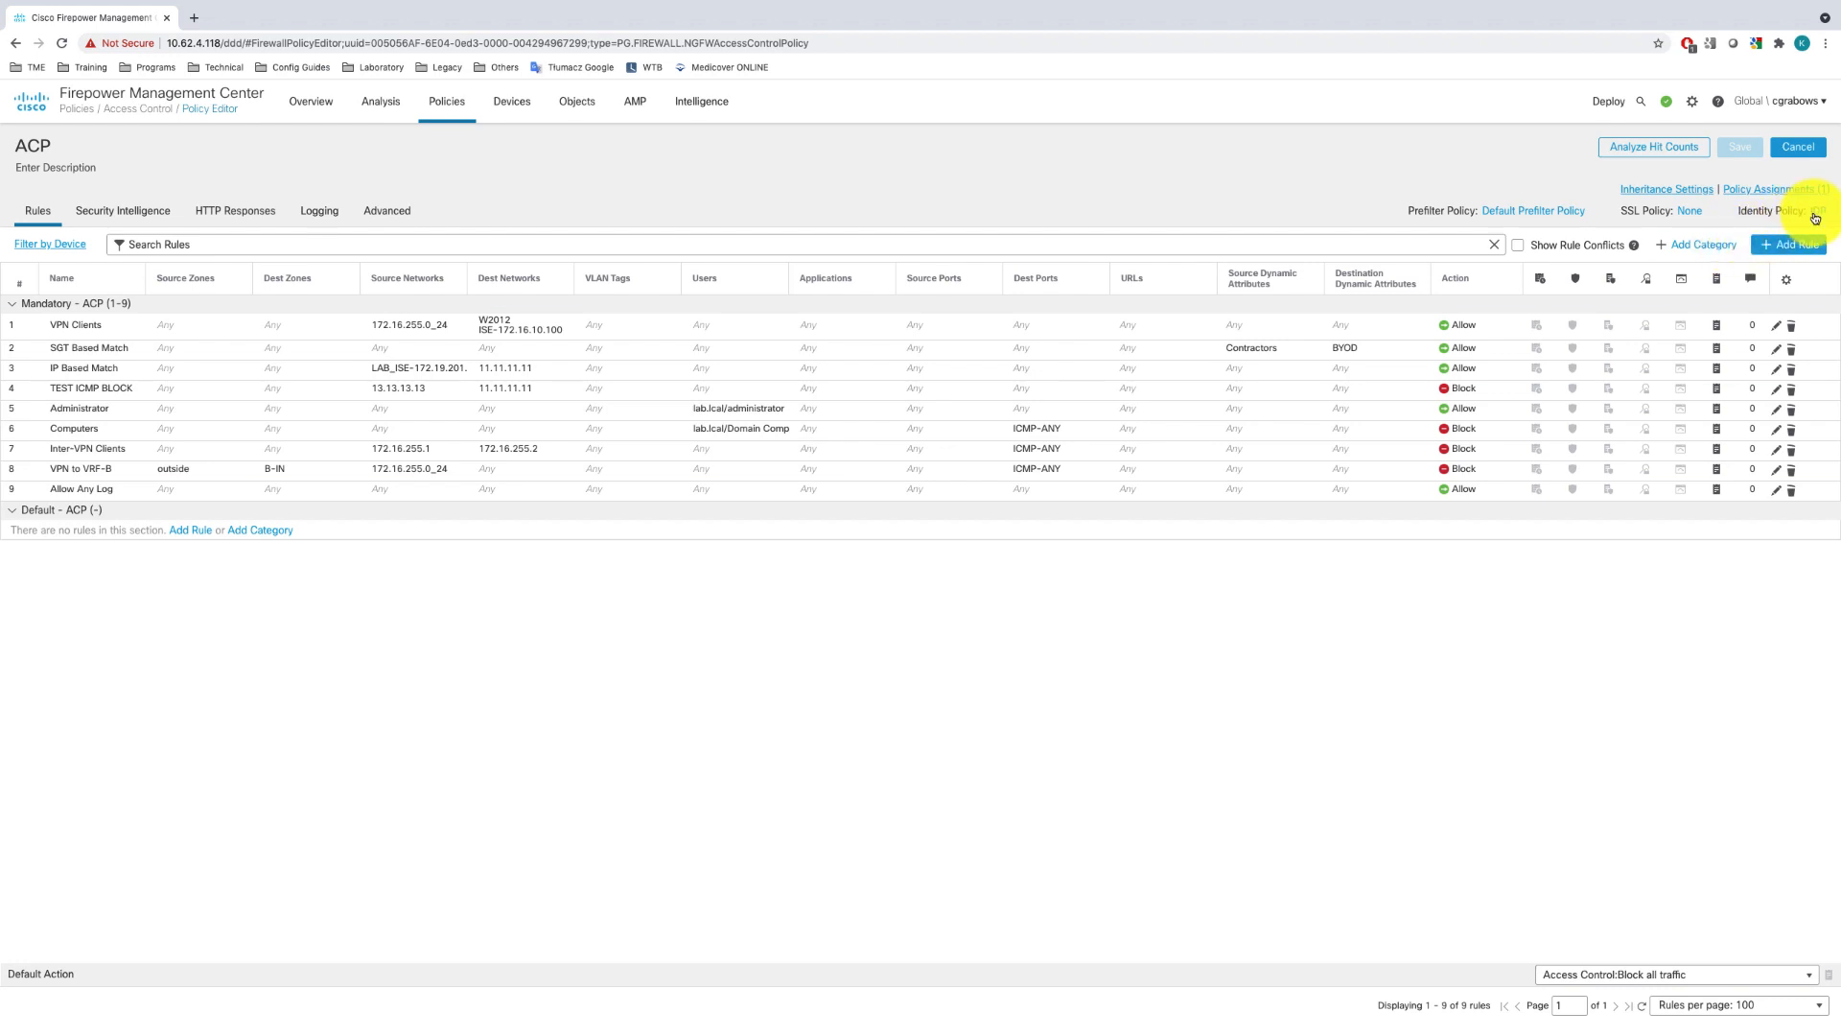
# Step: Open the IDP identity policy linked from the ACP access control policy
pyautogui.click(1795, 210)
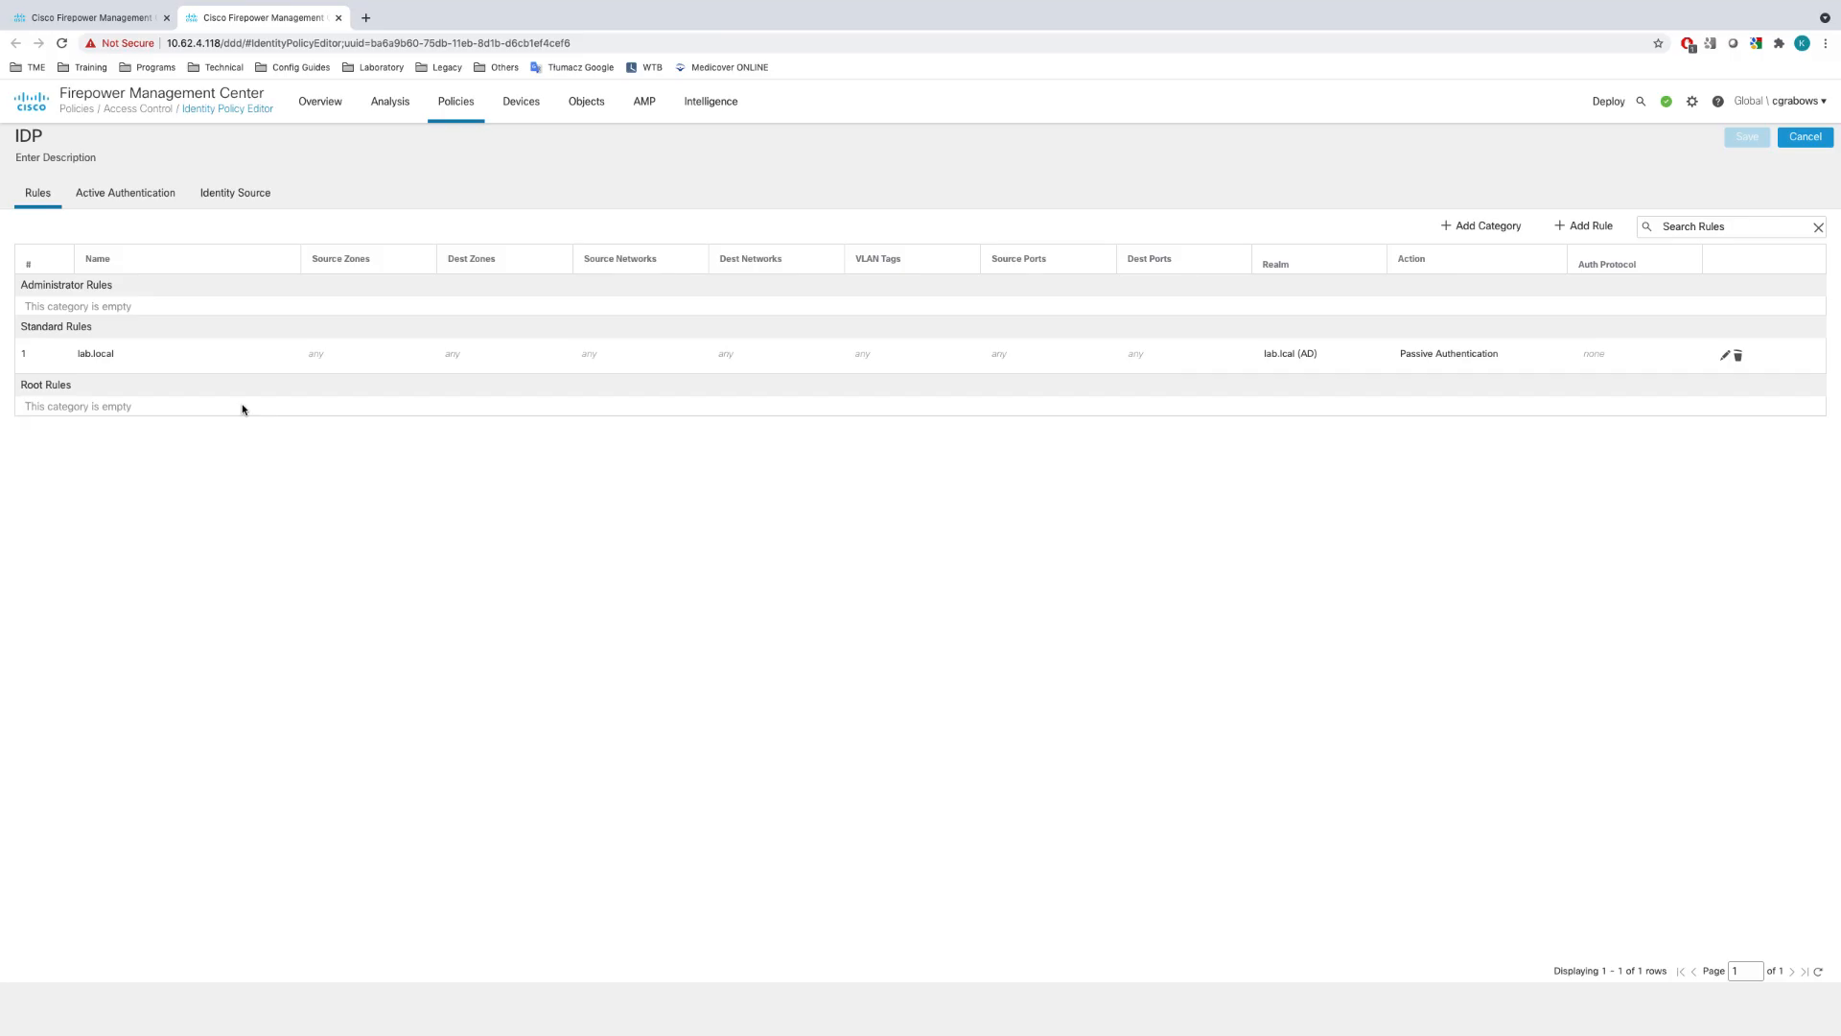
# Step: From the Identity Source tab, start a new network group for the Identity Mapping Filter
pyautogui.click(235, 193)
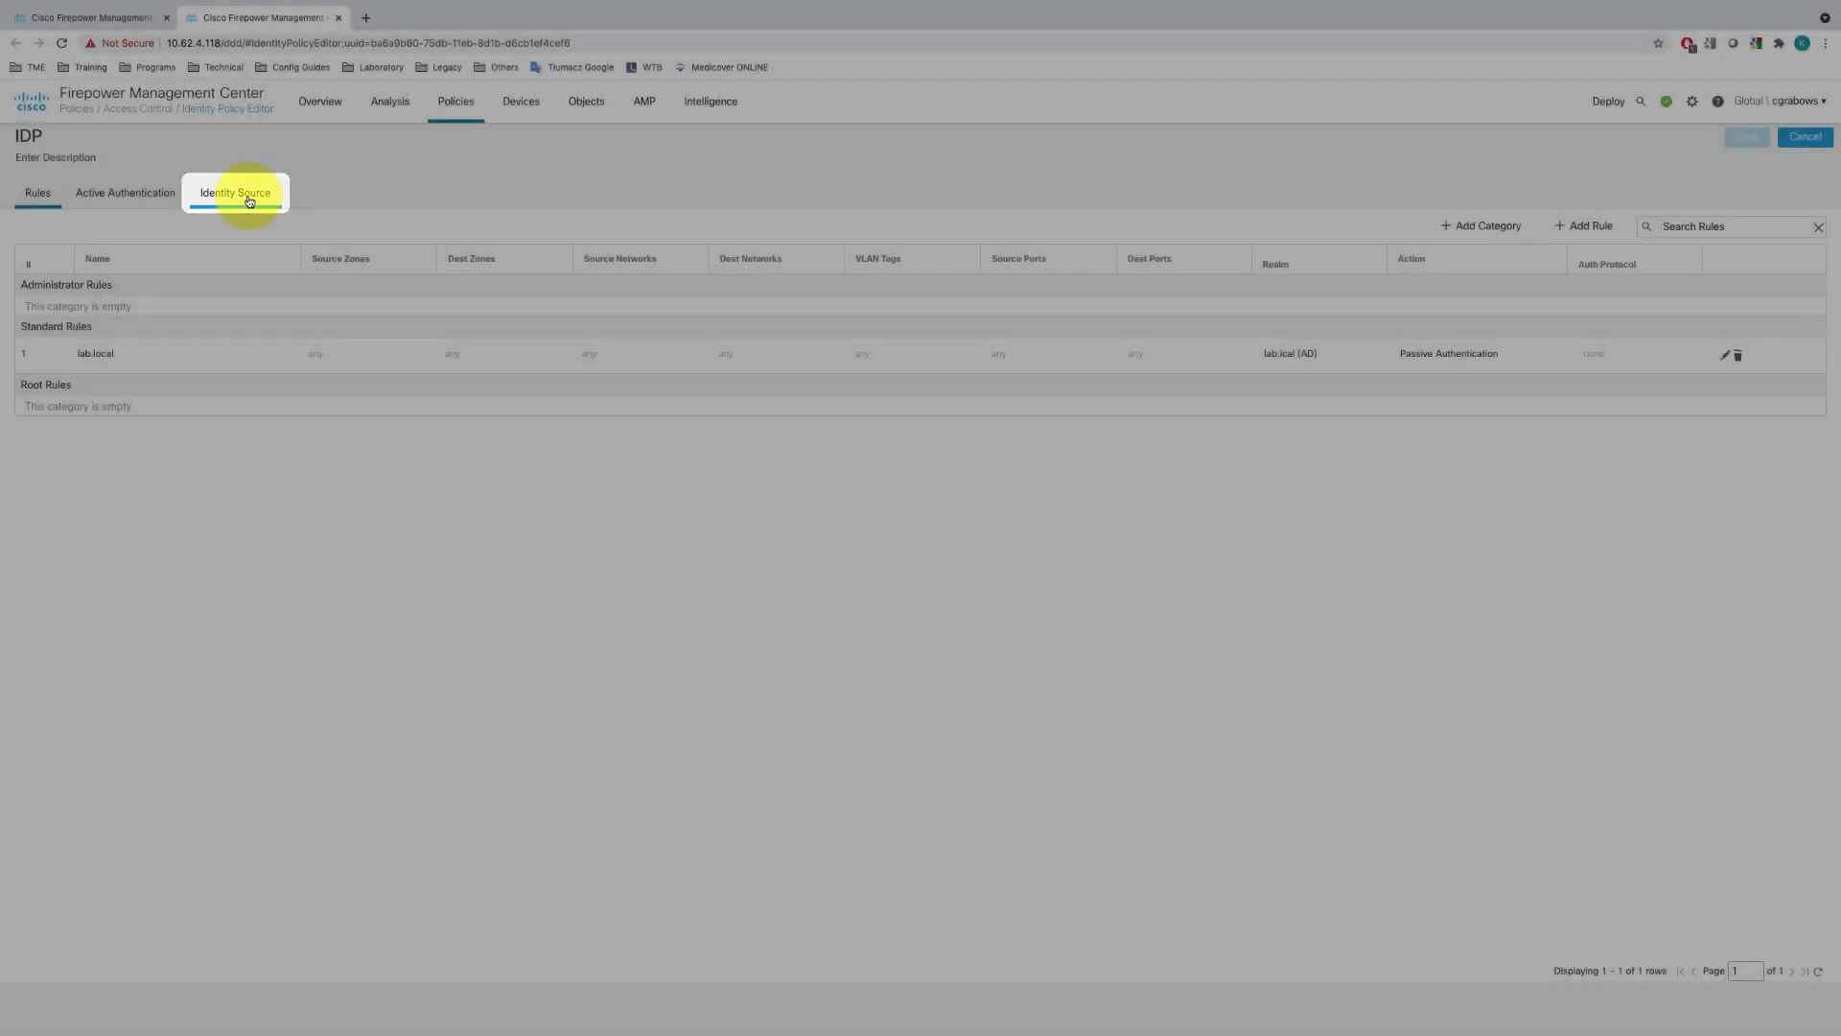
pyautogui.click(235, 193)
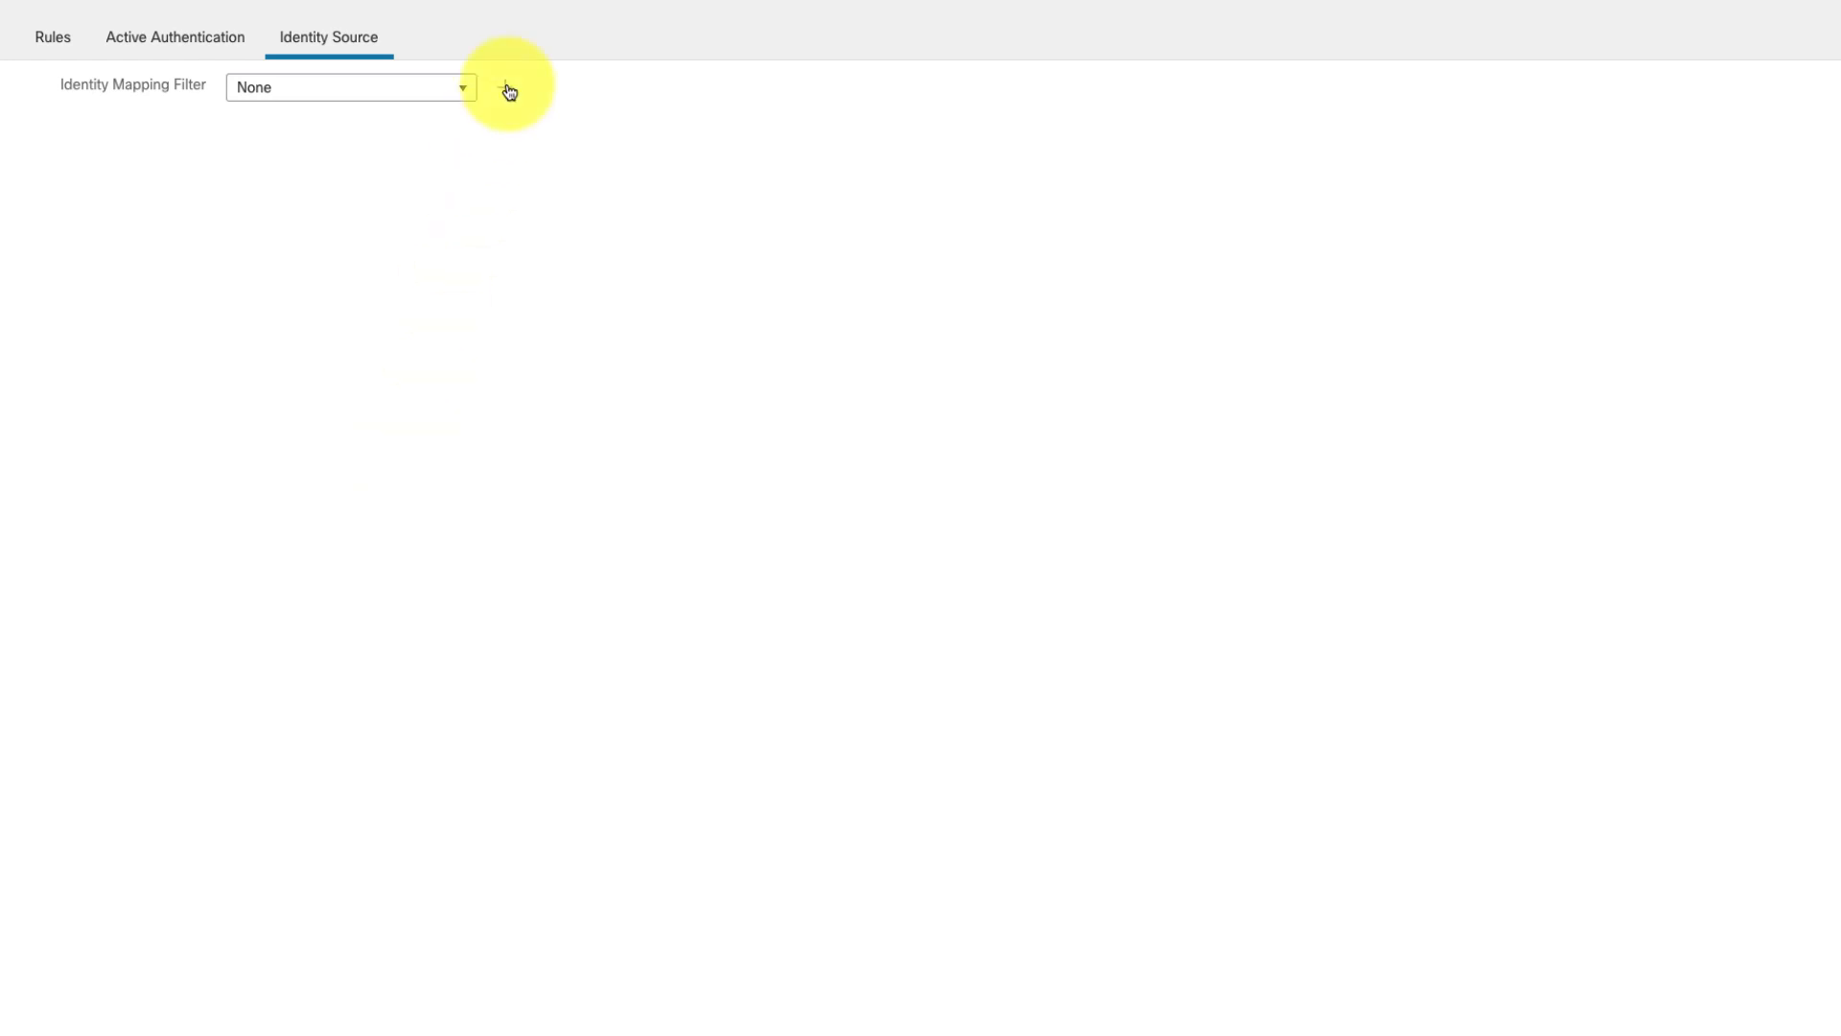
pyautogui.click(505, 88)
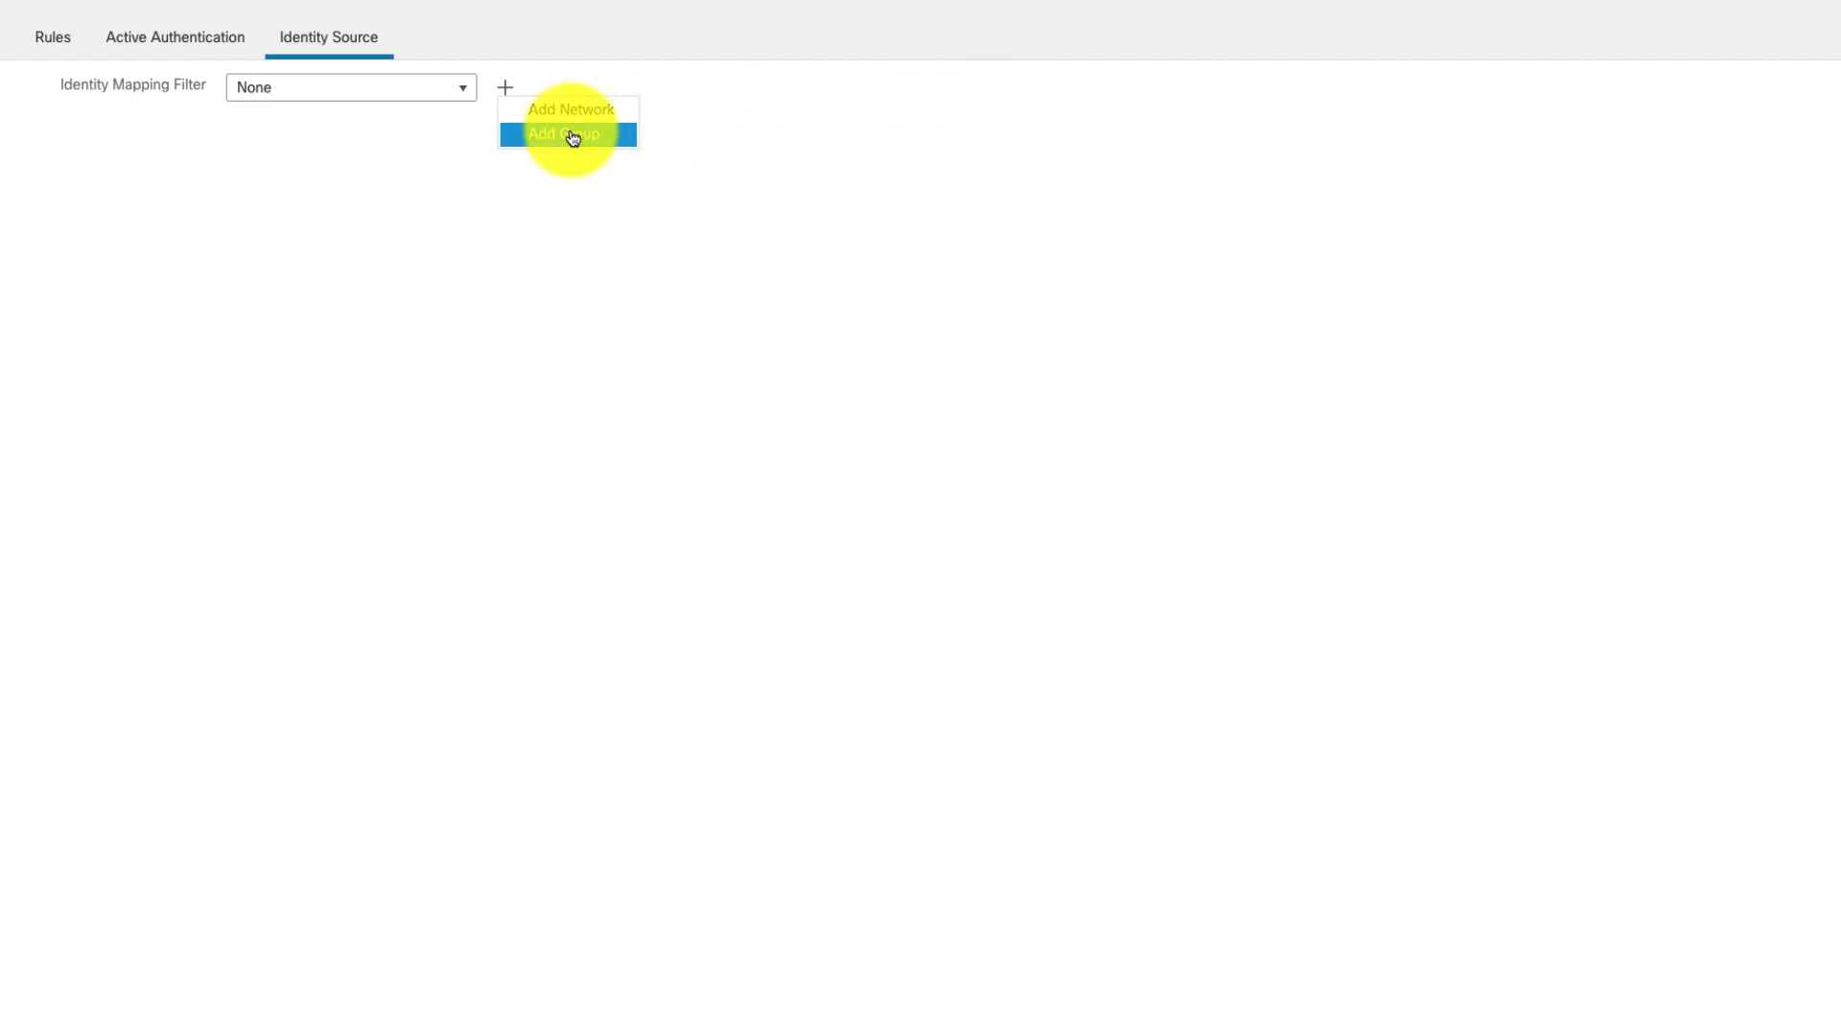
pyautogui.click(569, 110)
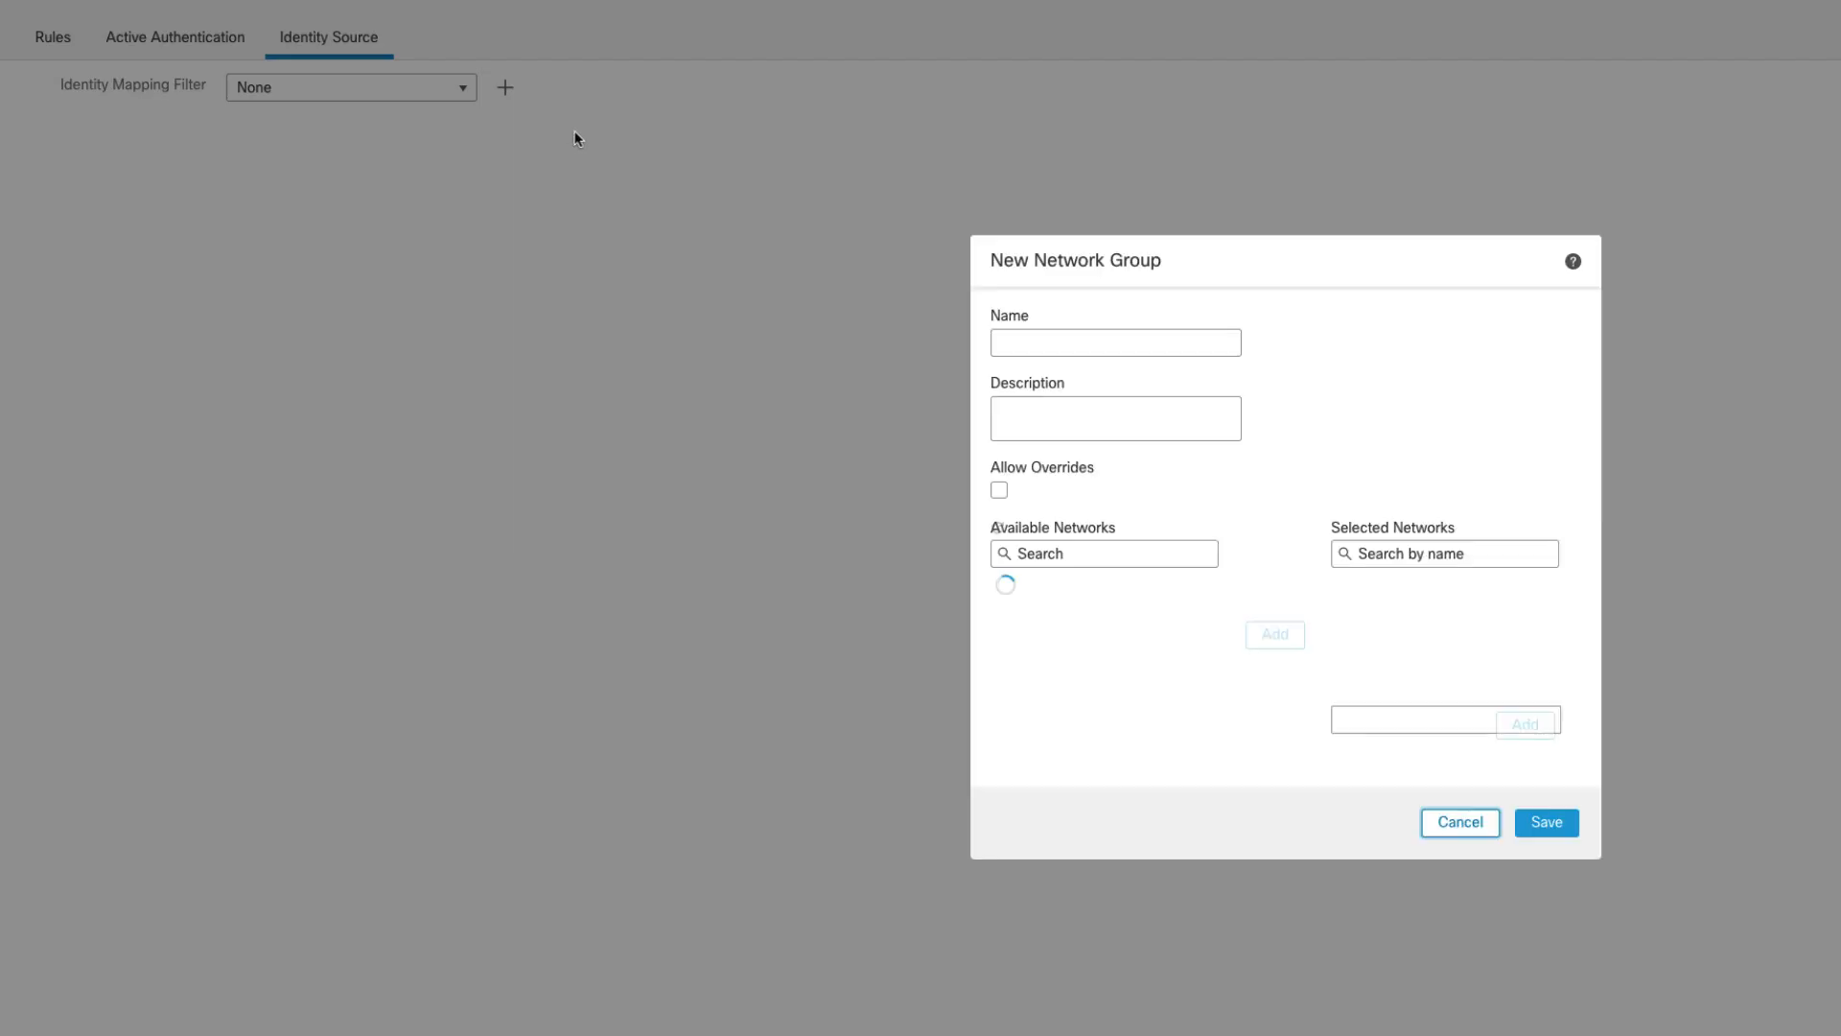
# Step: Create network group My-Mapping-Filter containing 172.16.12.0_24 and save it as the mapping filter
pyautogui.click(1114, 341)
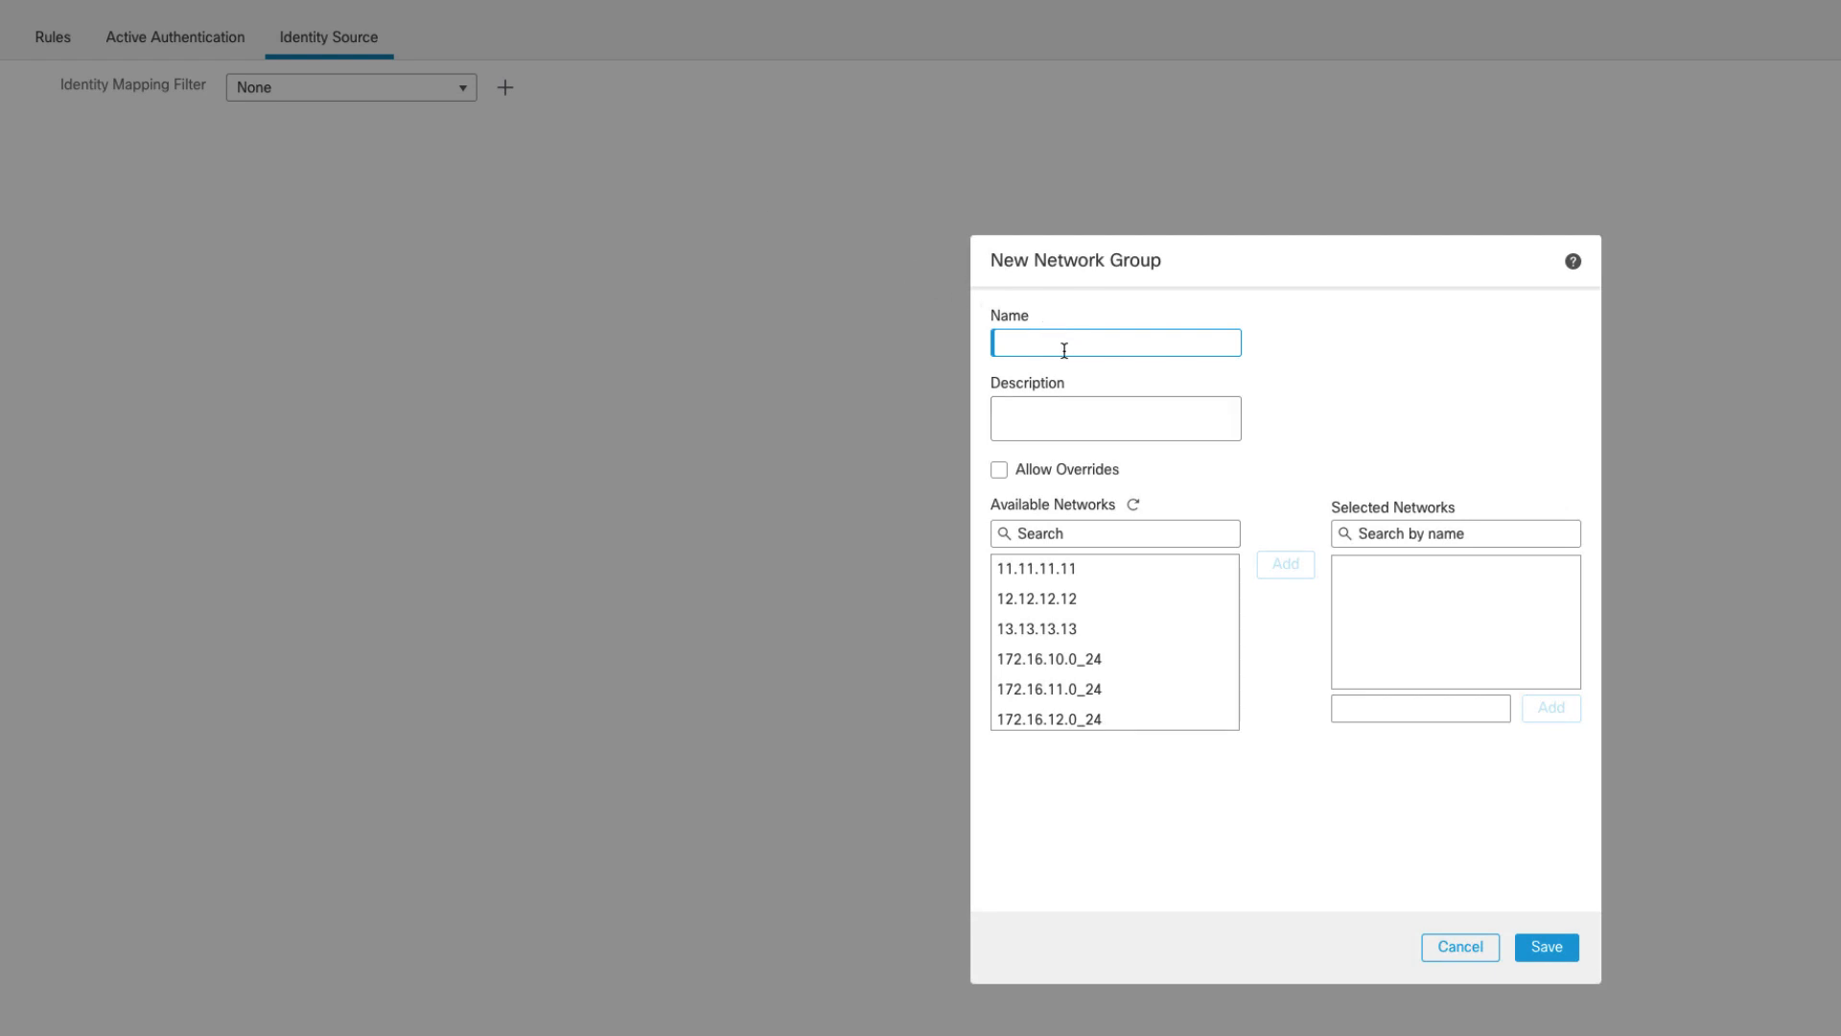
pyautogui.write('My-')
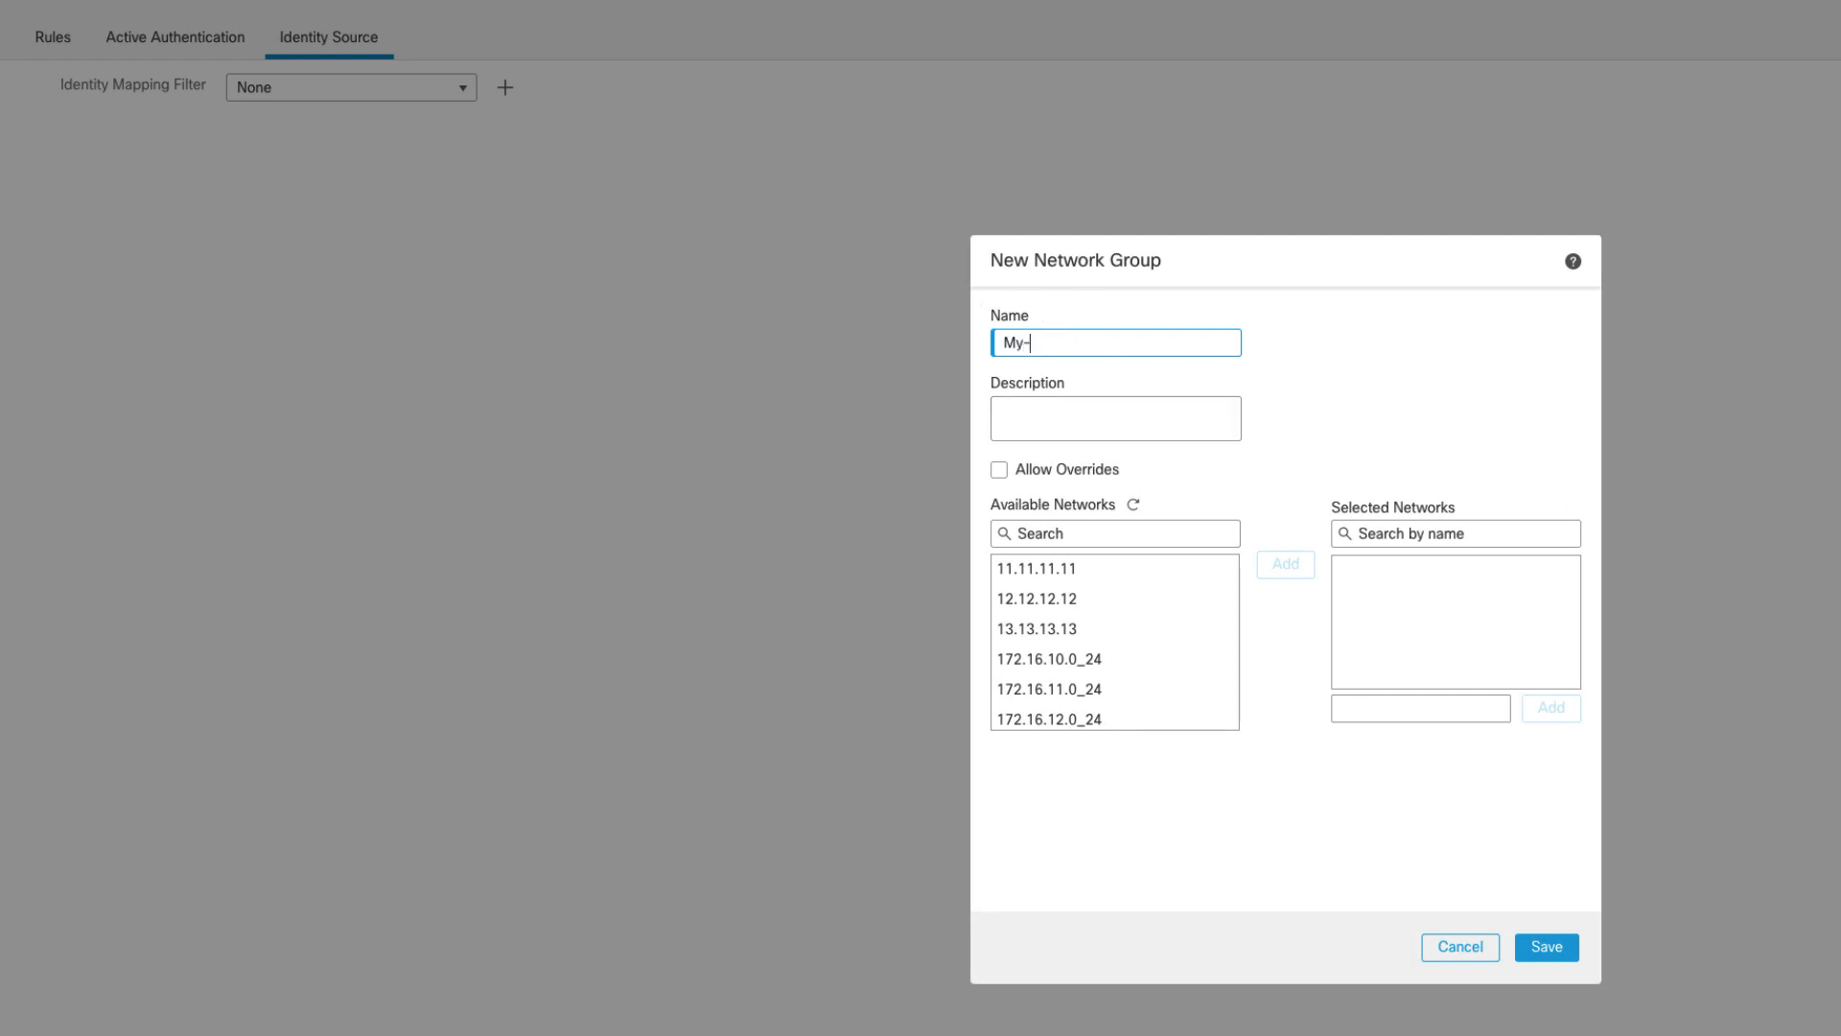
pyautogui.write('Mapping-Filter')
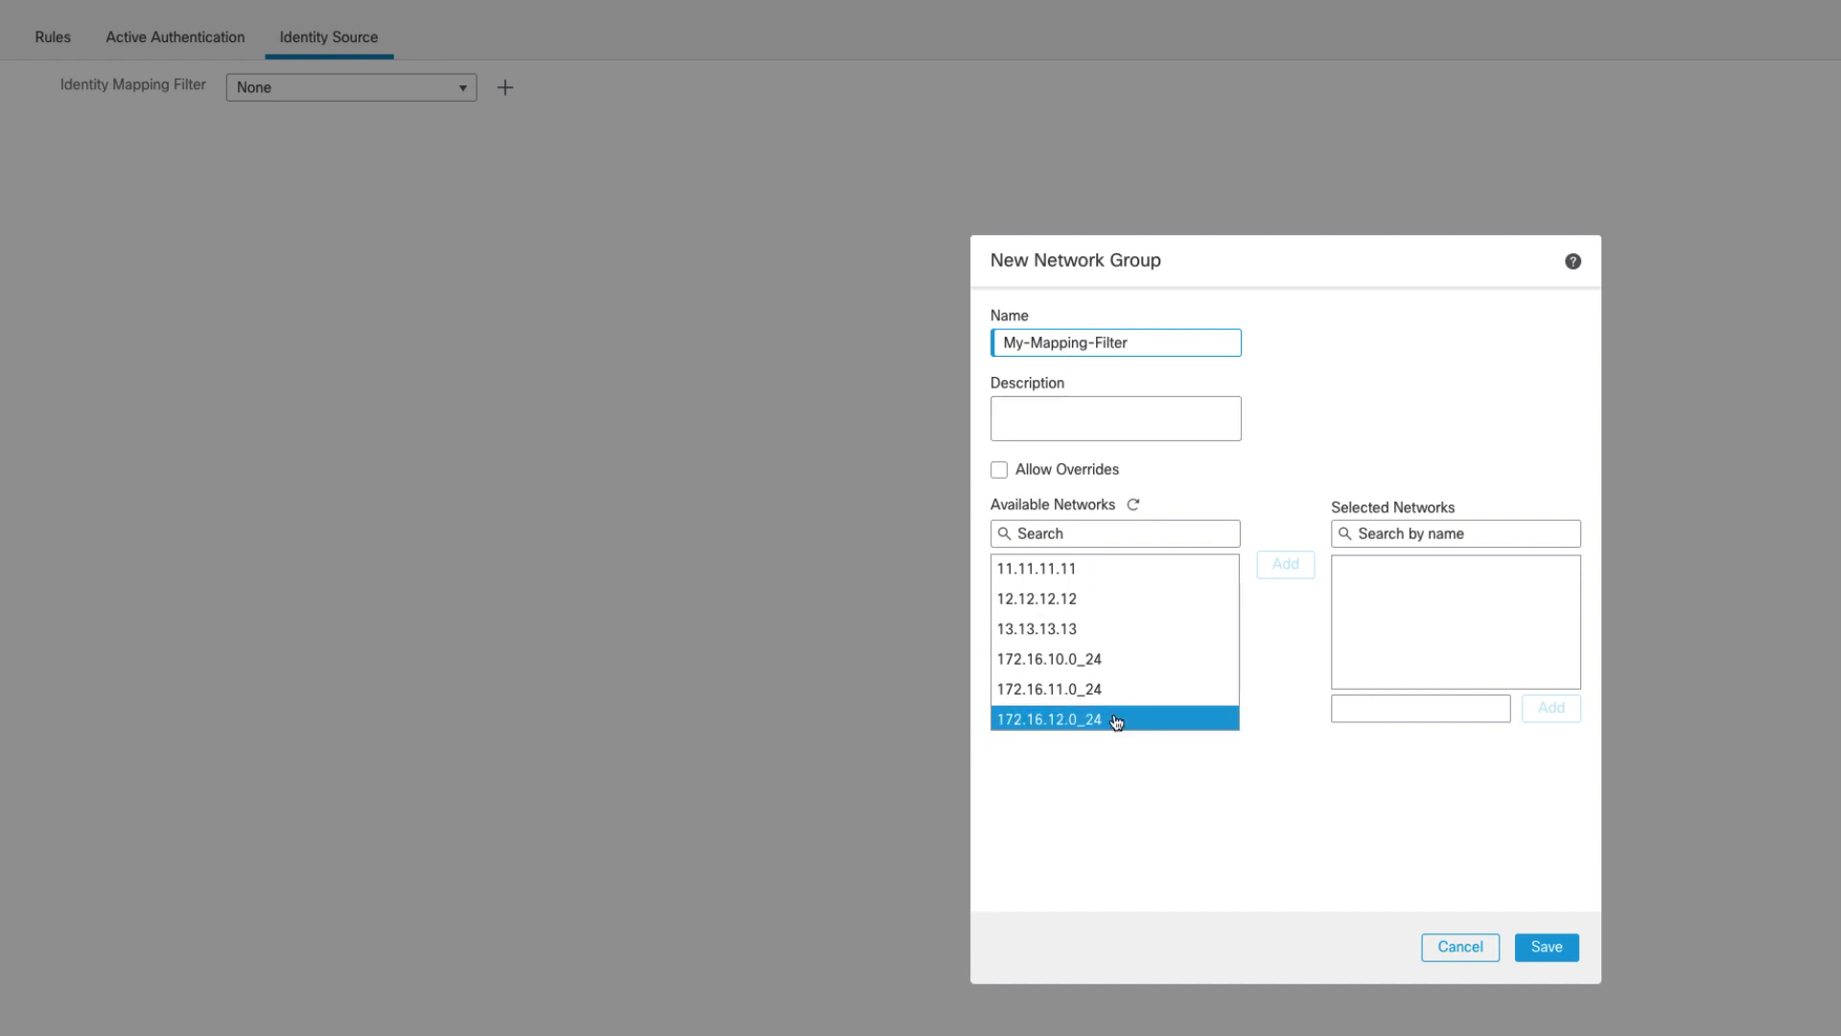
pyautogui.click(1285, 564)
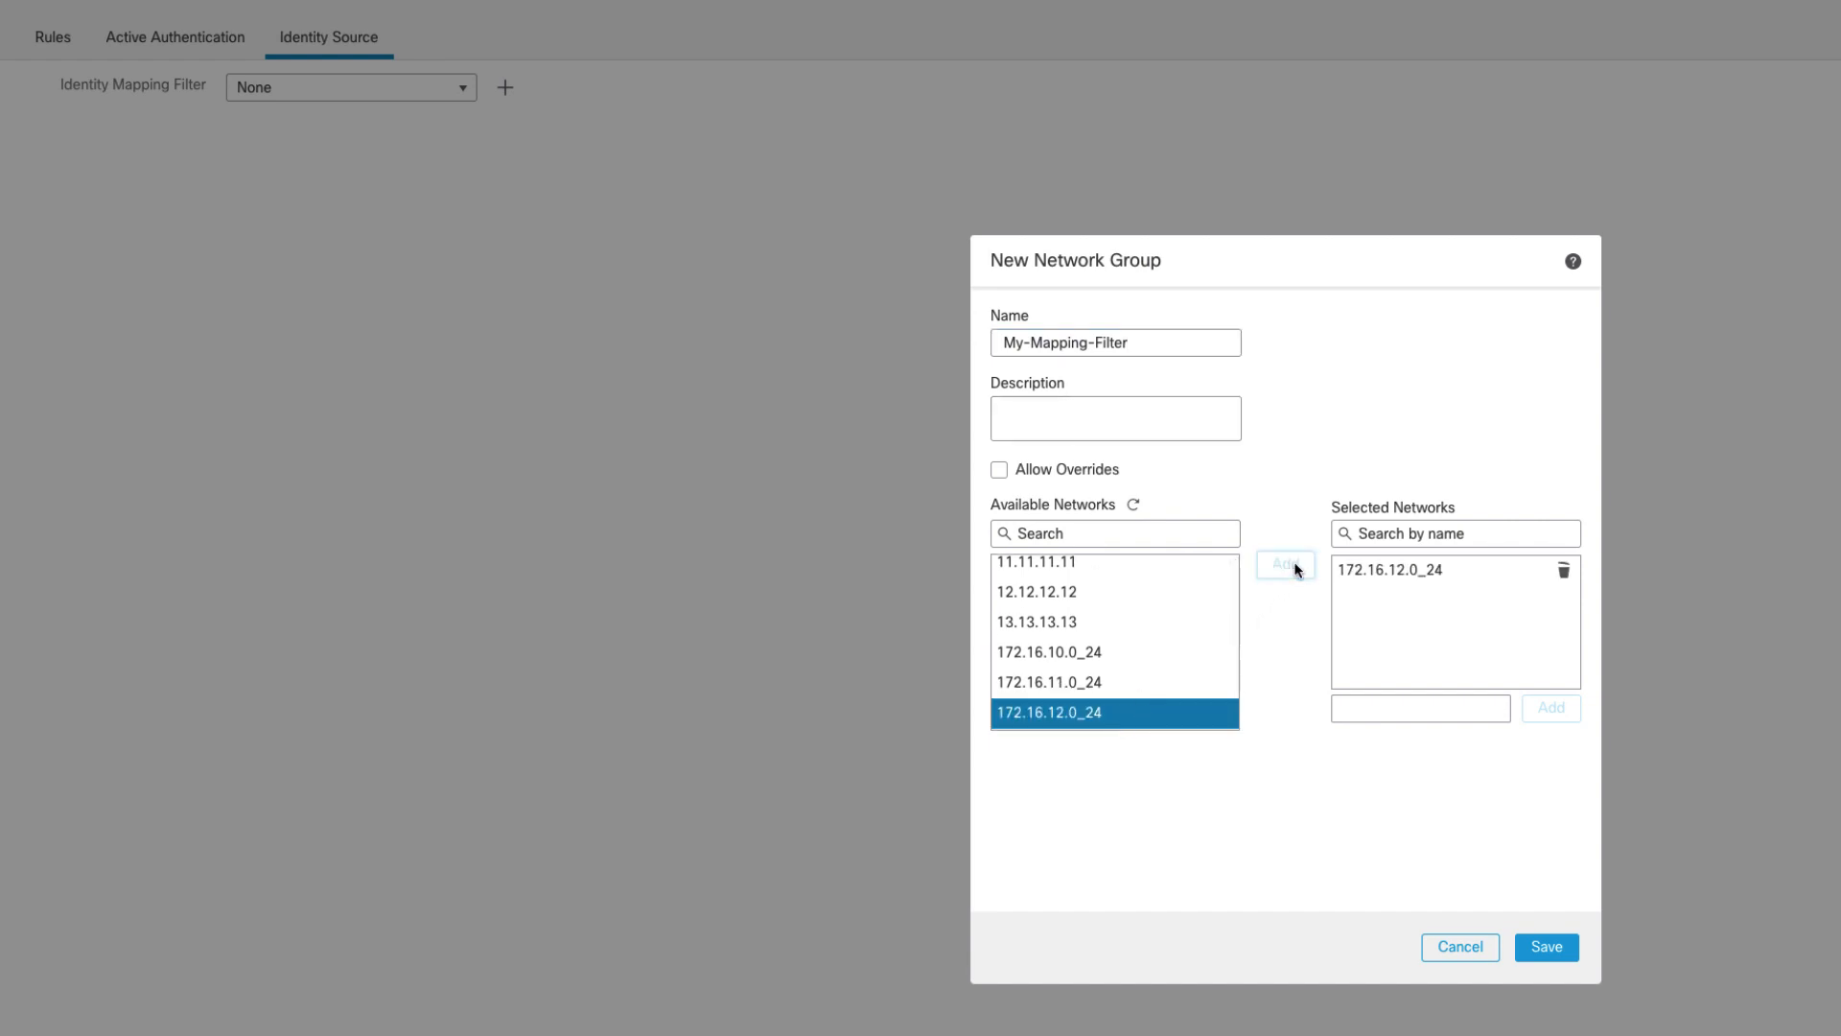
pyautogui.click(1547, 948)
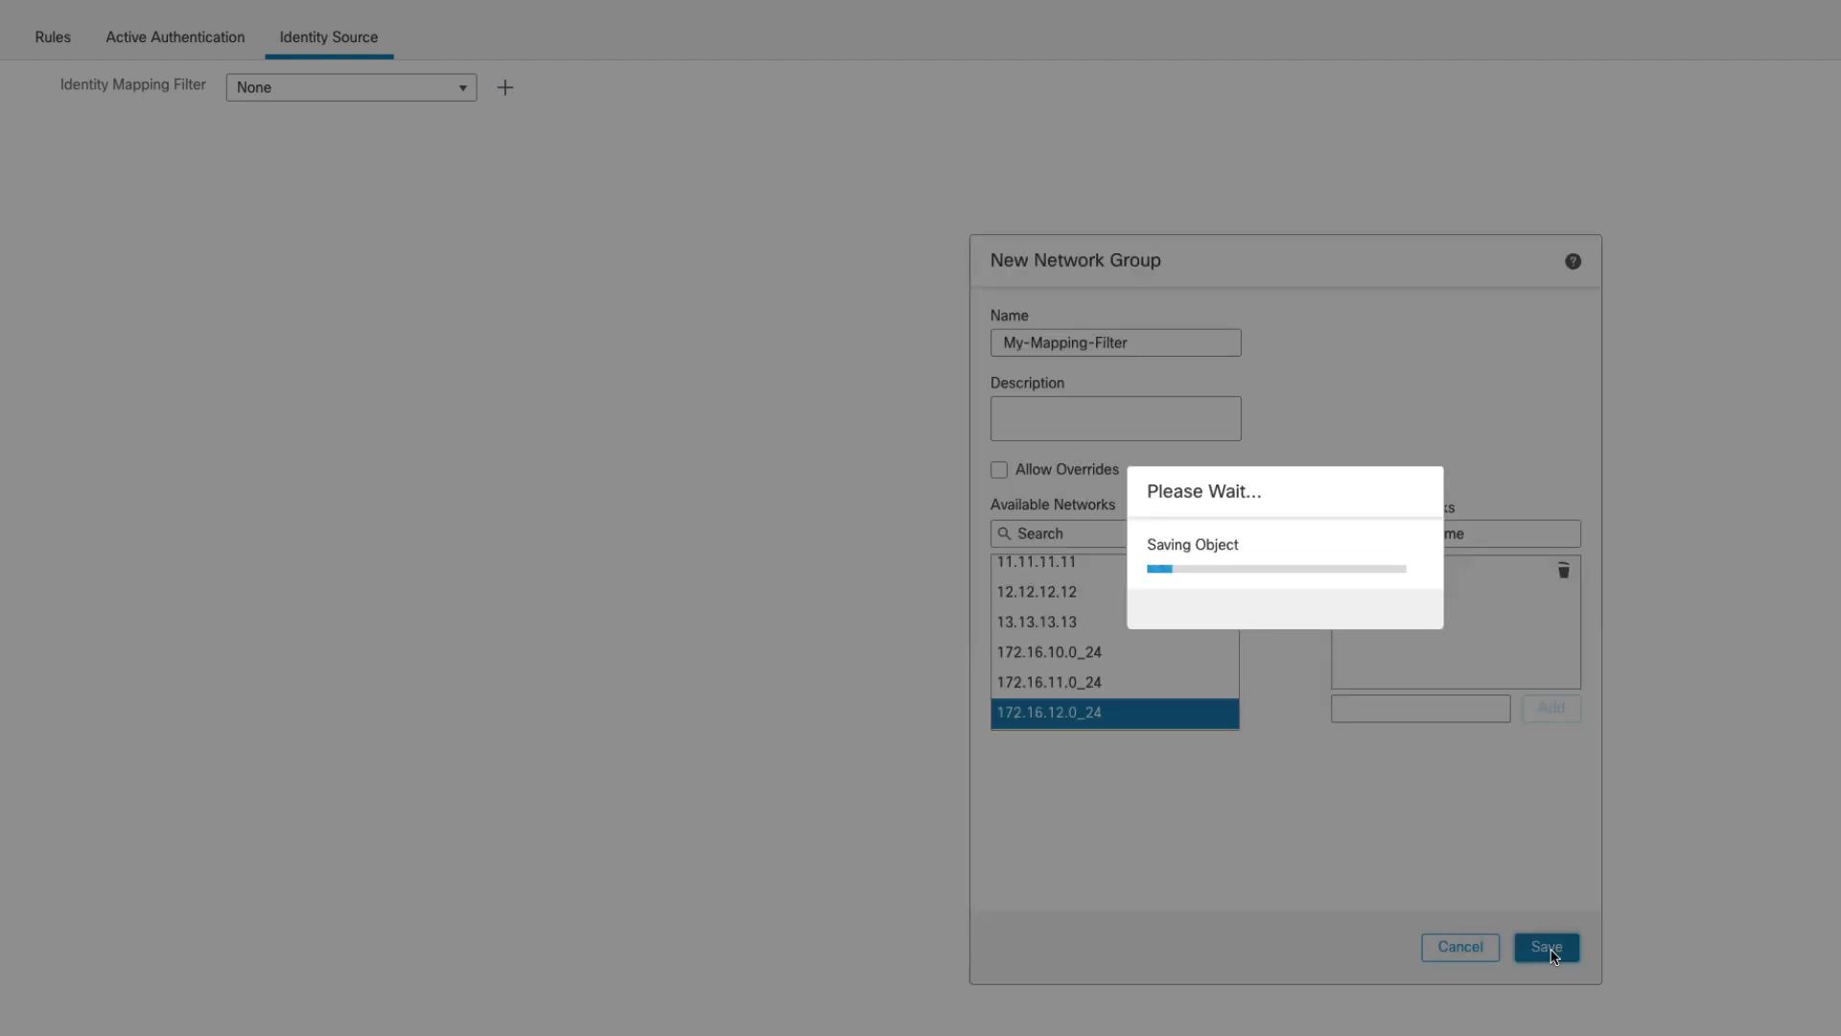
pyautogui.click(1545, 947)
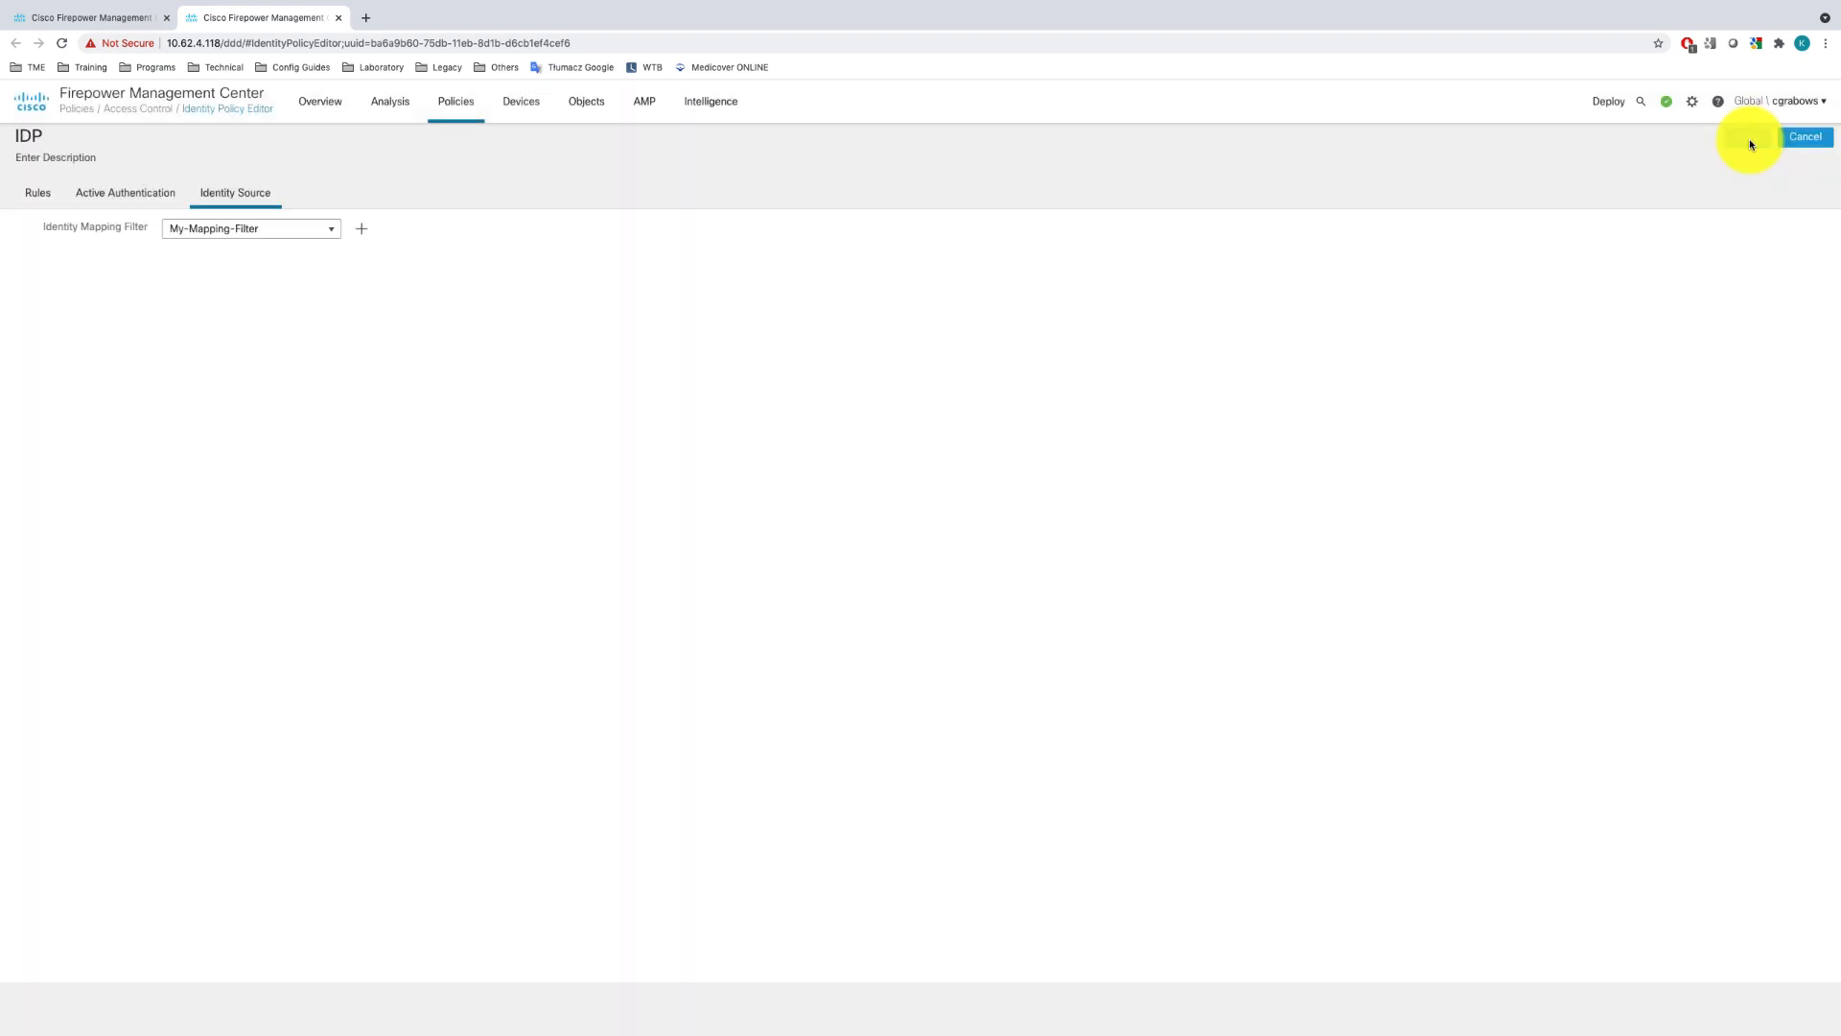
# Step: Save the identity policy, deploy to FTD 6.7 with confirmation, and return to the SecureCRT session
pyautogui.click(1607, 101)
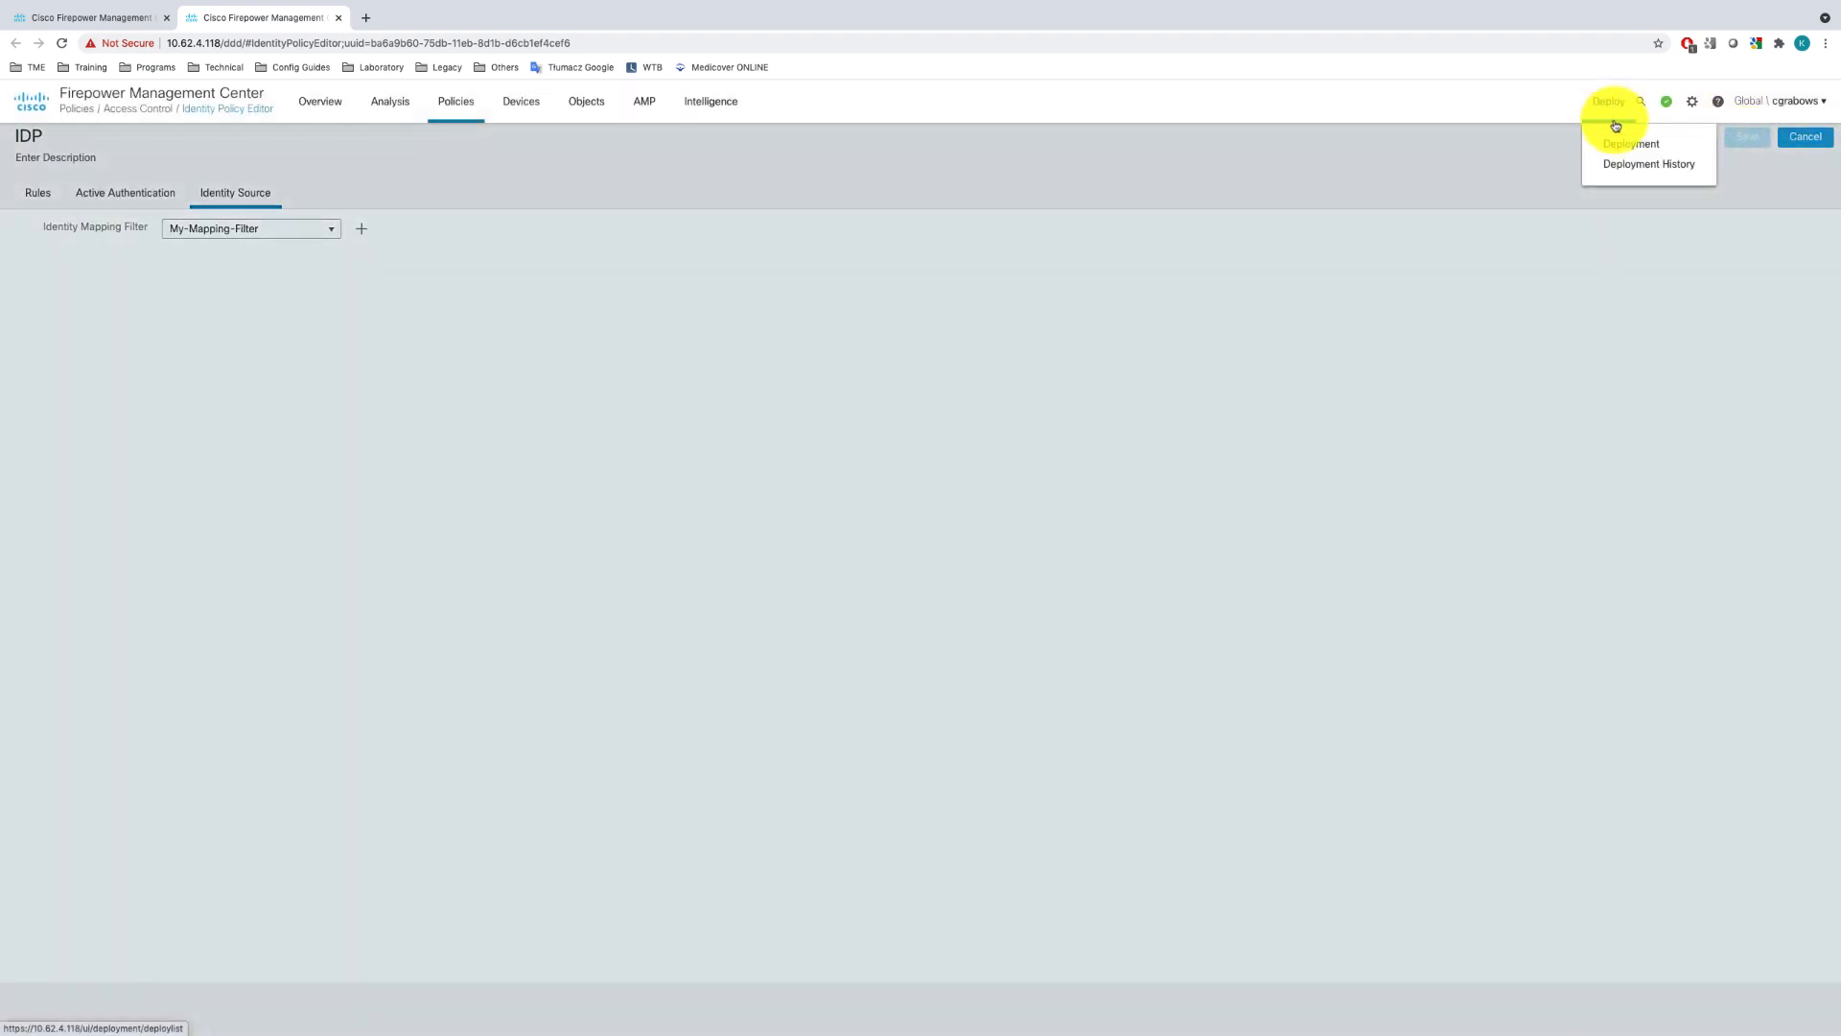
pyautogui.click(1628, 143)
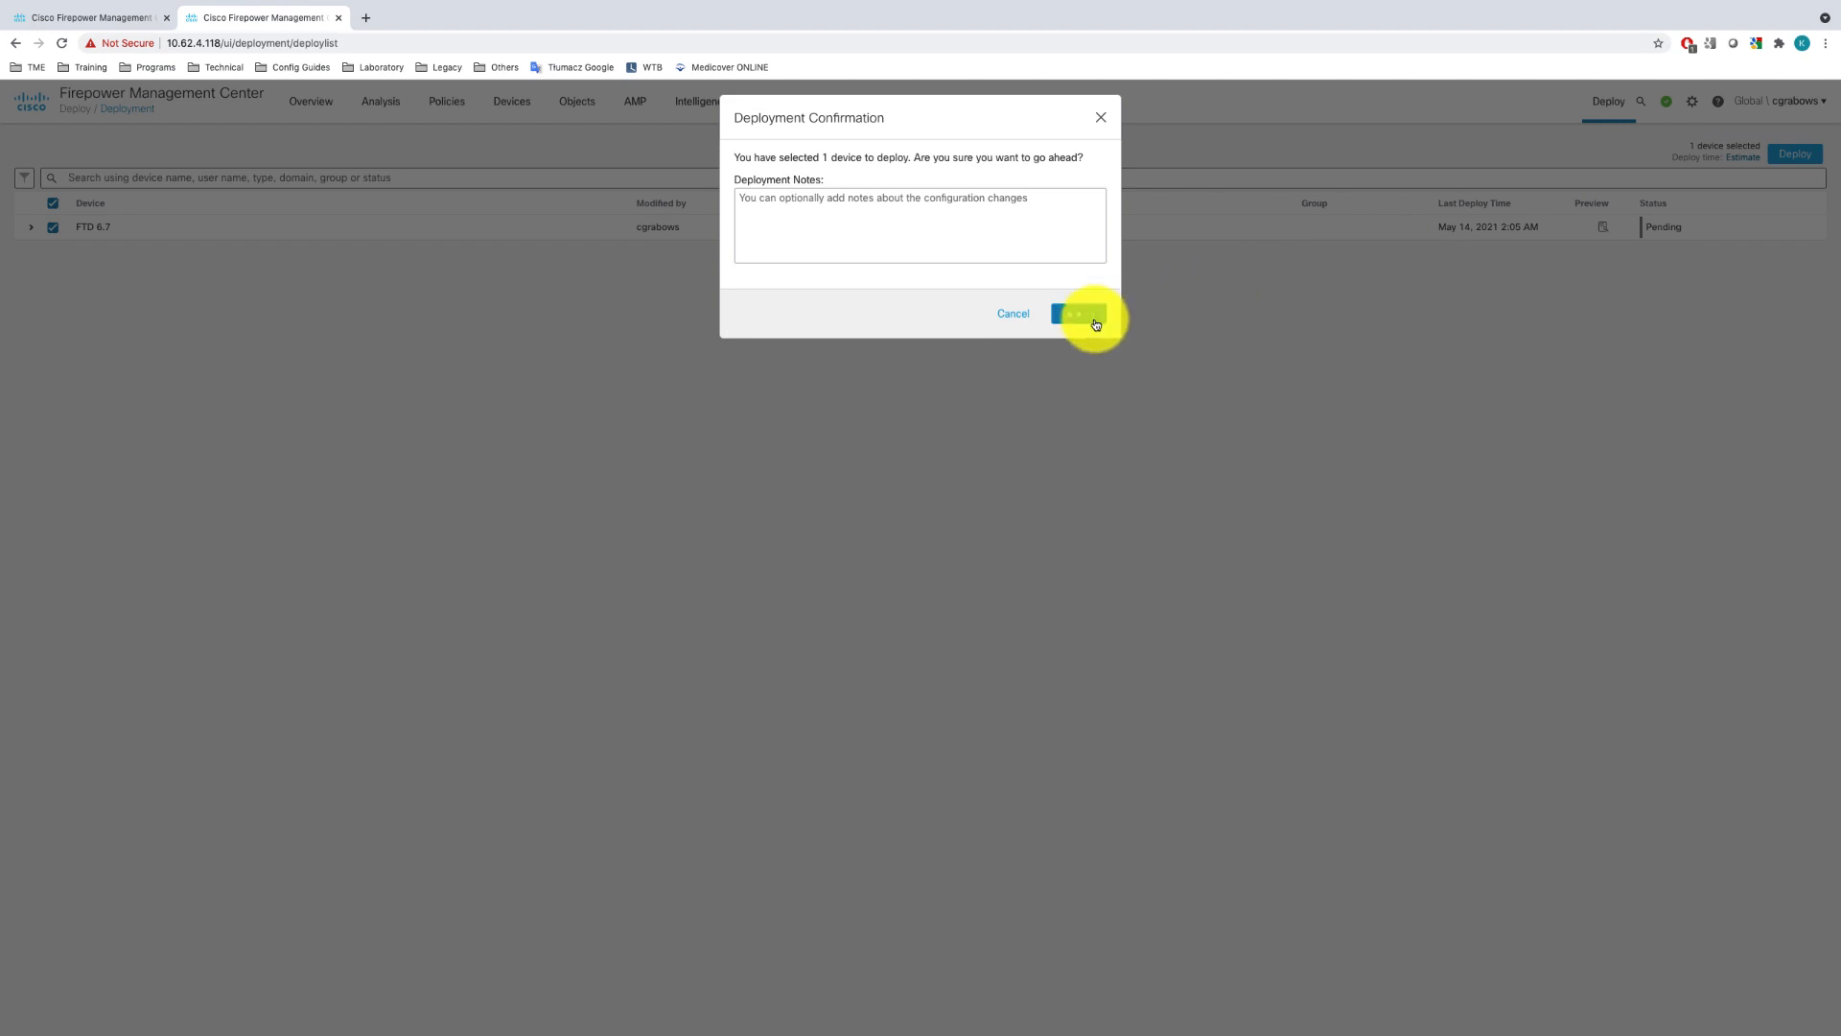
pyautogui.click(1078, 314)
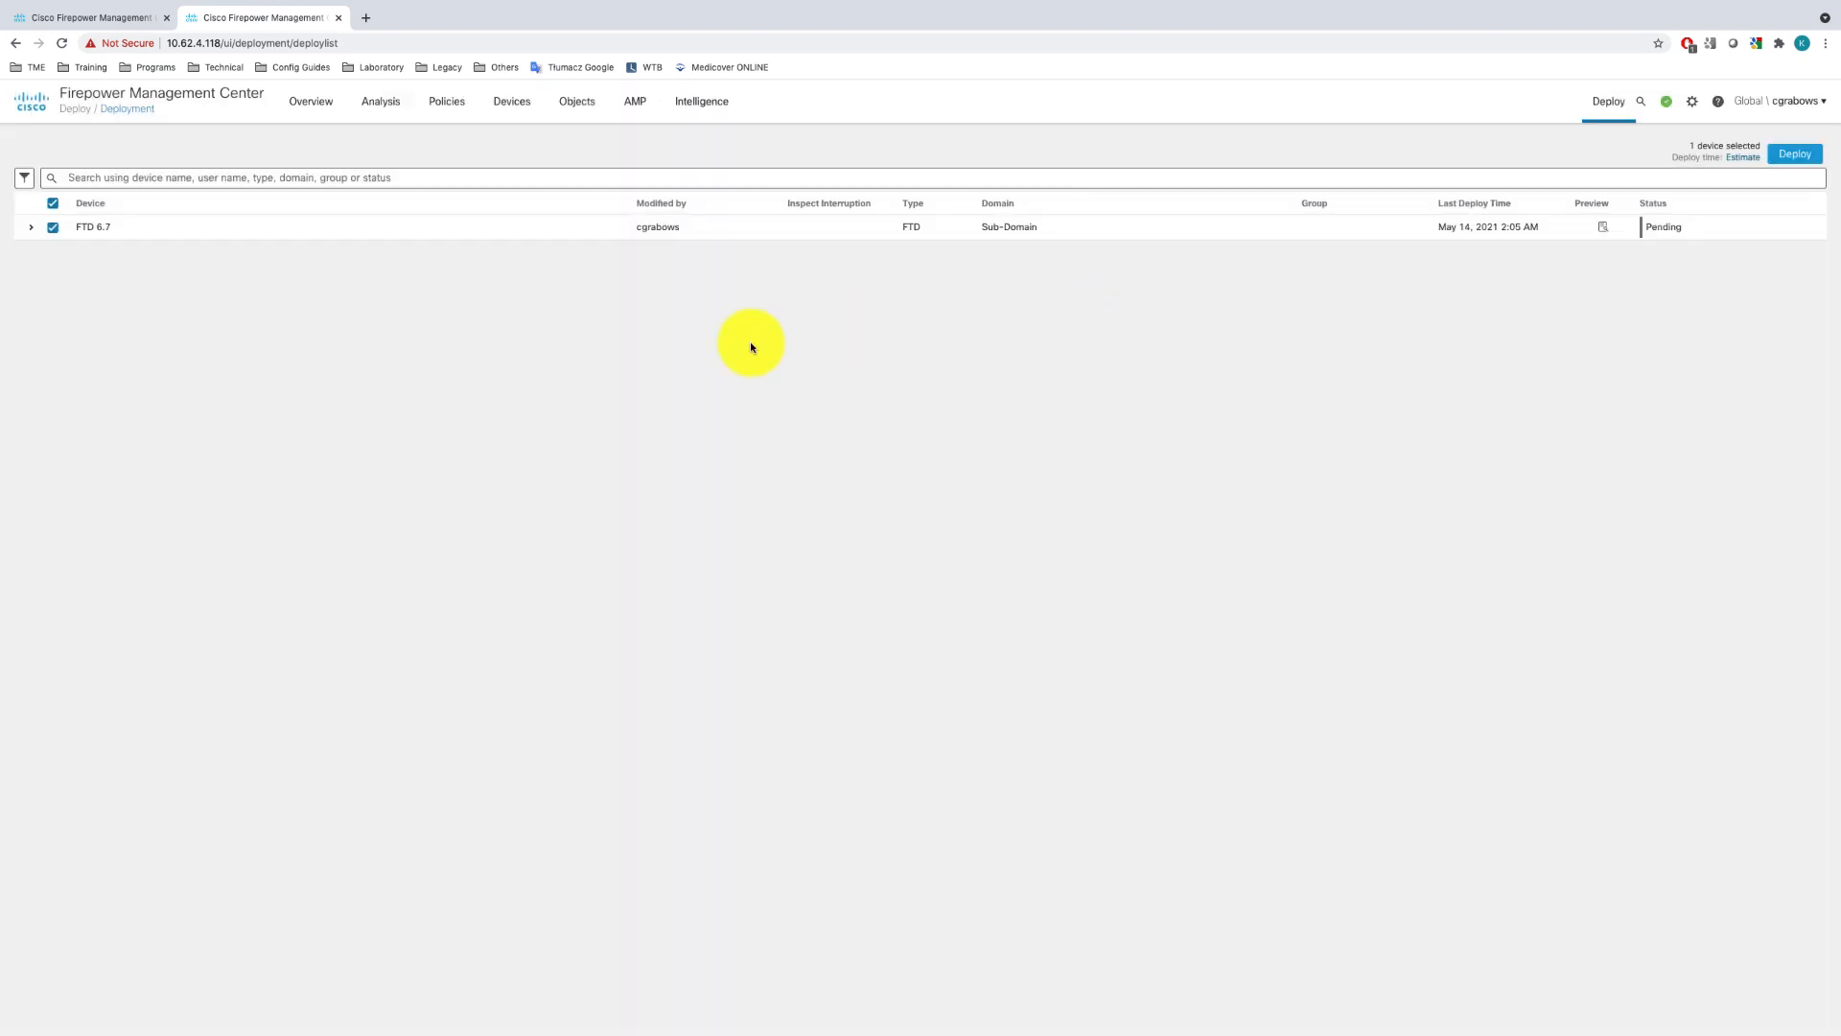
pyautogui.click(1795, 154)
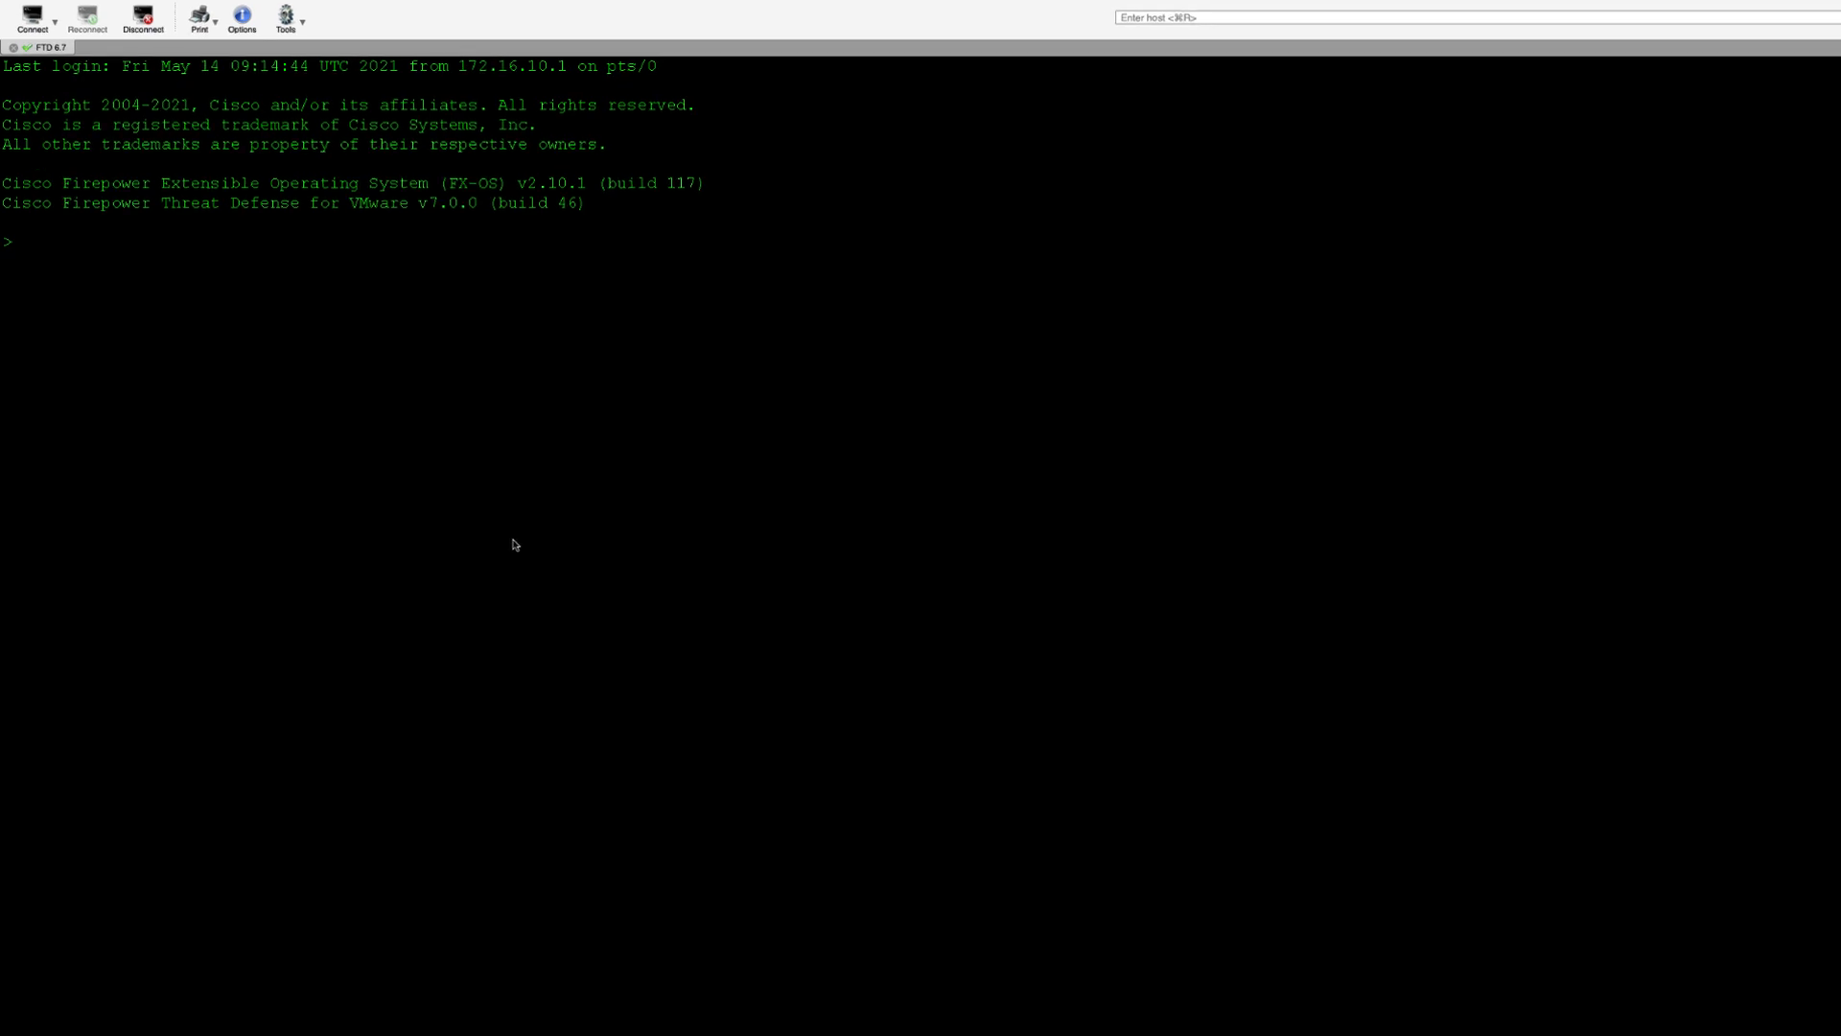
# Step: Run show identity-subnet-filter to confirm 172.16.12.0/24, then enter the user identity dump command
pyautogui.write('show identity-subnet-filter')
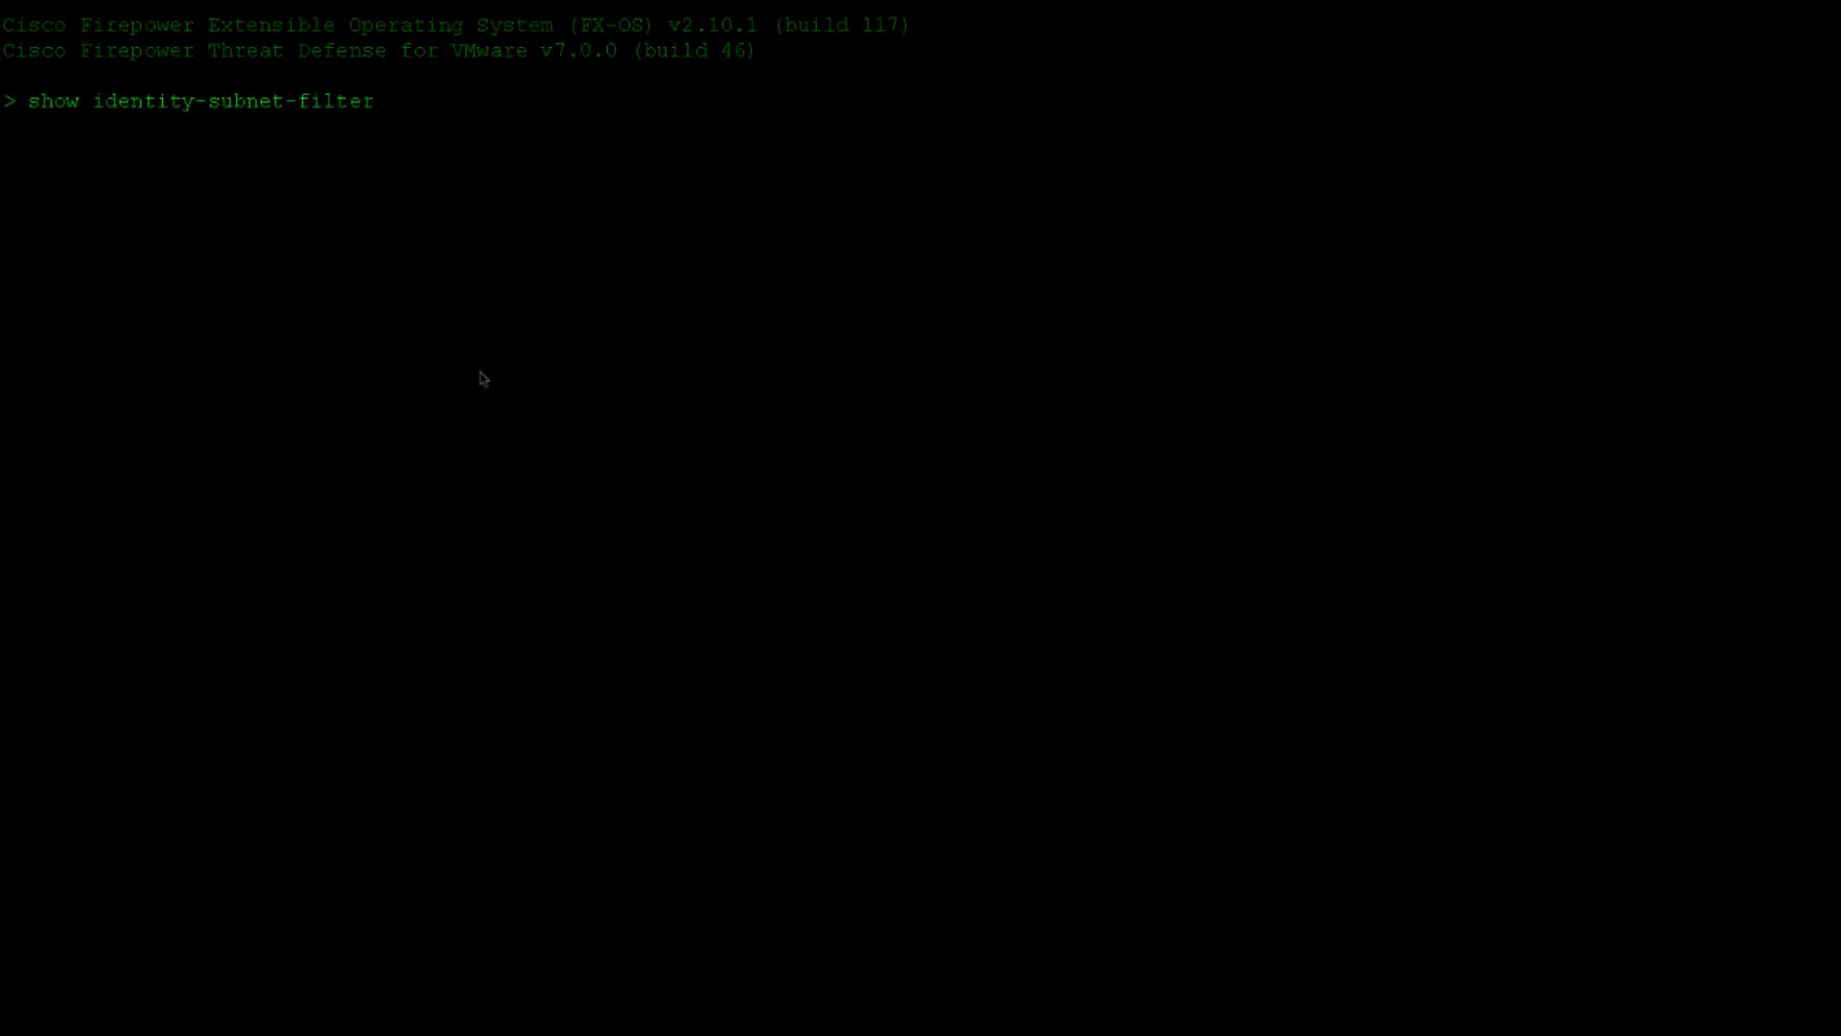
pyautogui.press('Return')
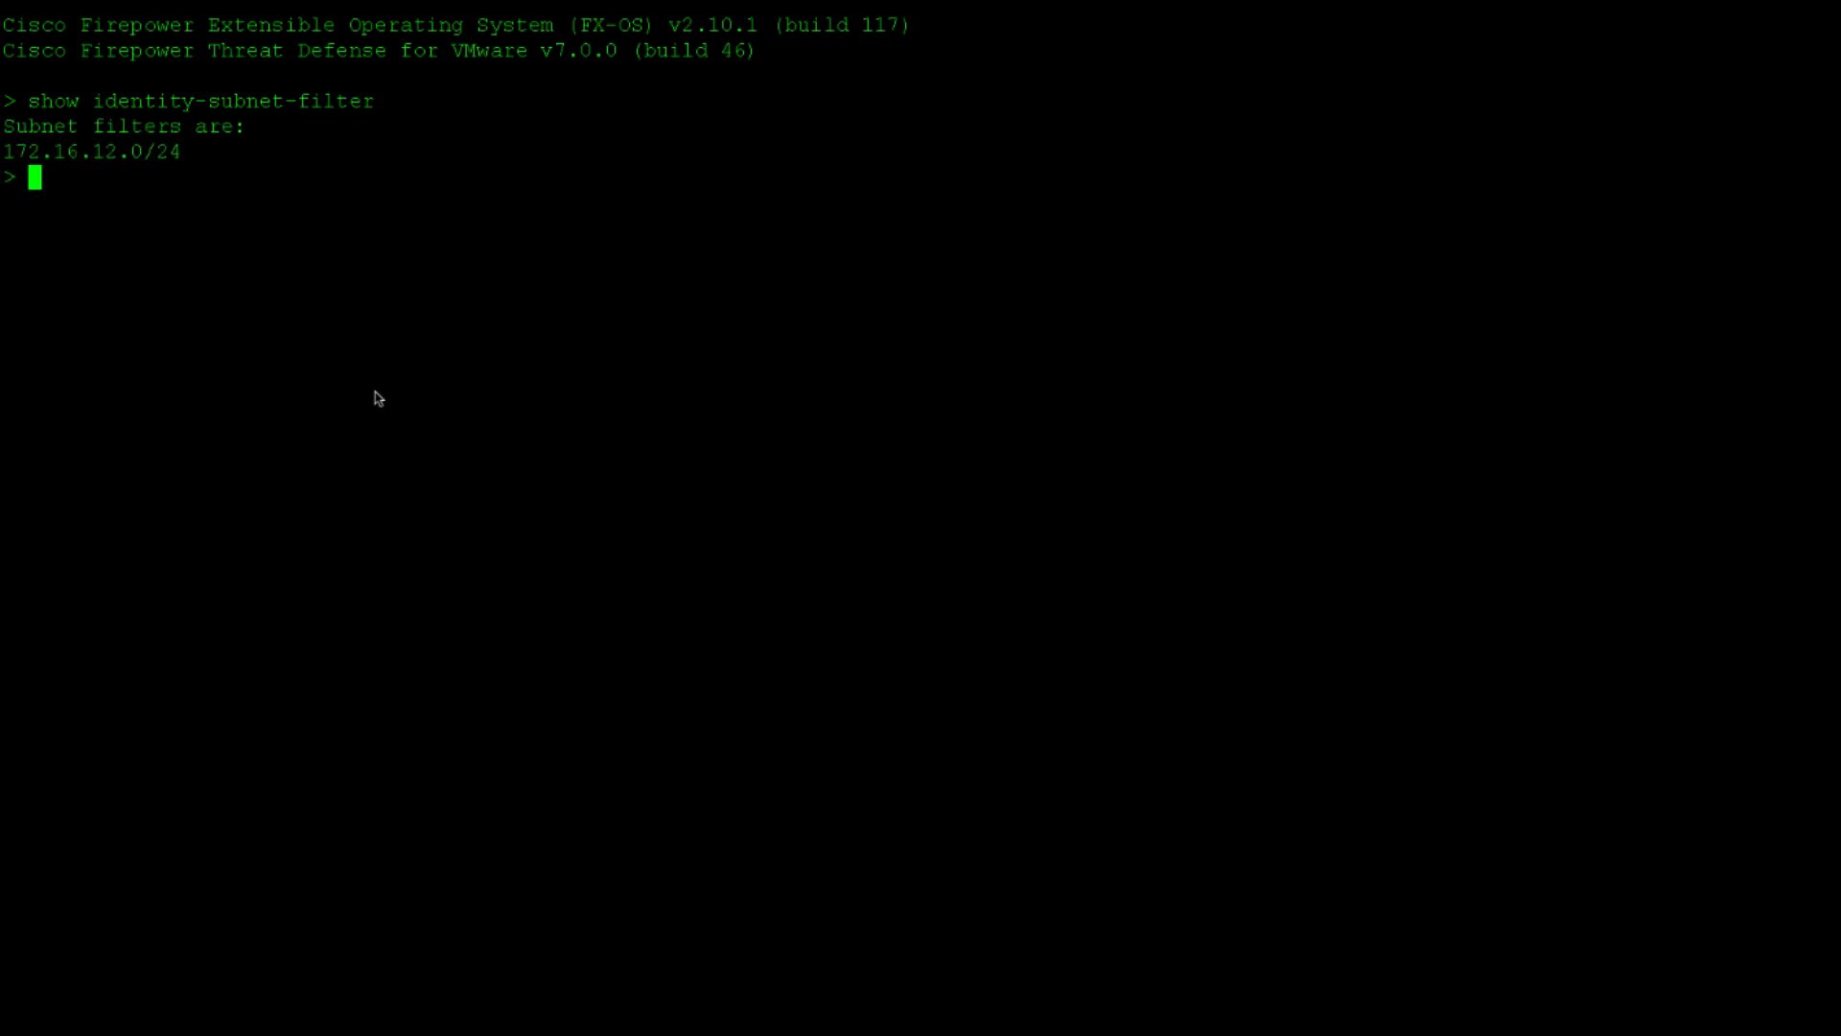
pyautogui.write('system support firewall-engine-dump-user-identity-data')
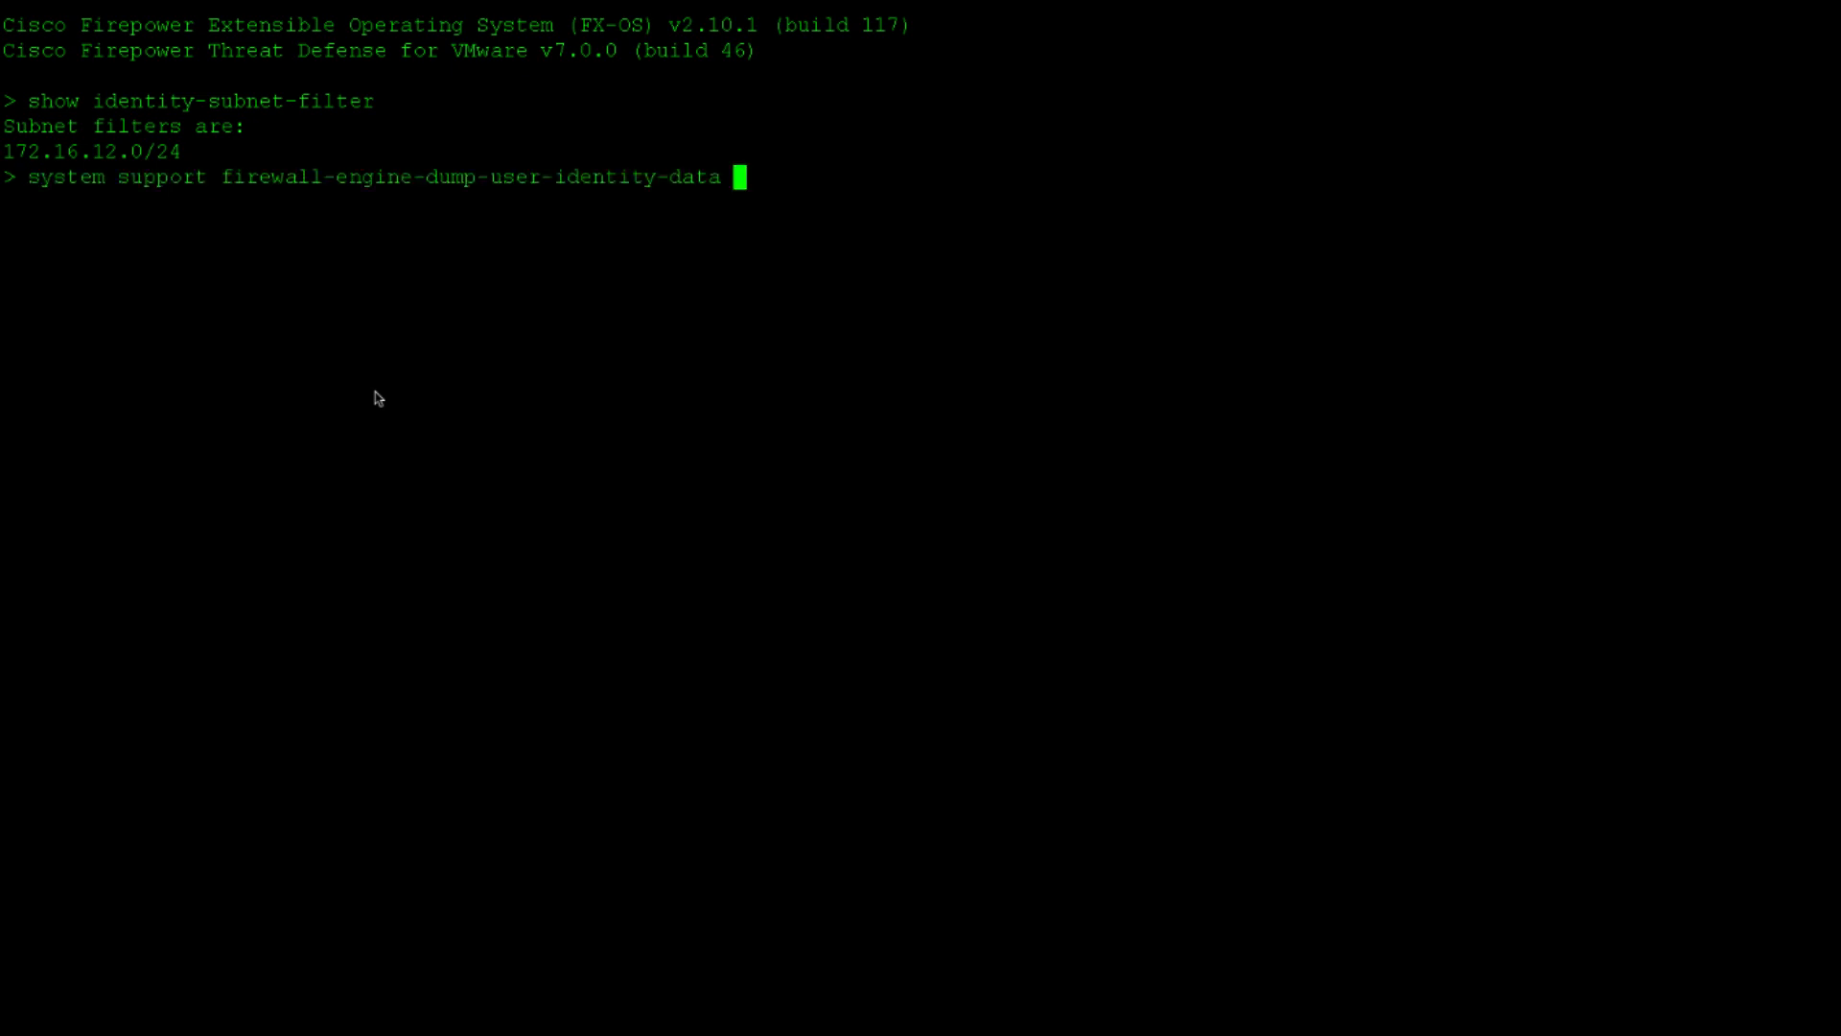
# Step: Run the user identity data dump, enter expert mode, and scroll through the 172.16.12.x SGT bindings
pyautogui.press('Return')
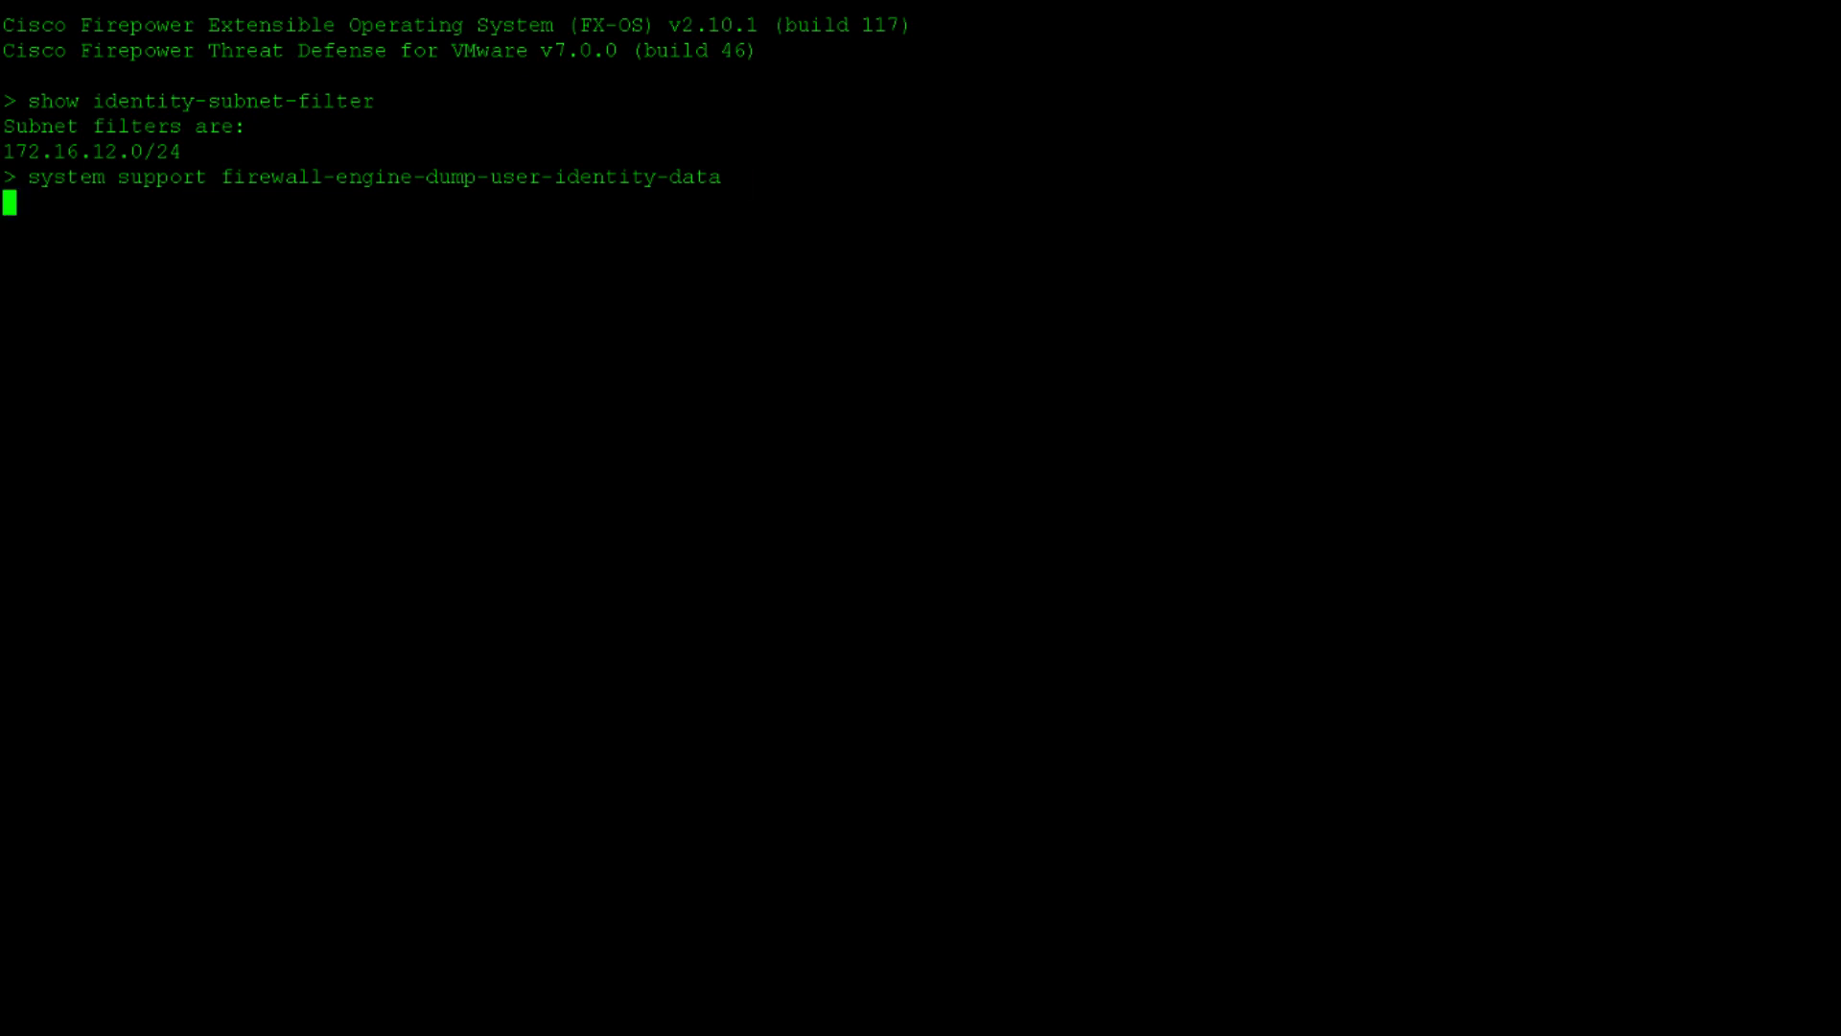
pyautogui.write('expert')
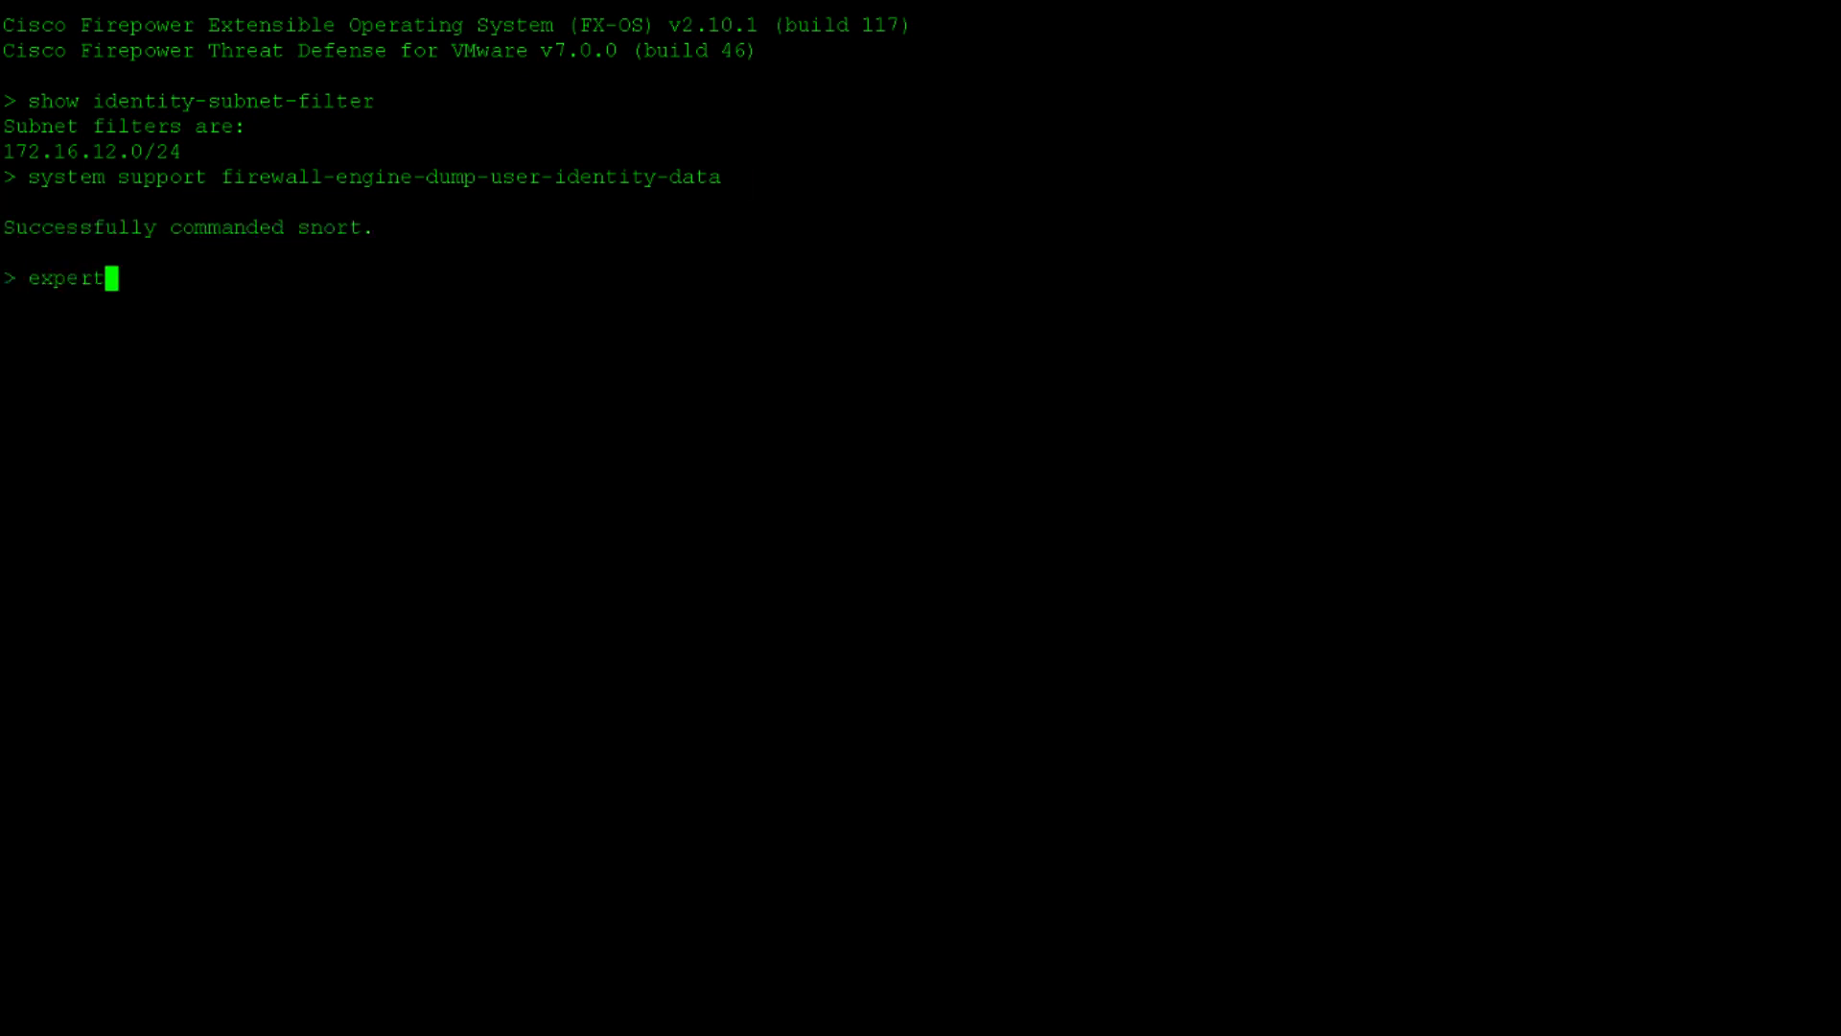
pyautogui.press('Return')
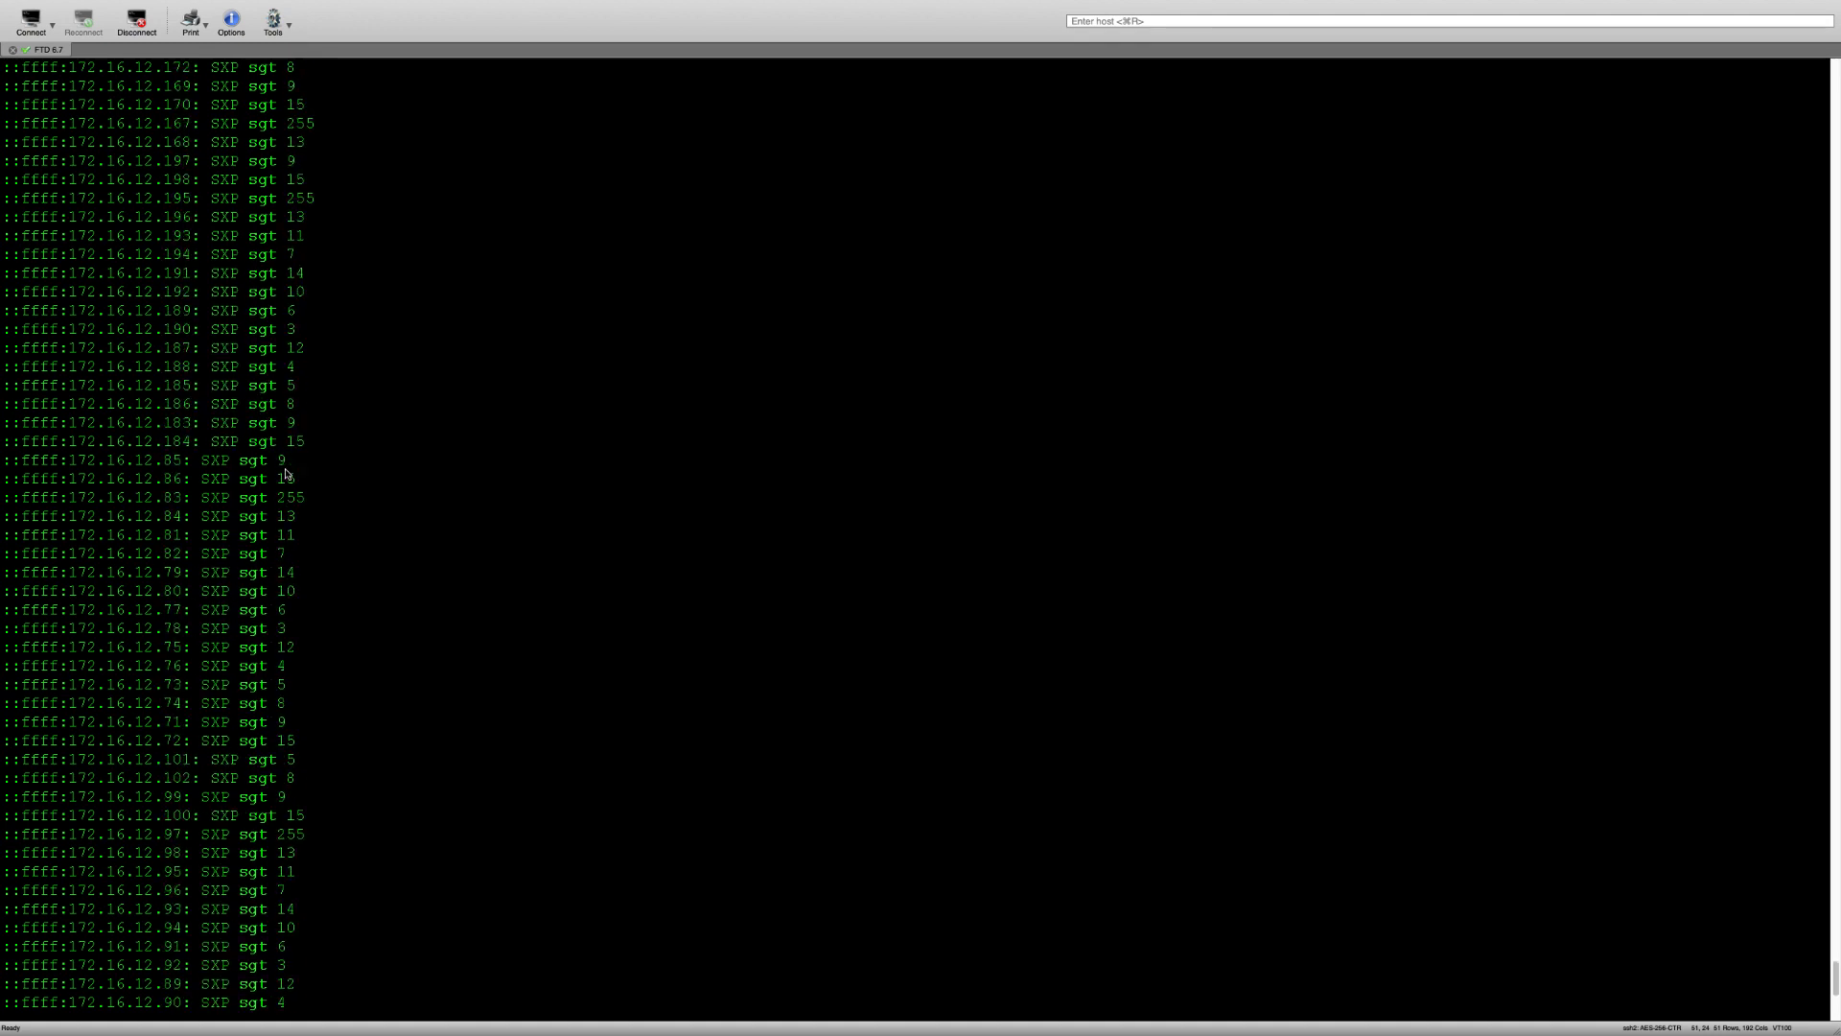
pyautogui.scroll(-3)
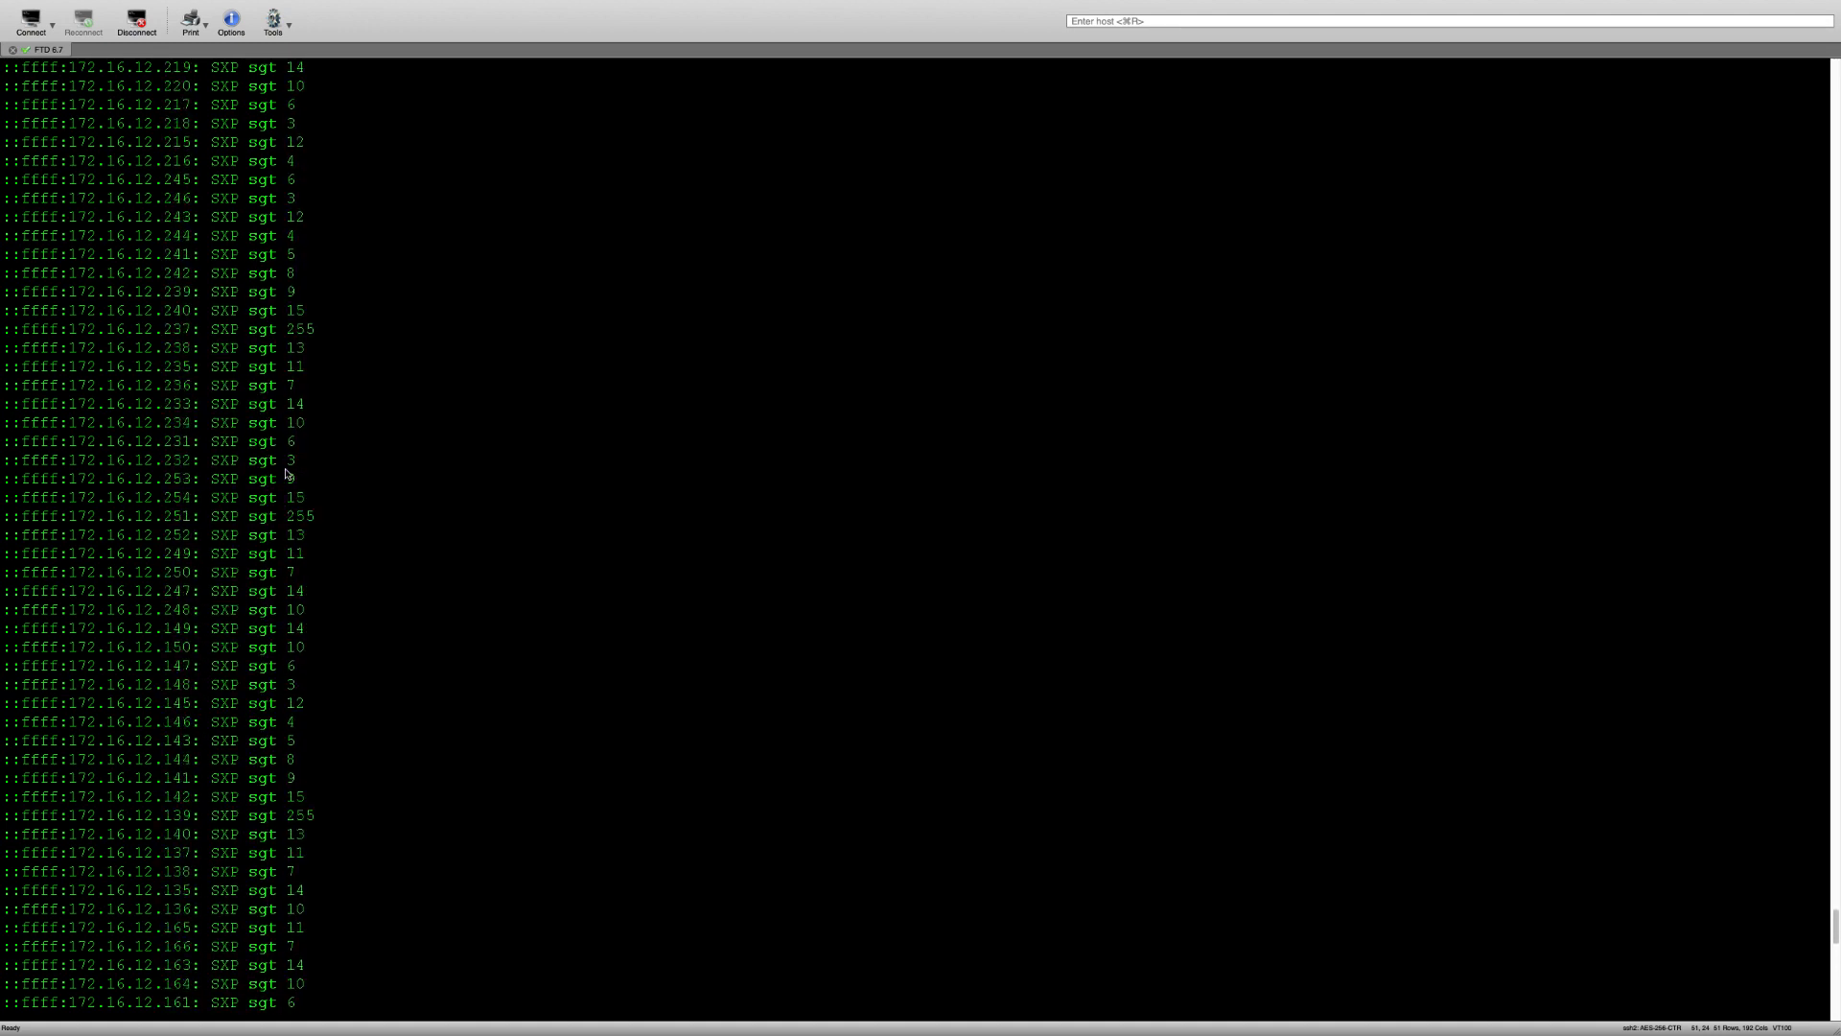
pyautogui.scroll(-3)
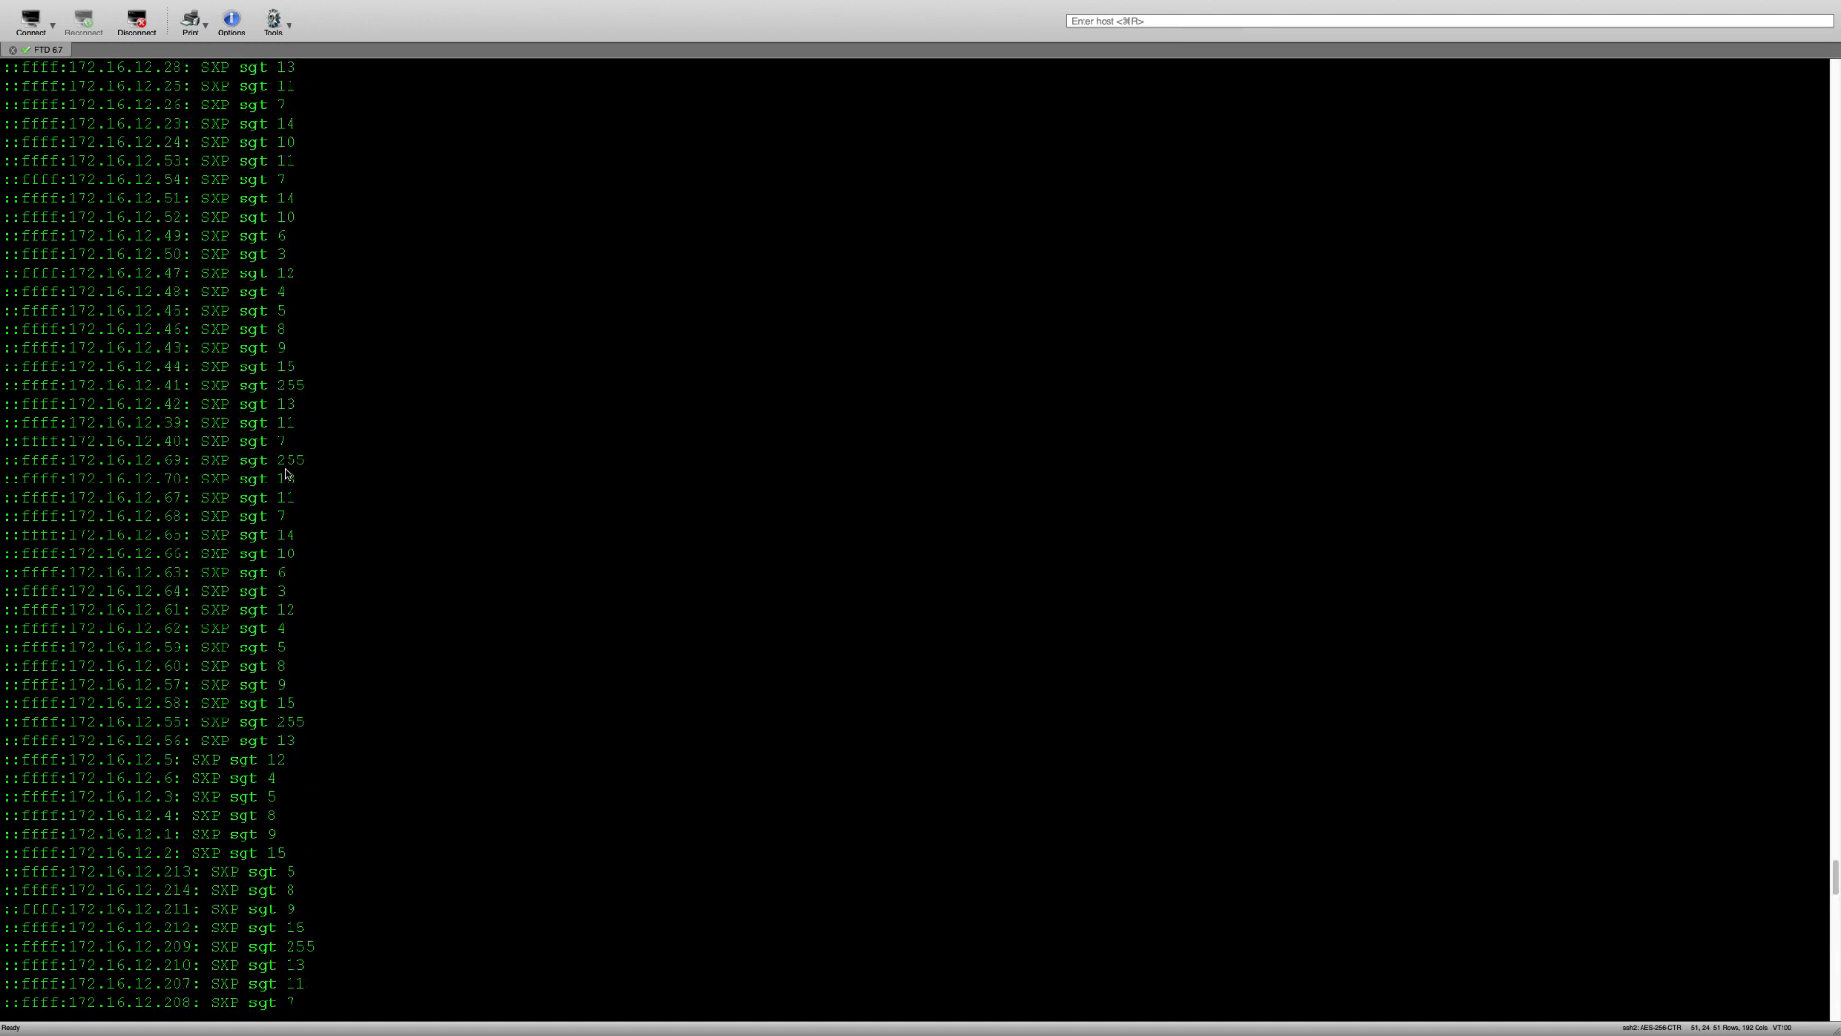